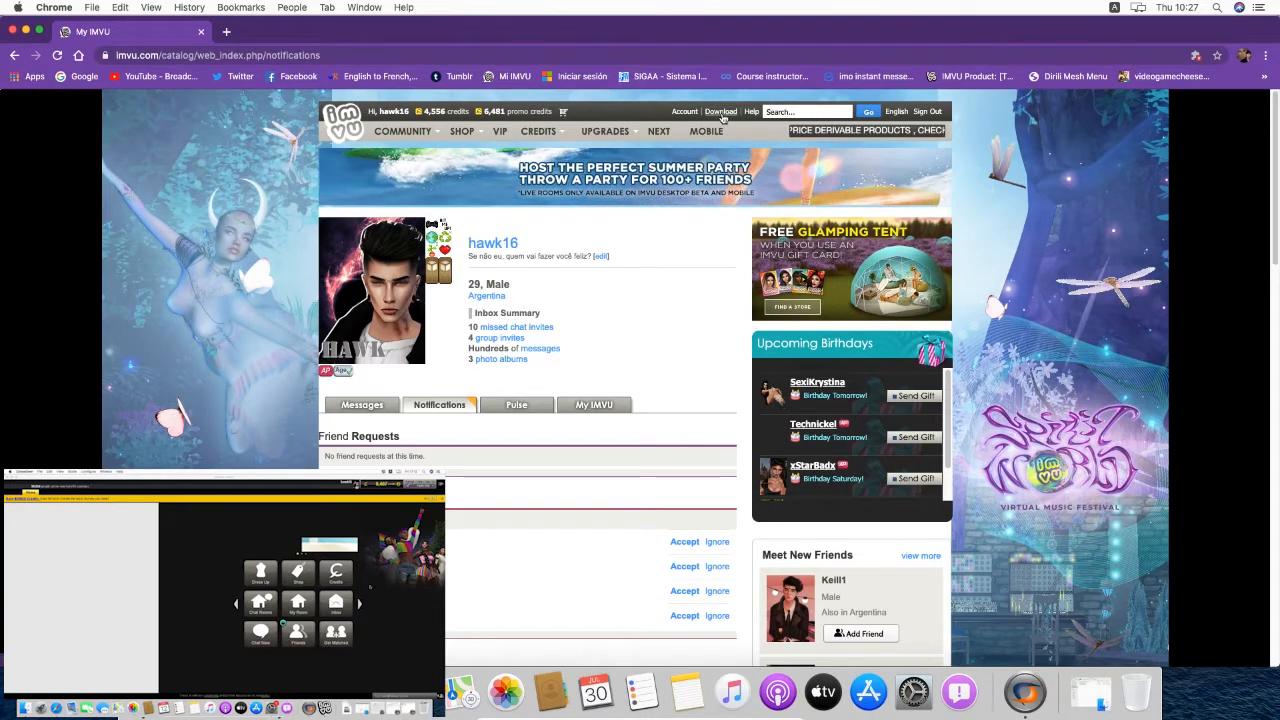
Reach the IMVU desktop app release notes and reveal the older versions' Windows installer links.
click(720, 112)
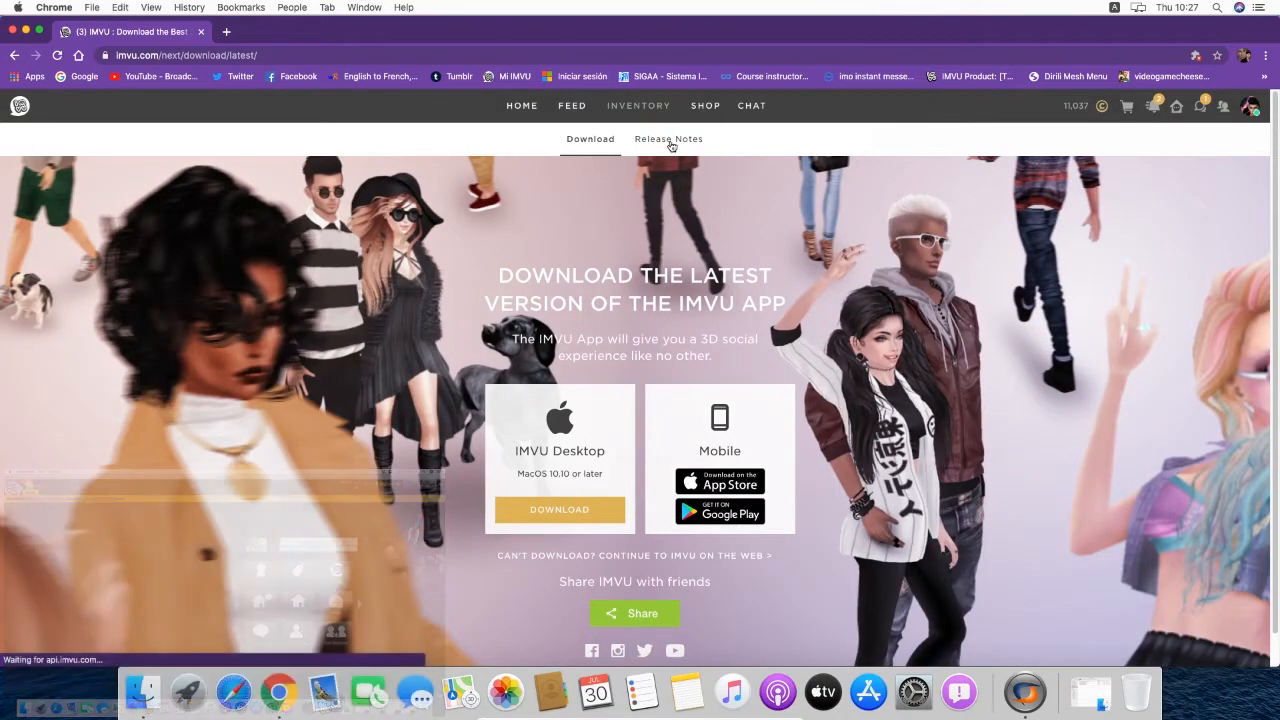
click(668, 140)
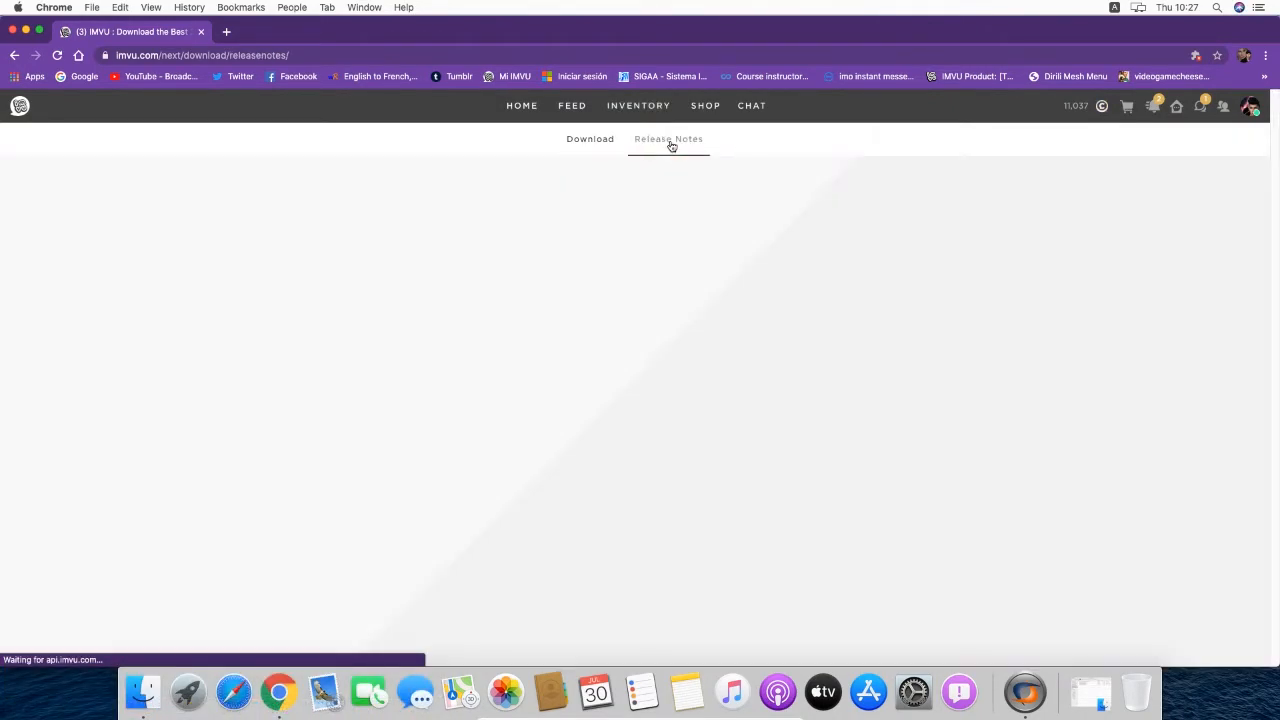
click(668, 140)
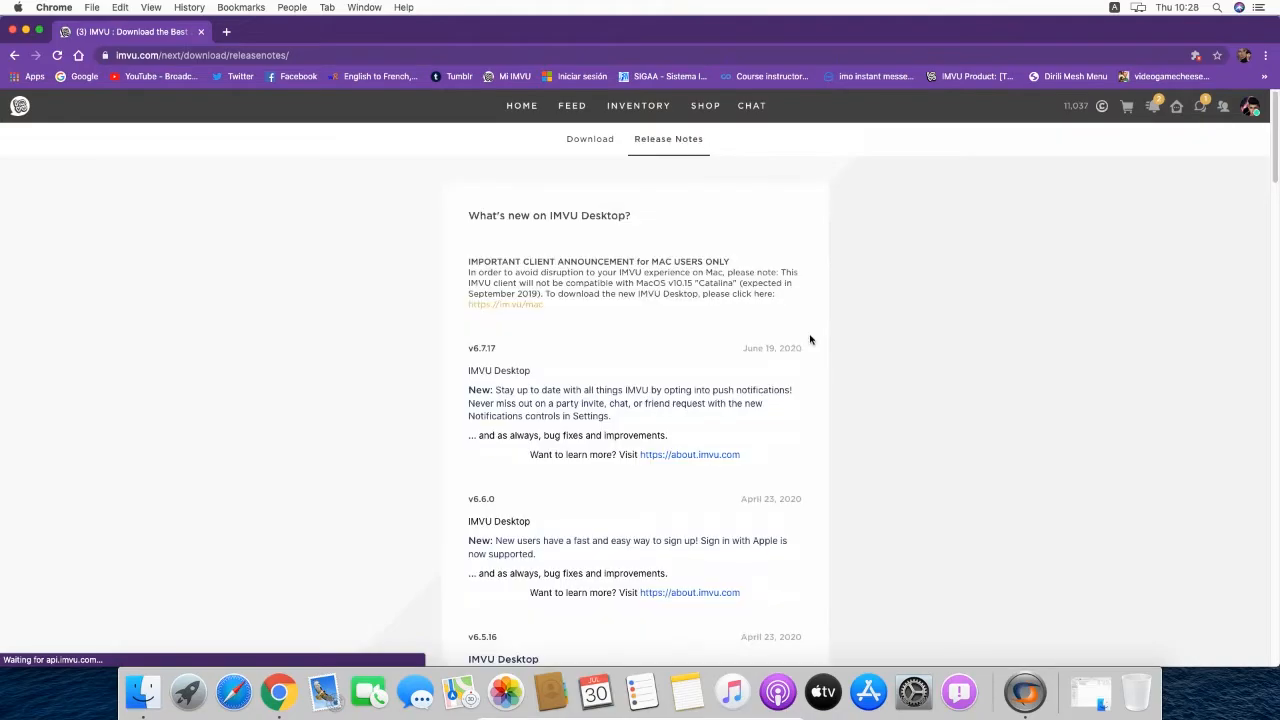
scroll(down, 3)
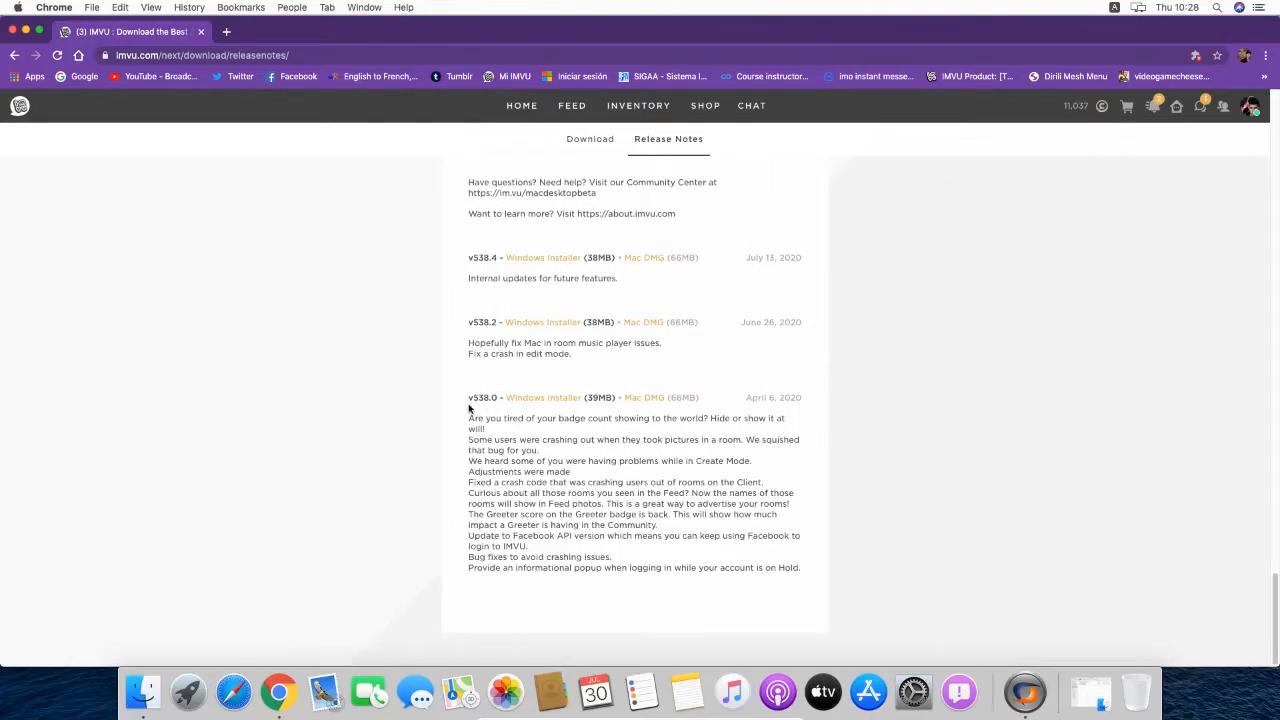
mouse_move(484, 400)
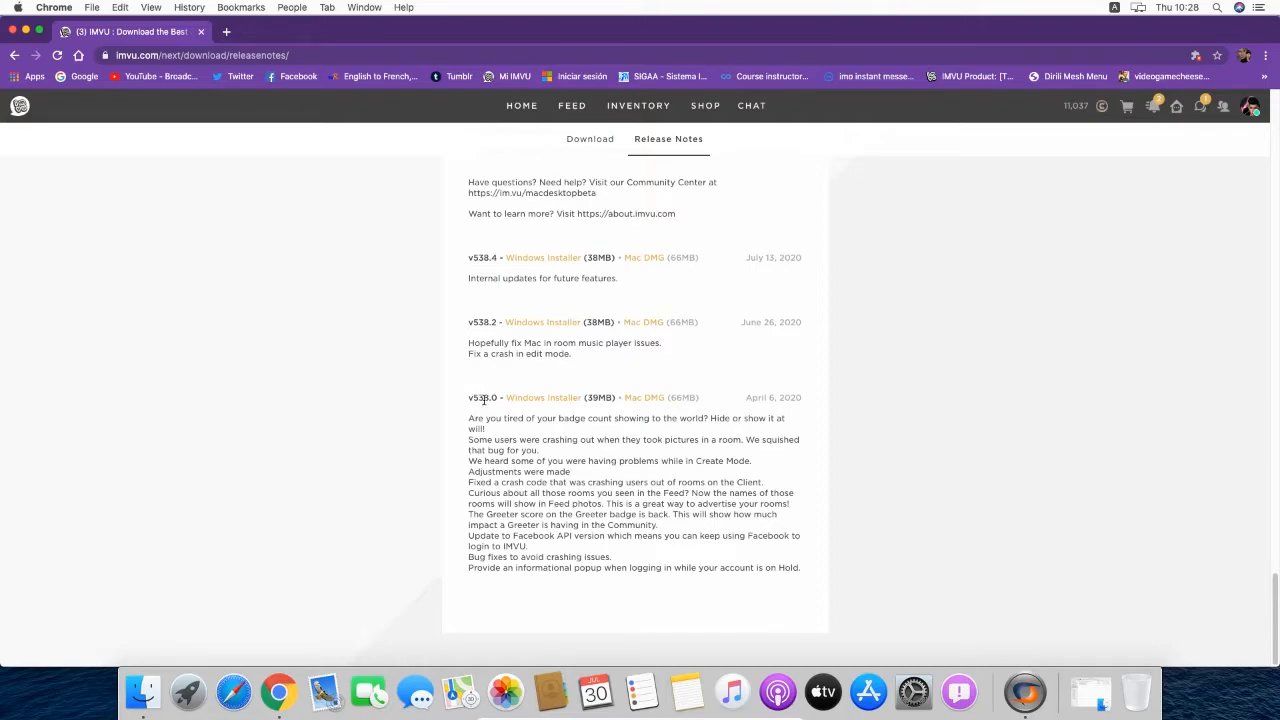
mouse_move(1024, 692)
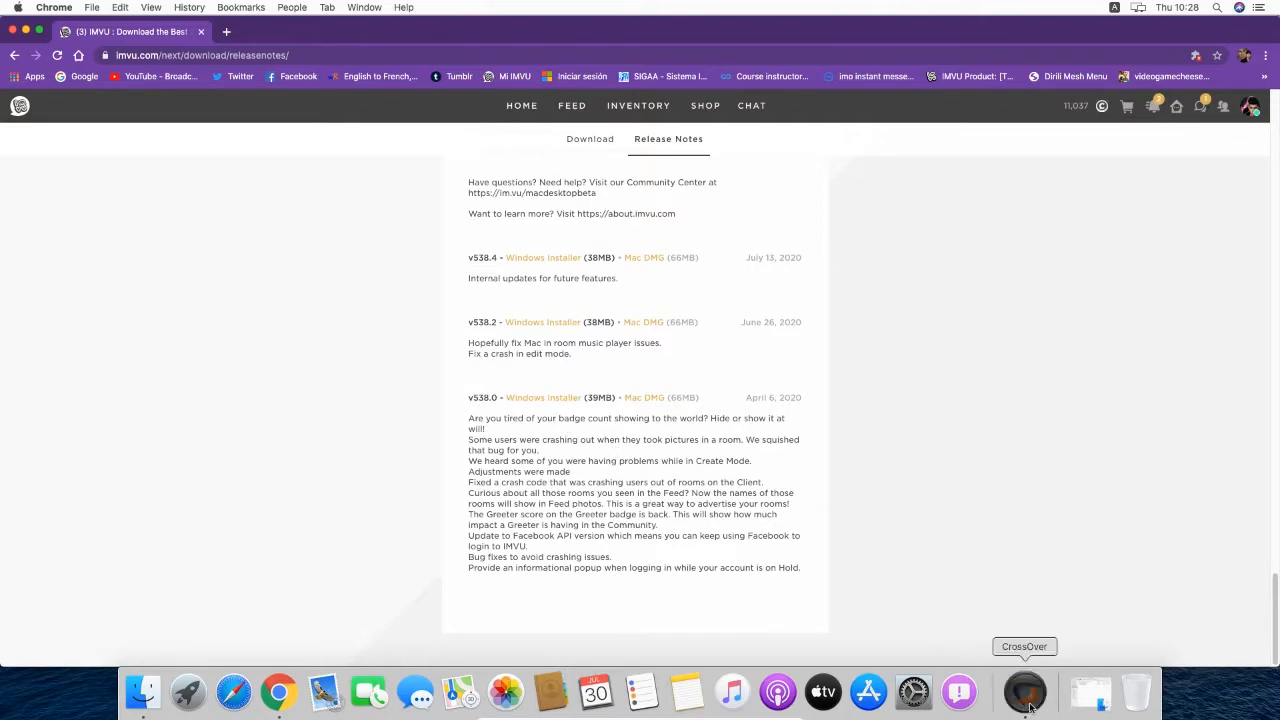
Close Finder's Downloads window and bring the CrossOver window with the IMVU 538.0 bottle forward.
click(1024, 692)
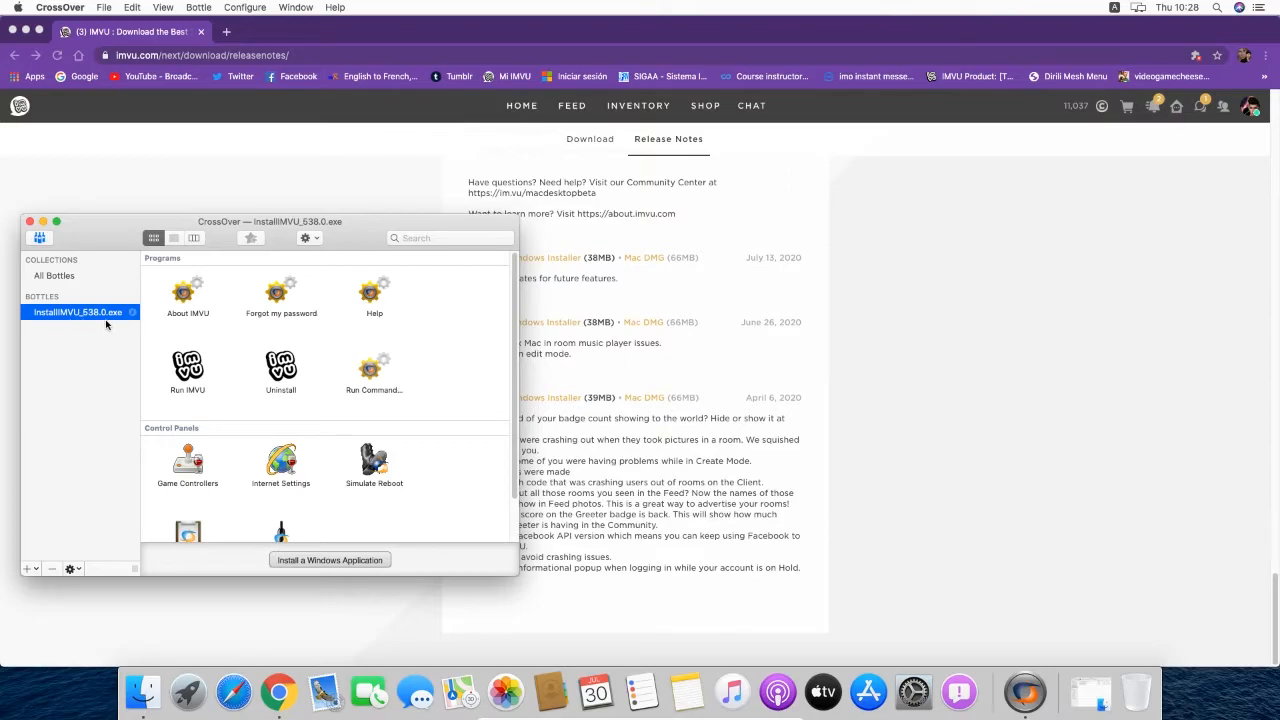
mouse_move(50, 232)
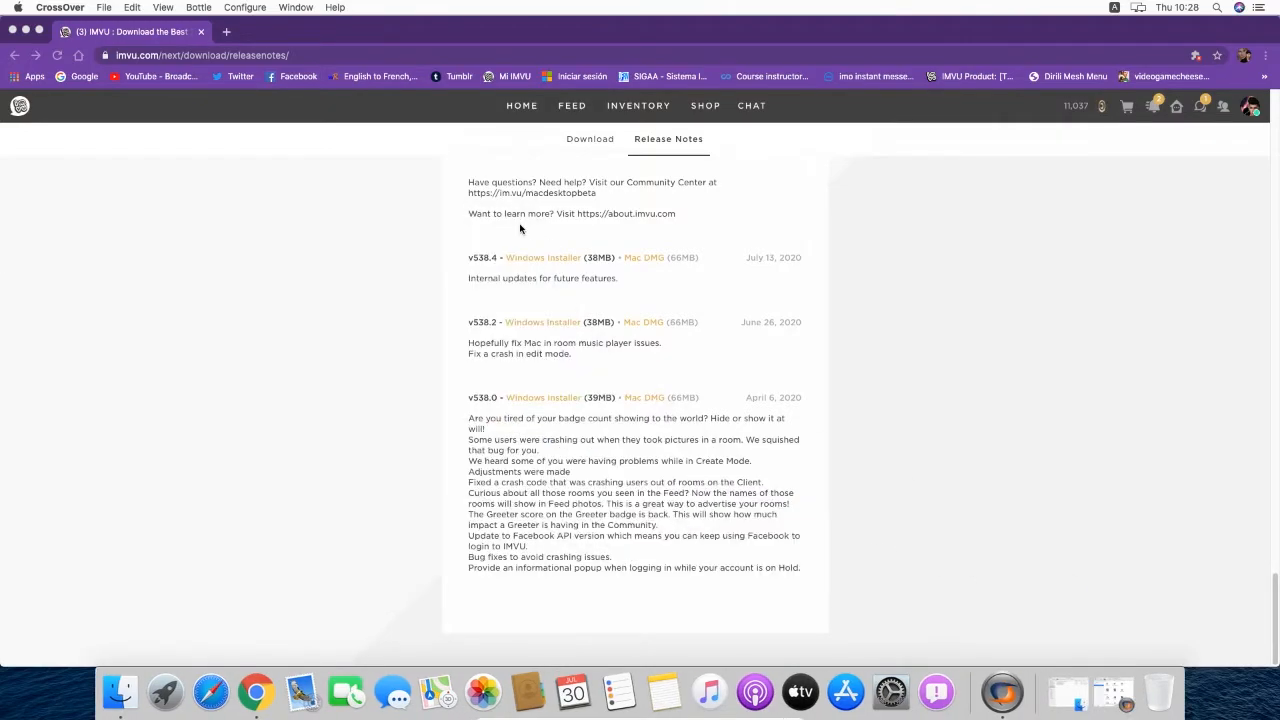
mouse_move(552, 262)
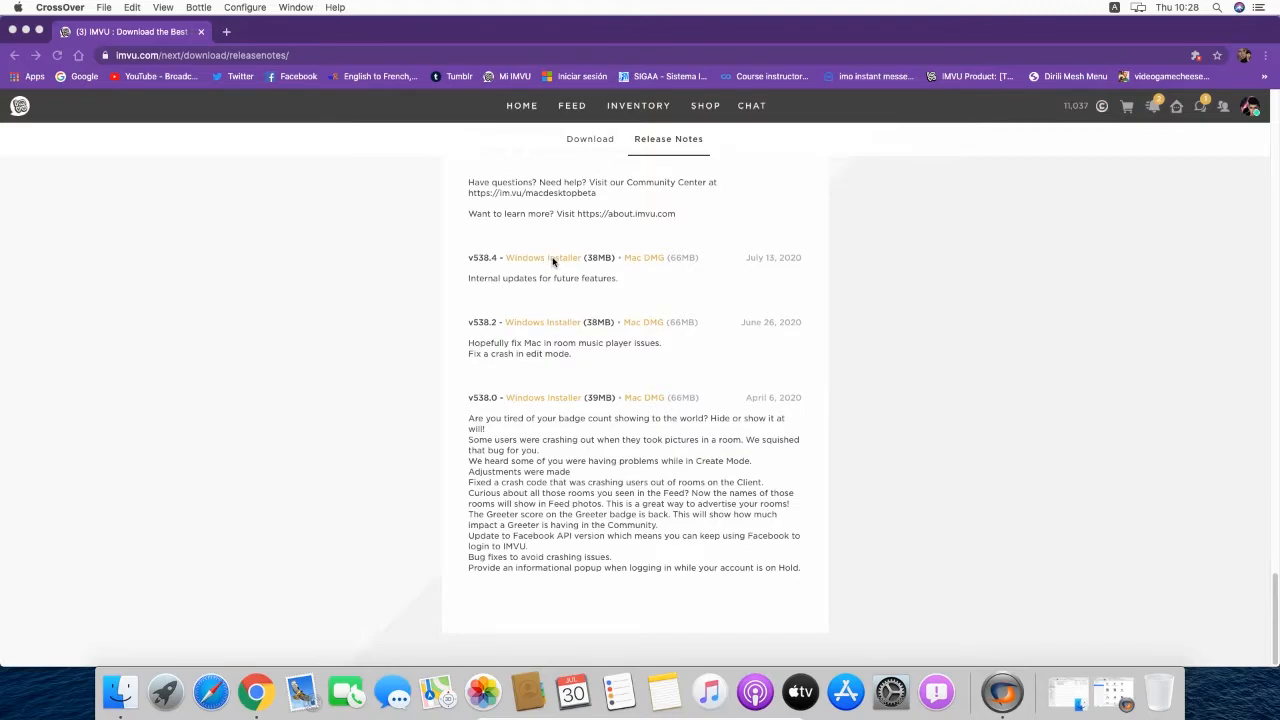
mouse_move(486, 260)
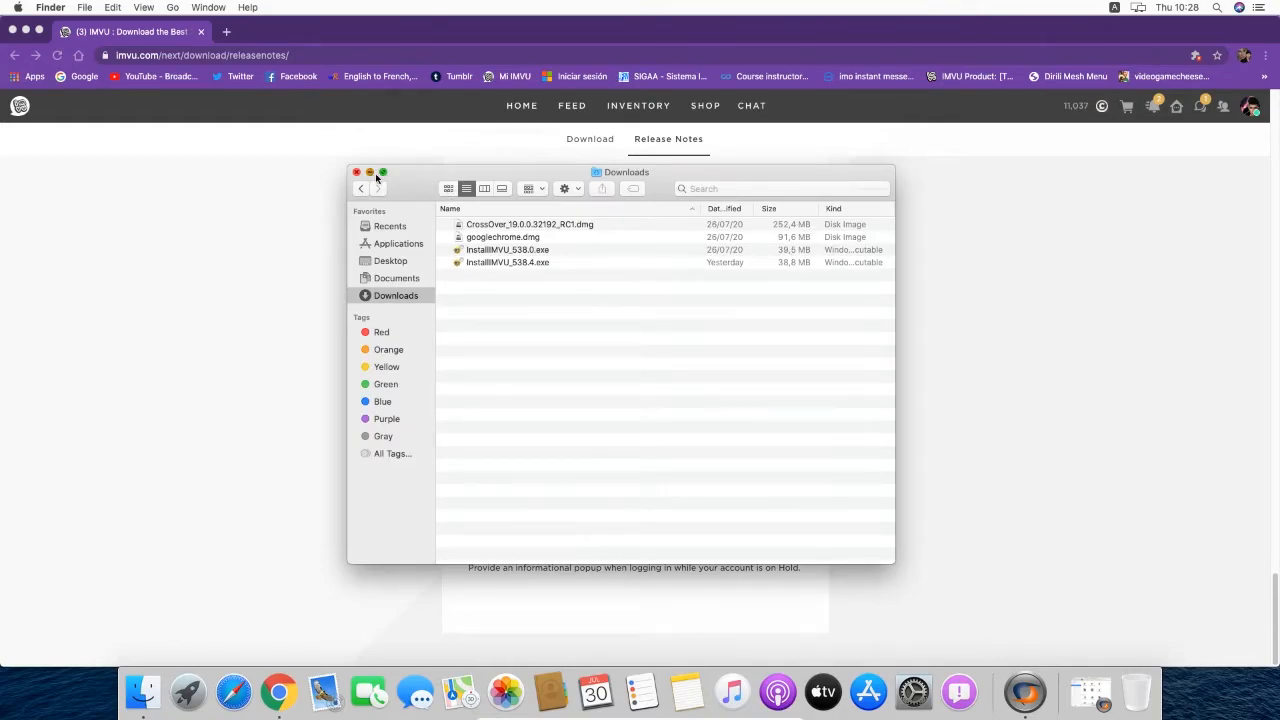
click(356, 172)
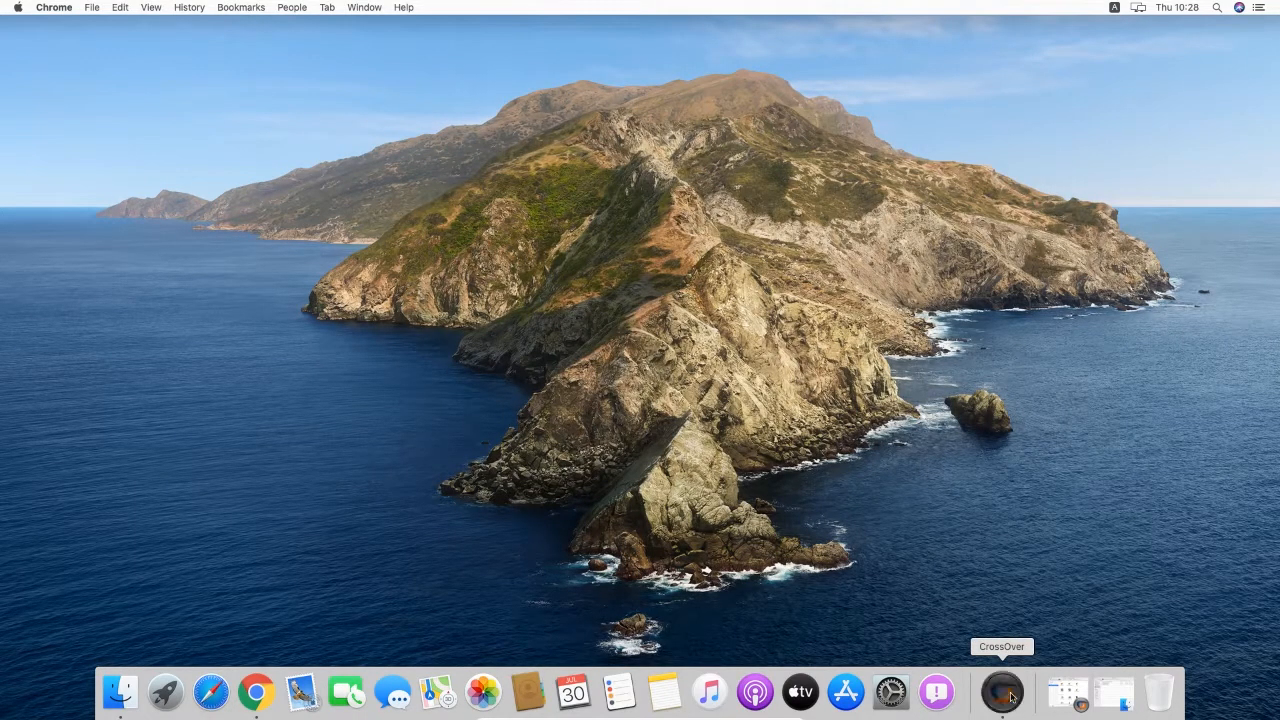
click(1000, 692)
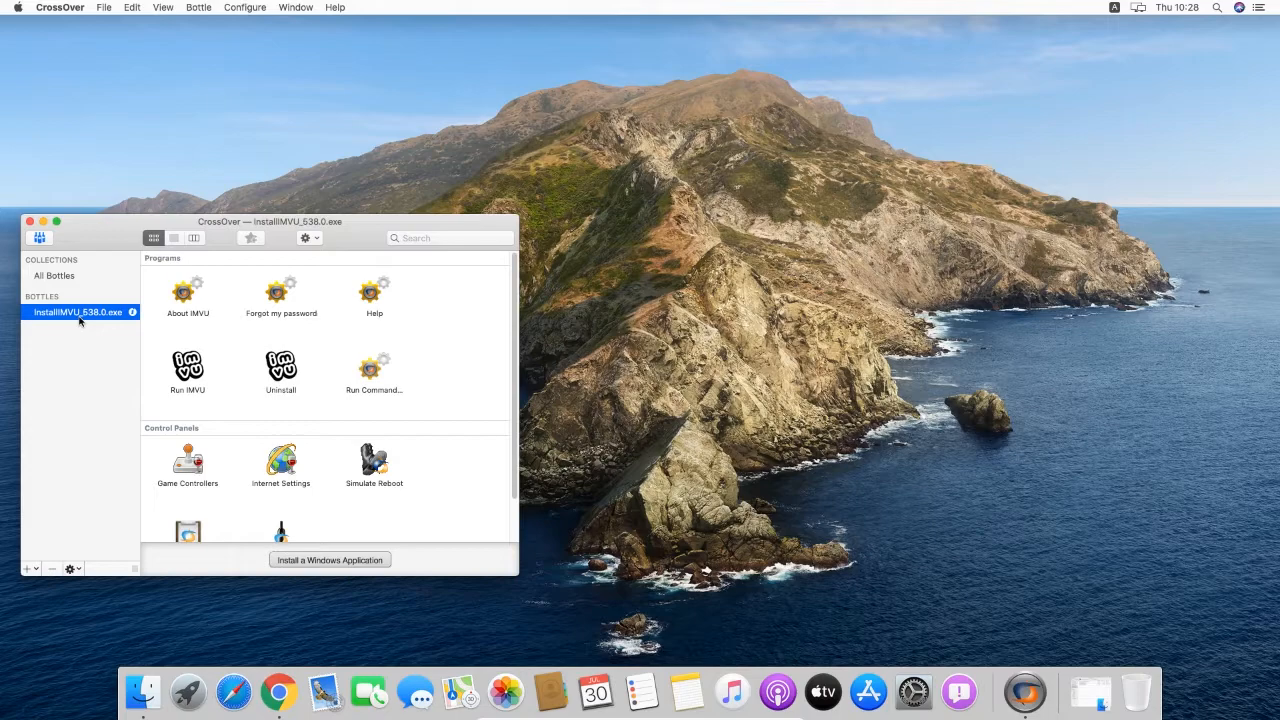
Delete the old InstallIMVU_538.0.exe bottle and confirm removing its contents.
right_click(80, 312)
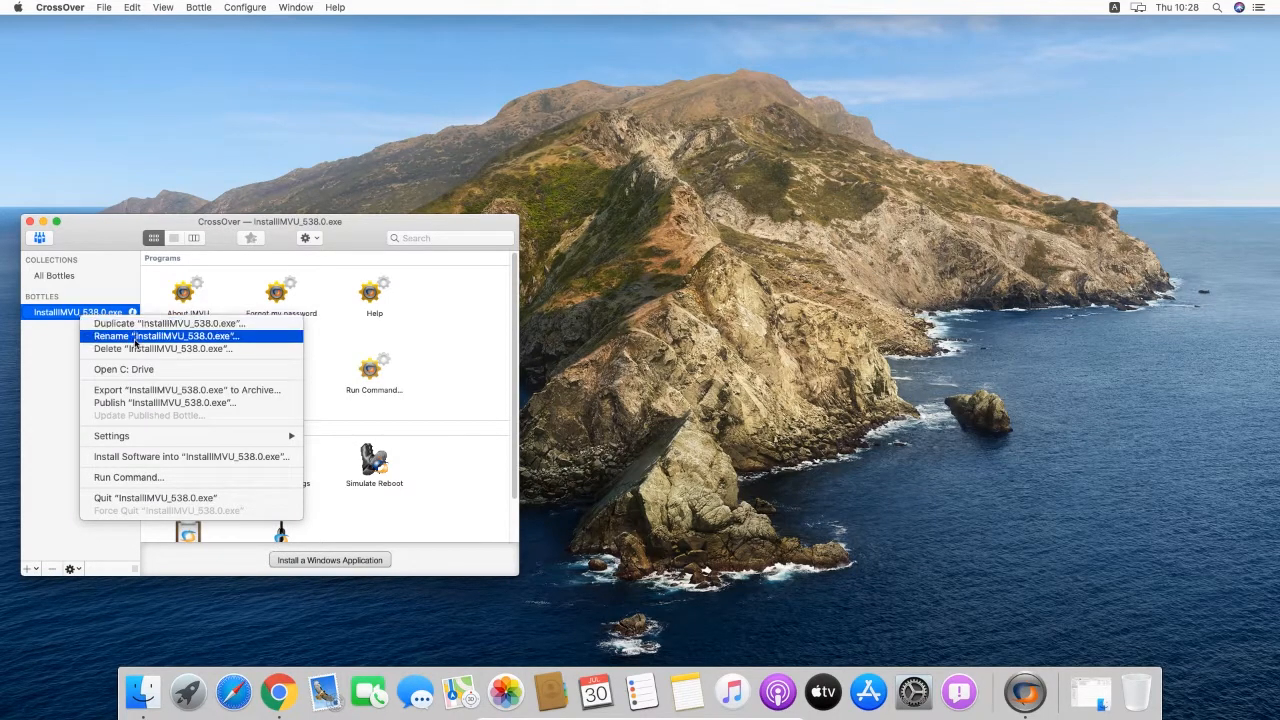
mouse_move(164, 348)
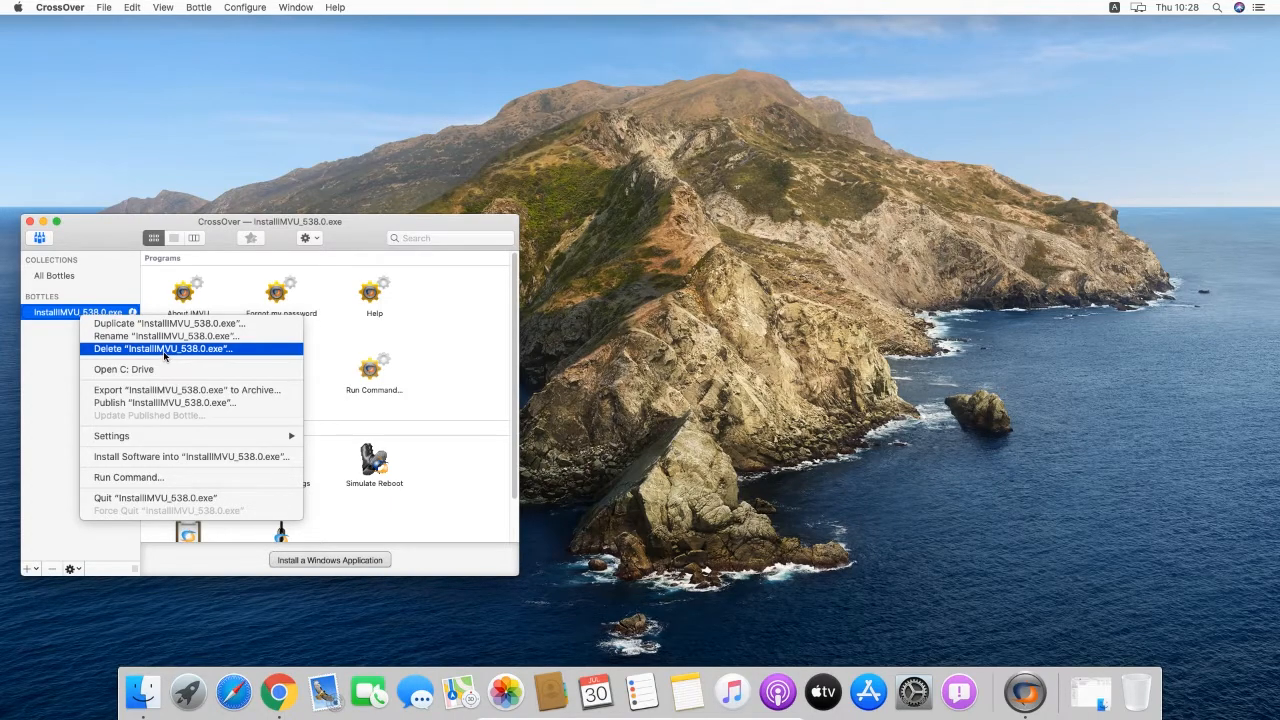
mouse_move(78, 348)
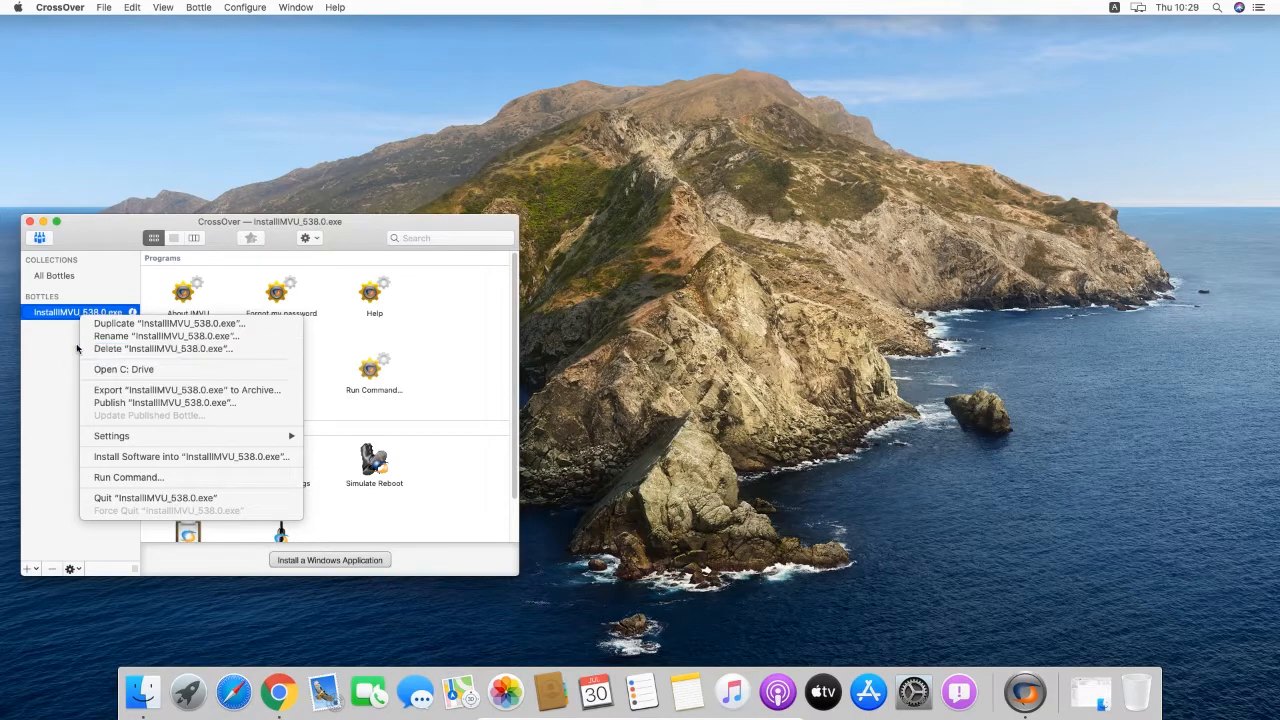
mouse_move(164, 348)
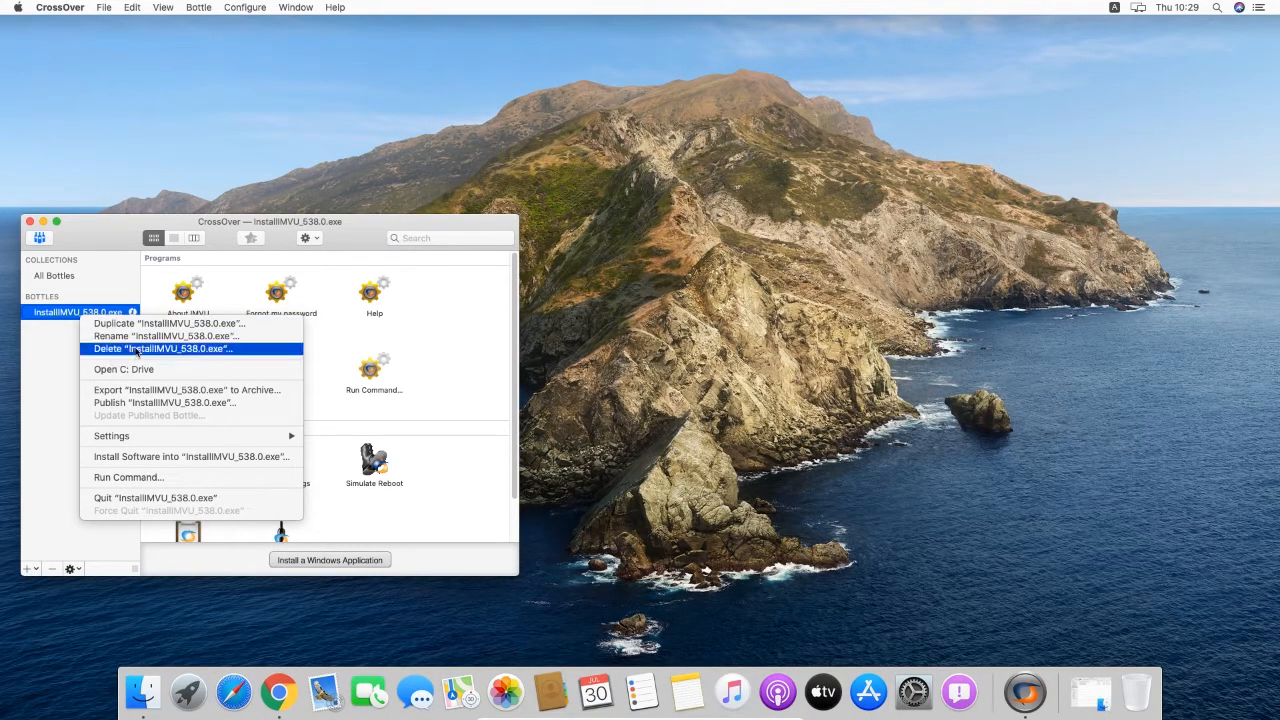
click(164, 348)
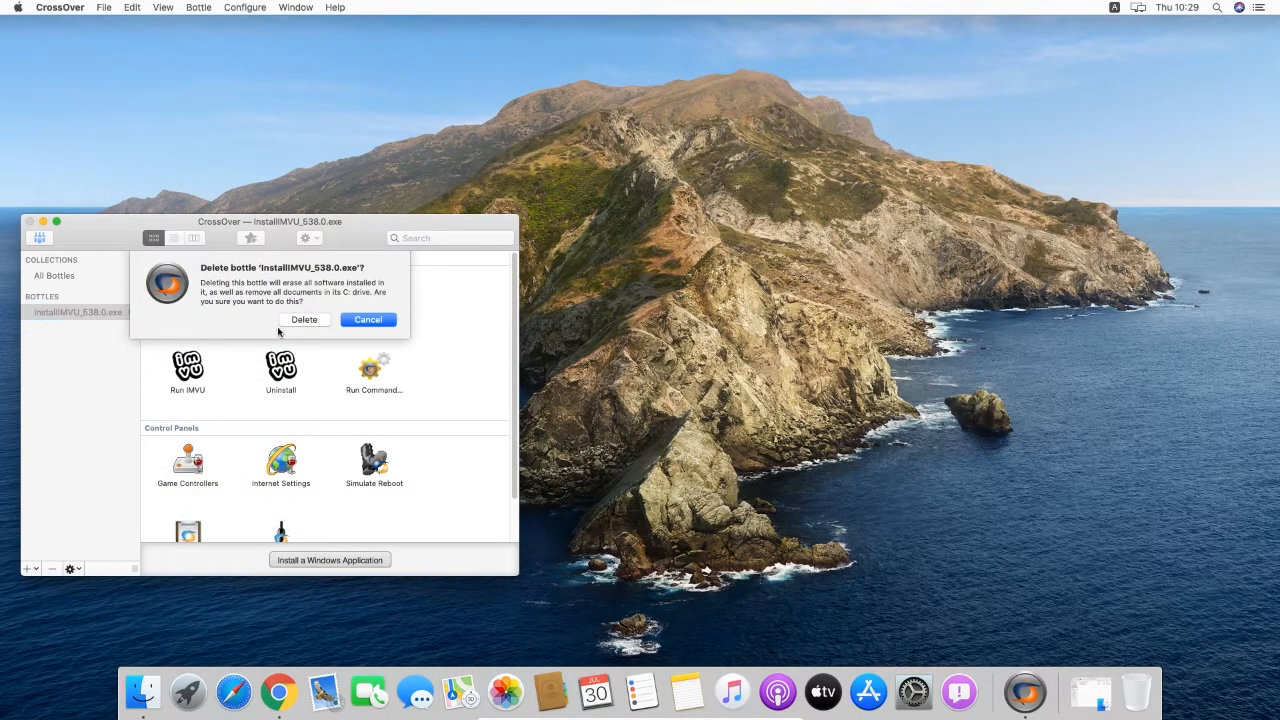
click(368, 320)
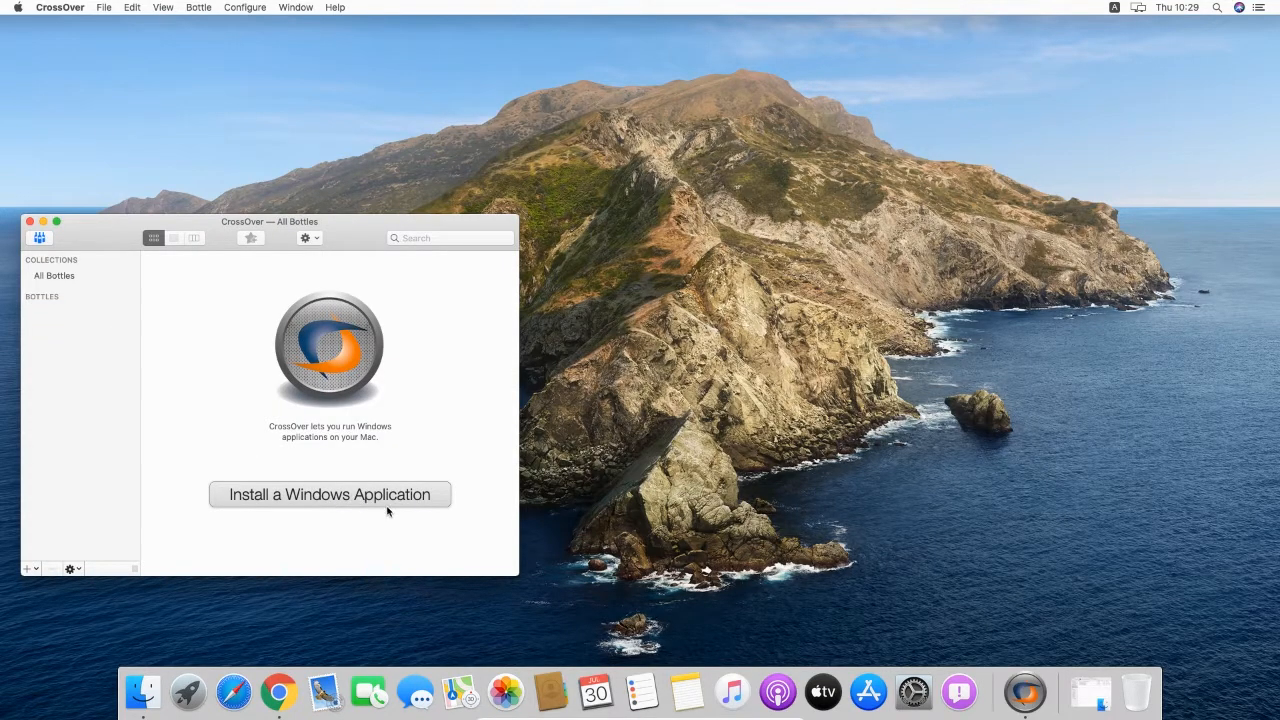
mouse_move(392, 496)
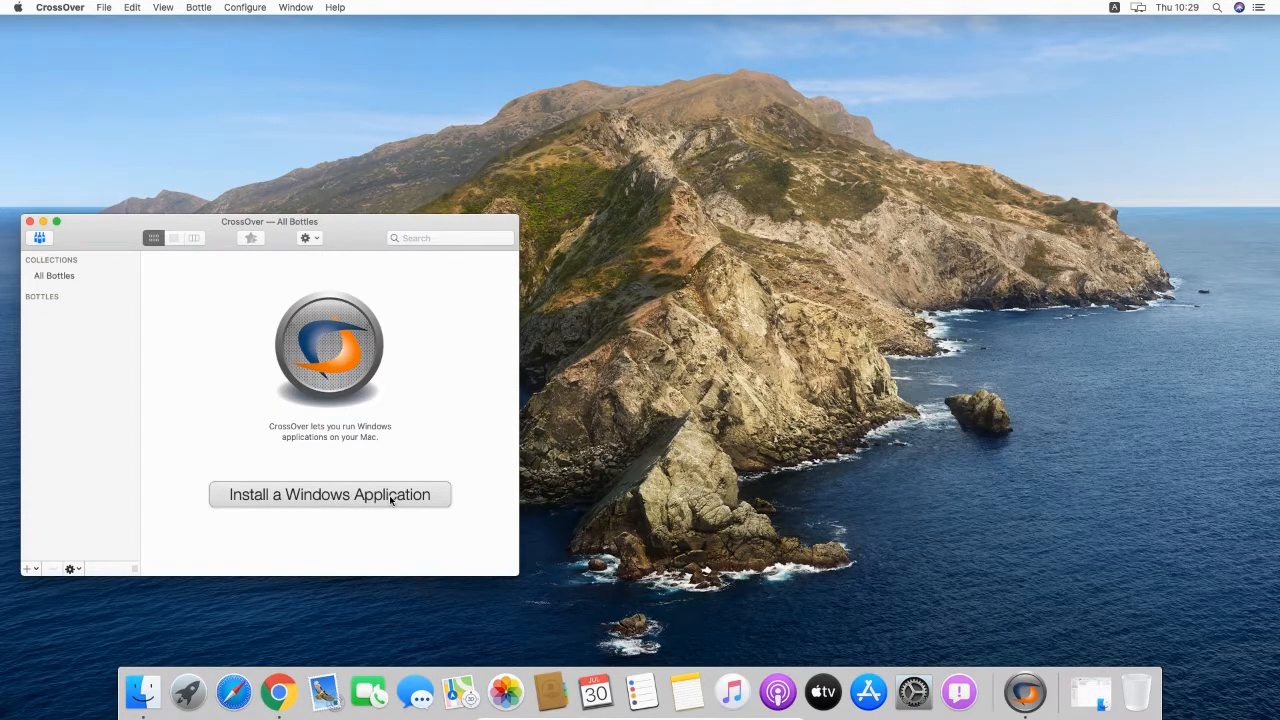
Start a new Windows application install and choose Unlisted application from the full list.
click(328, 494)
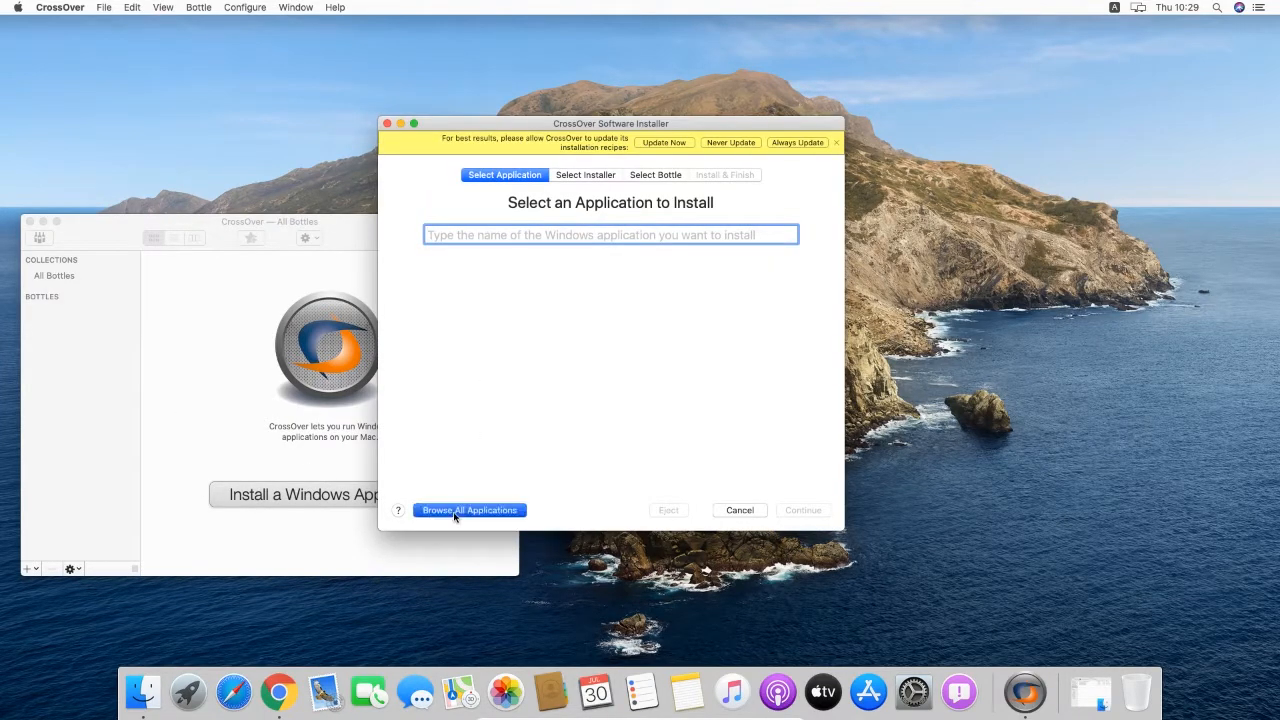
click(468, 510)
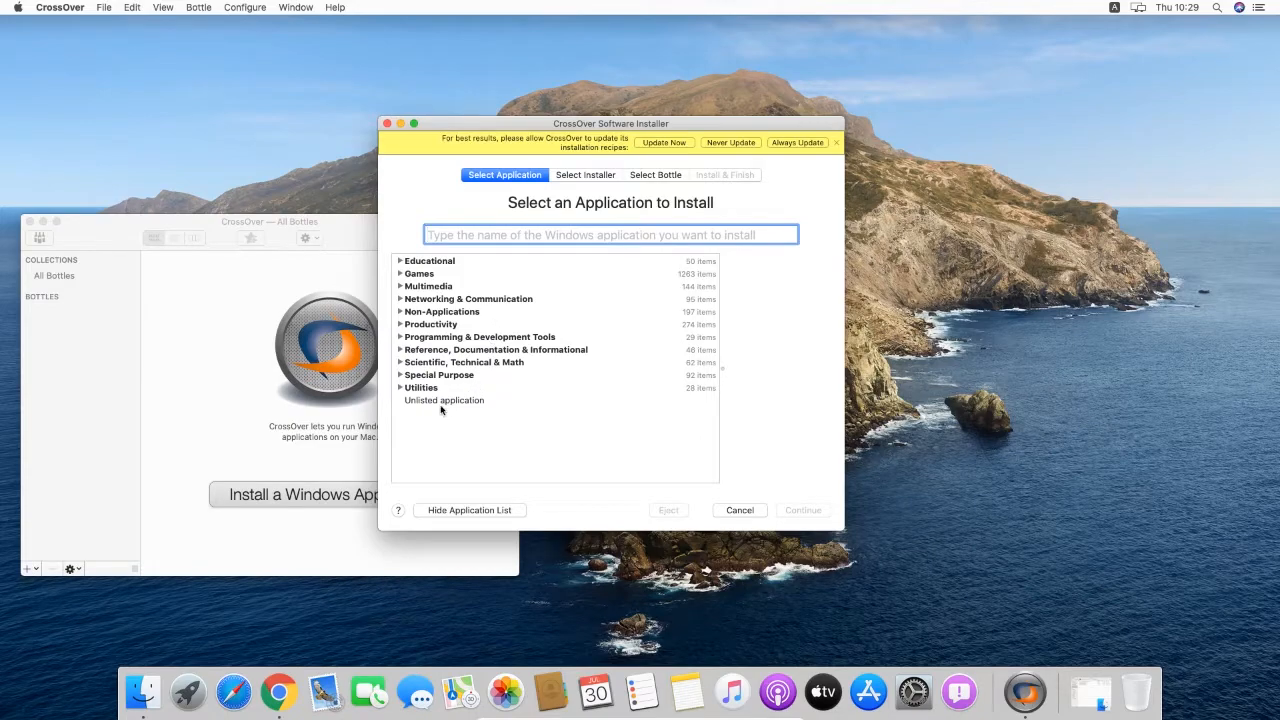
click(444, 400)
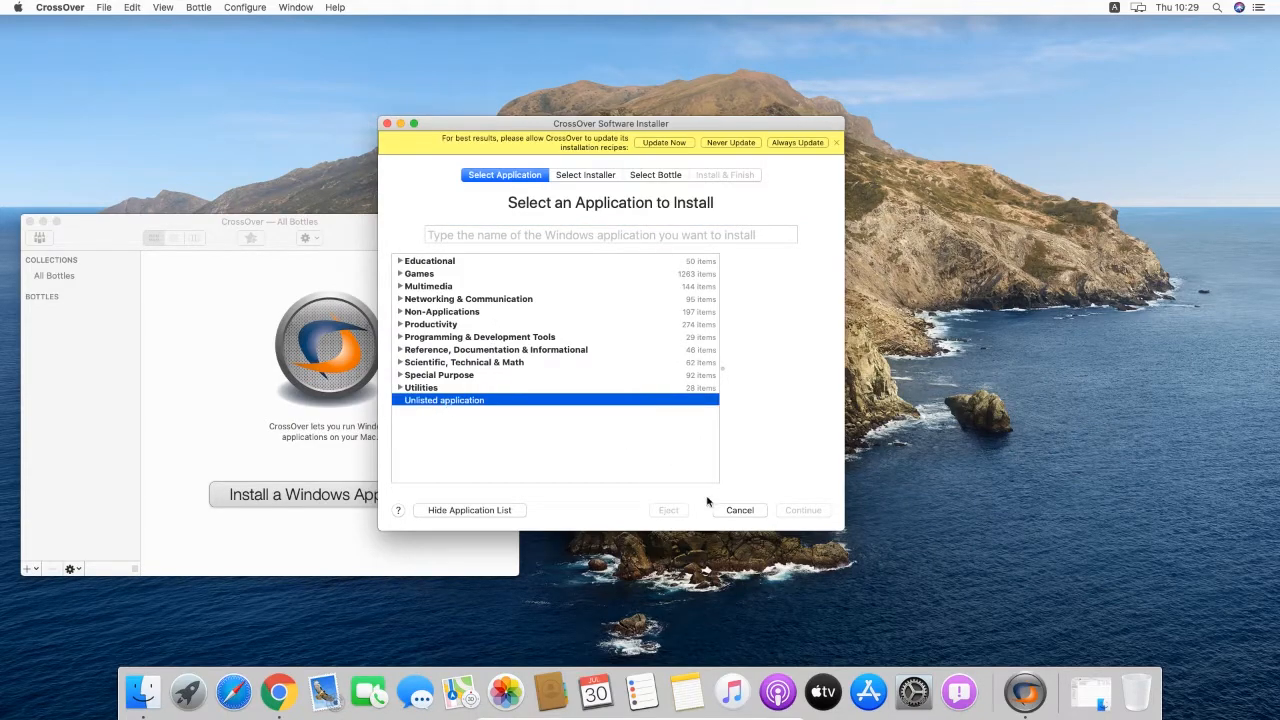
click(444, 400)
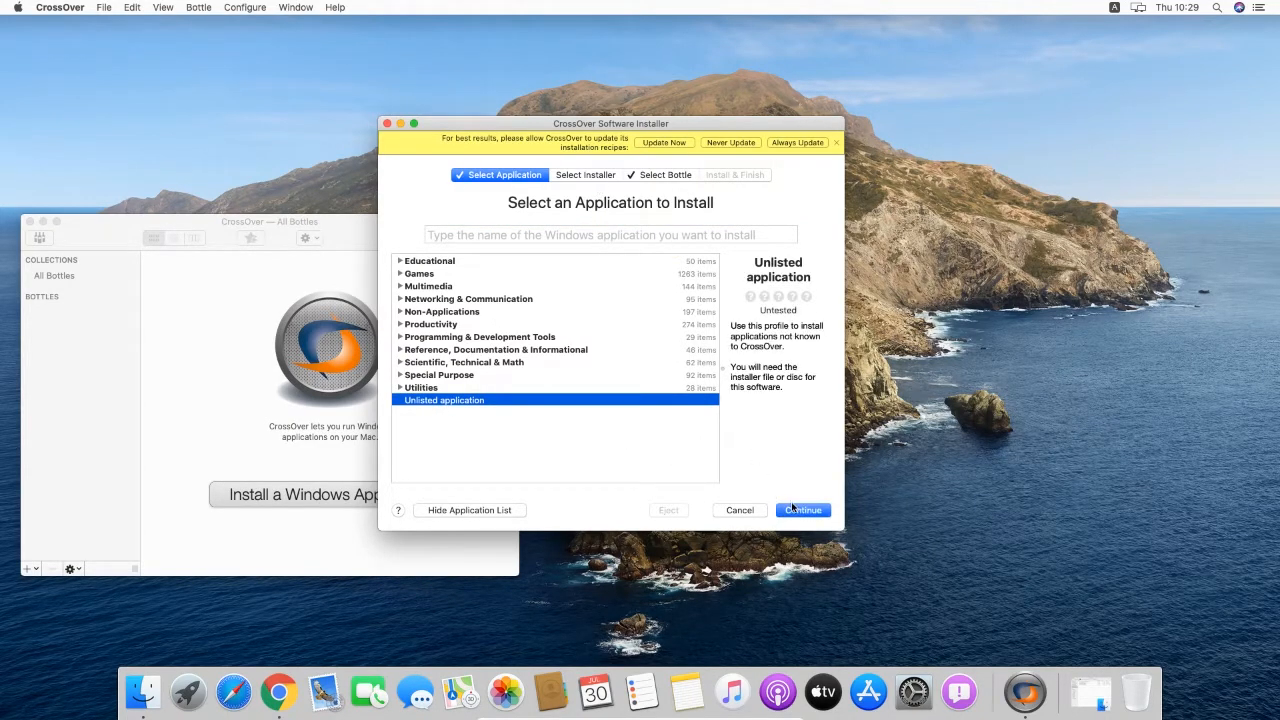
click(802, 510)
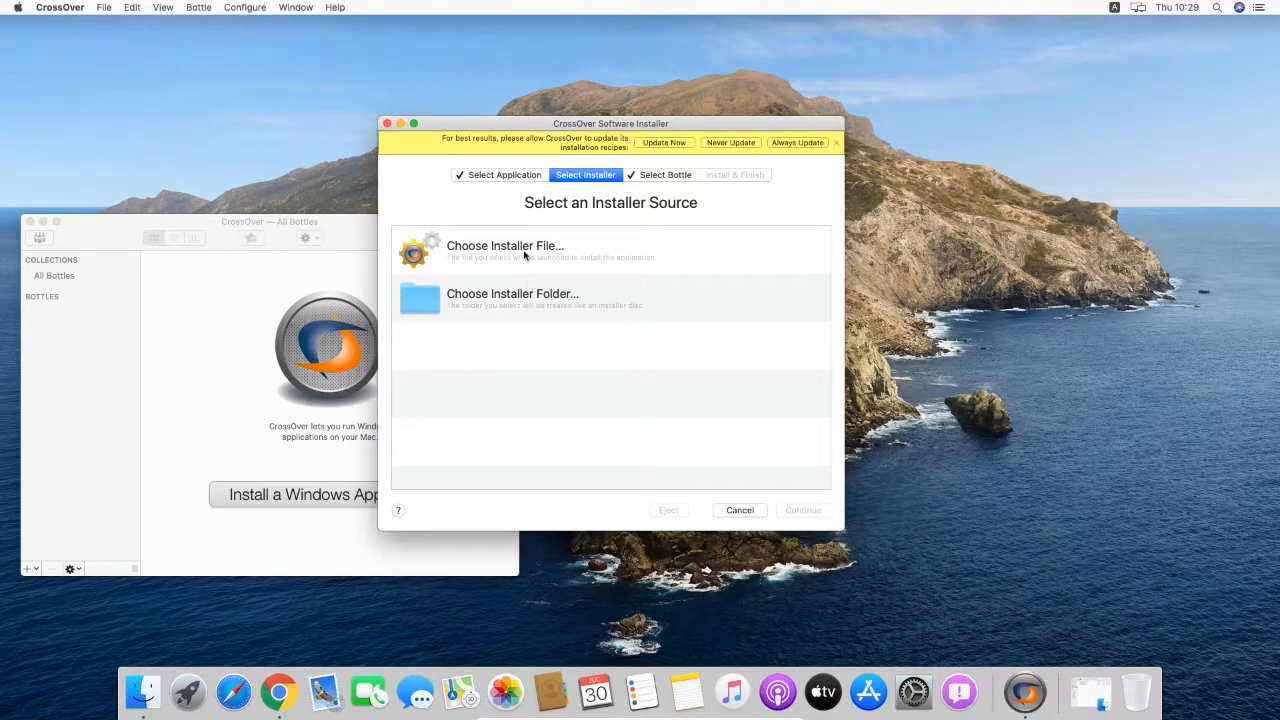
mouse_move(1088, 696)
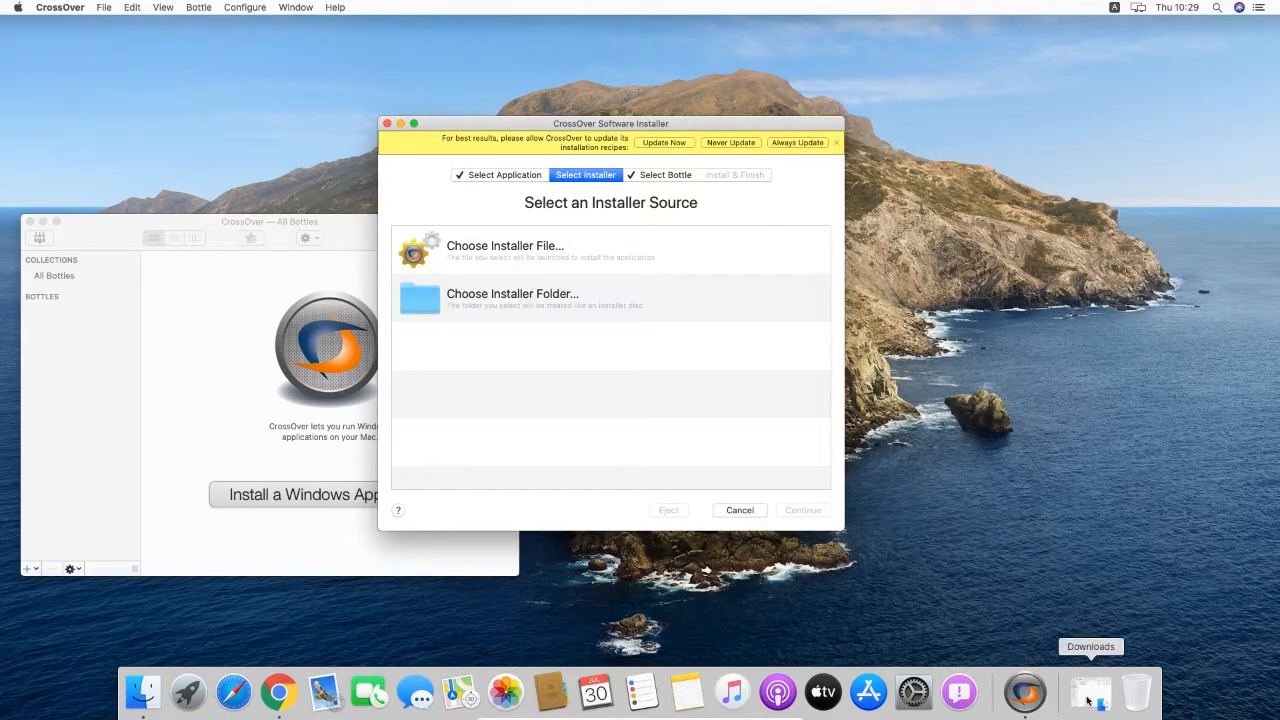
Set installIMVU_538.4.exe from Downloads as the installer source.
click(1088, 692)
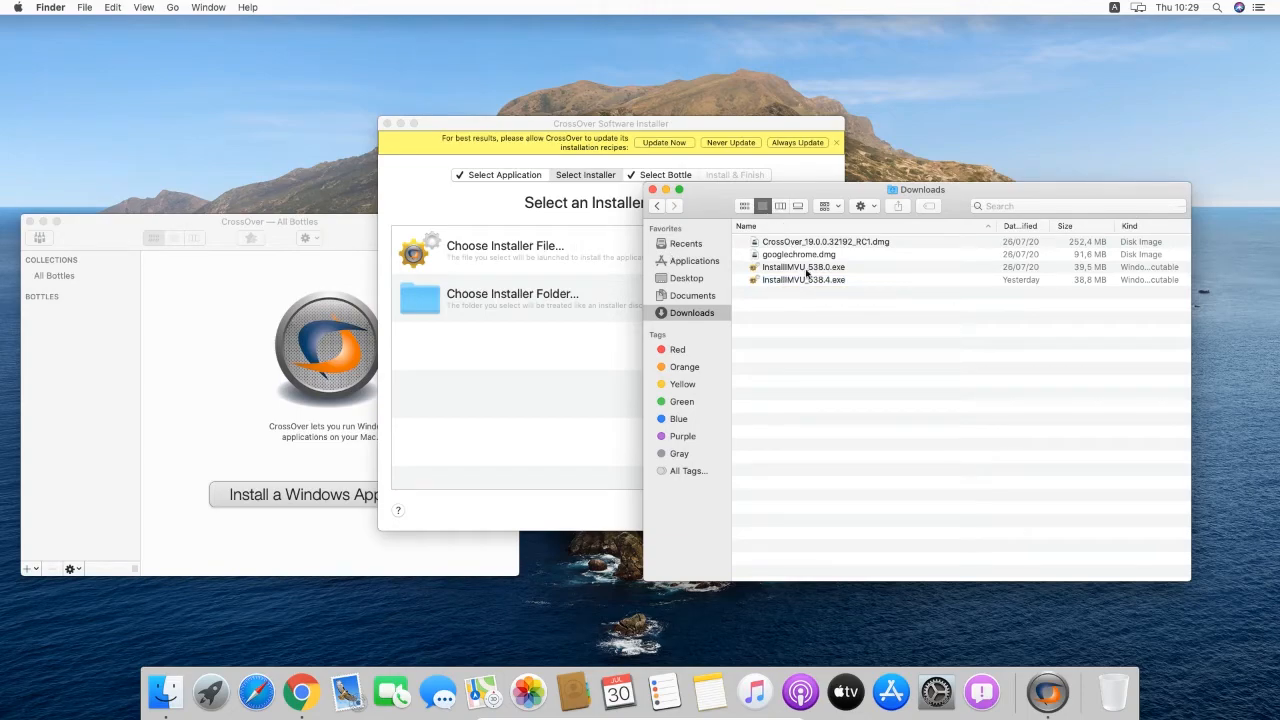
click(804, 280)
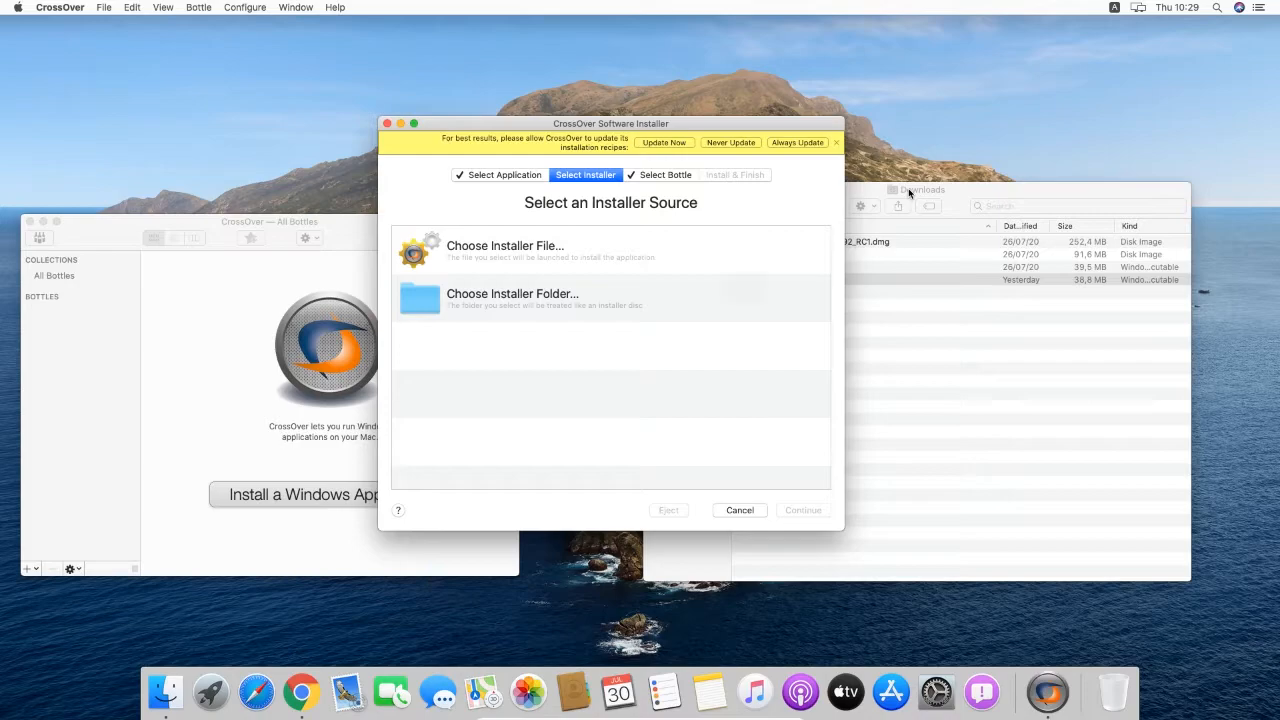
click(504, 250)
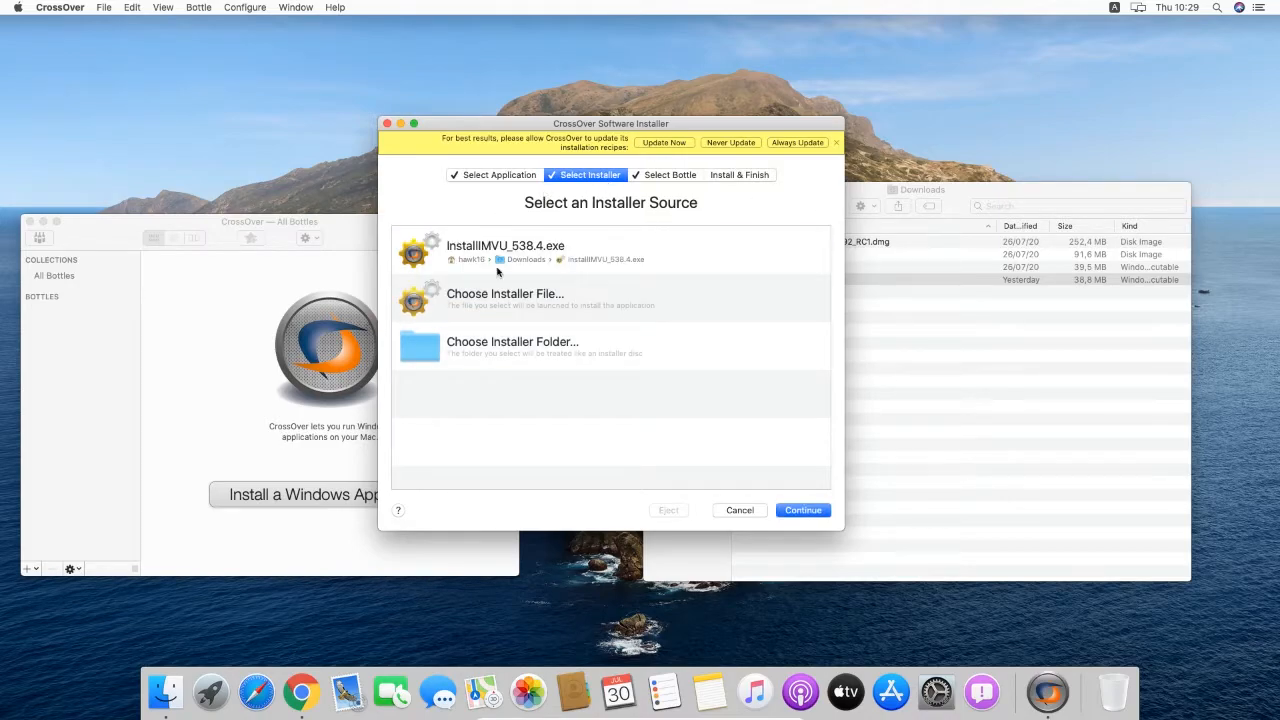
Choose a new Windows 10 64-bit bottle for the installer and proceed to the install summary.
click(804, 510)
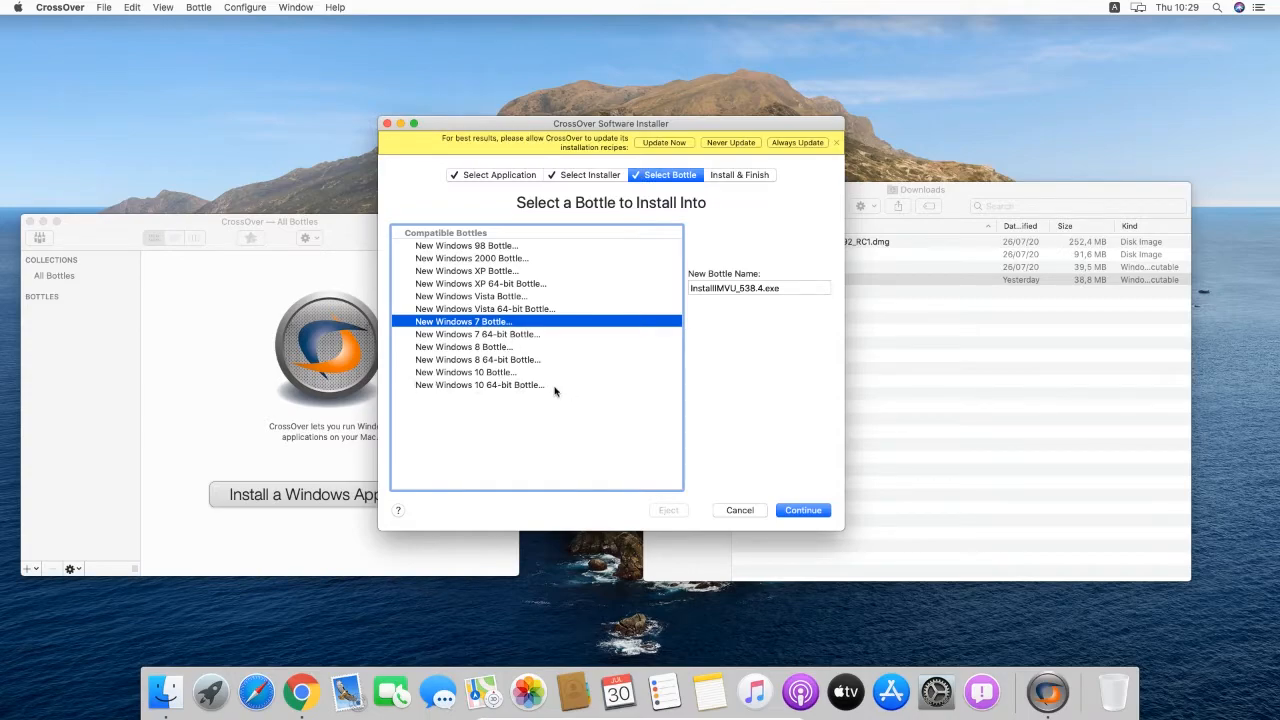
click(480, 384)
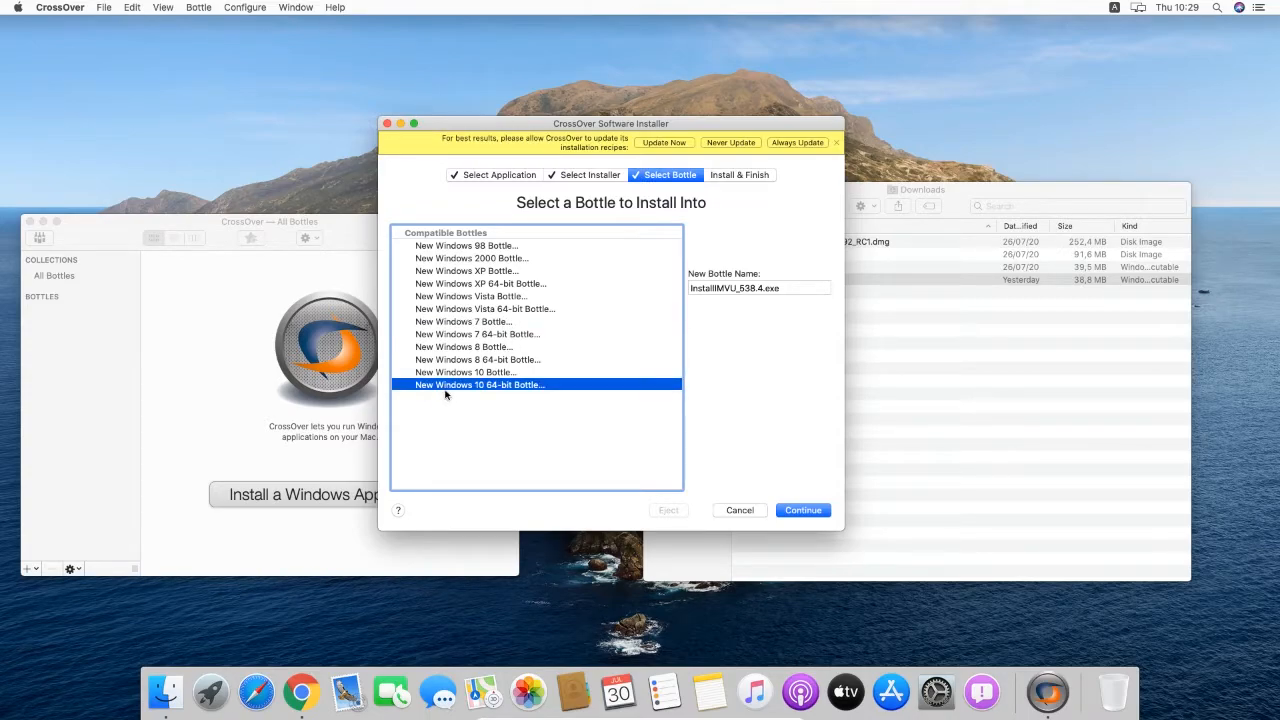
mouse_move(504, 388)
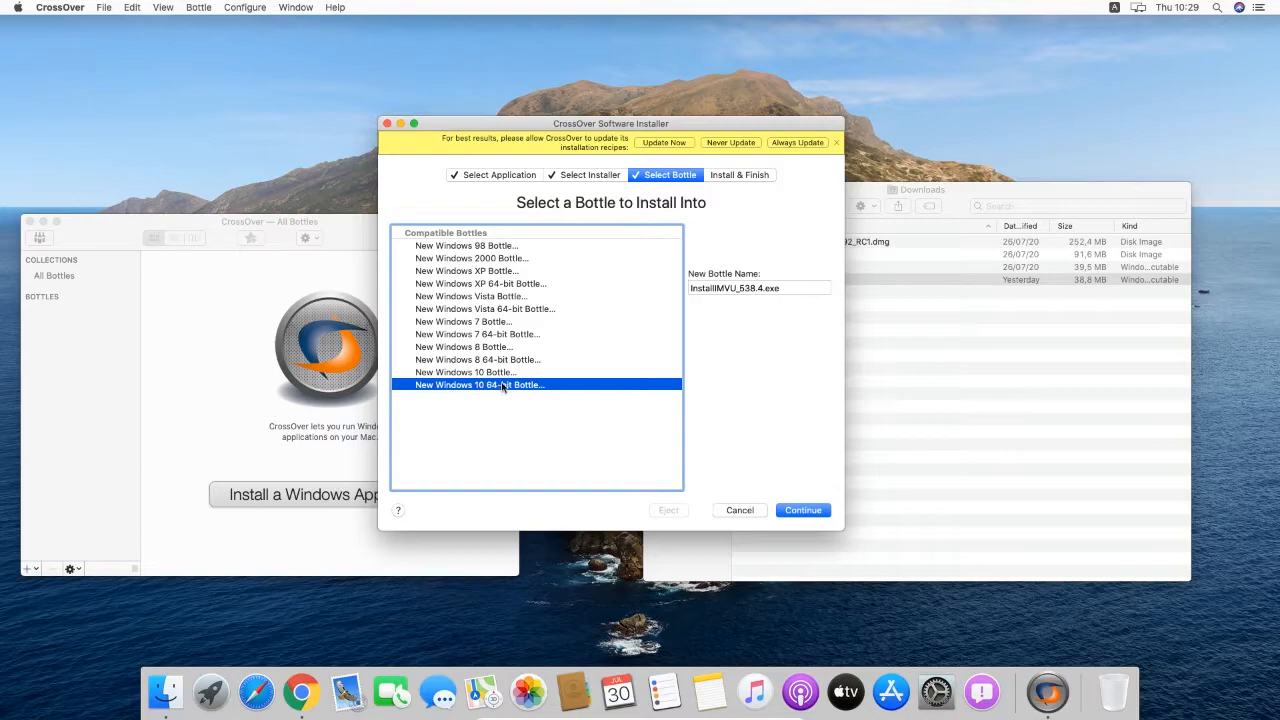
mouse_move(796, 490)
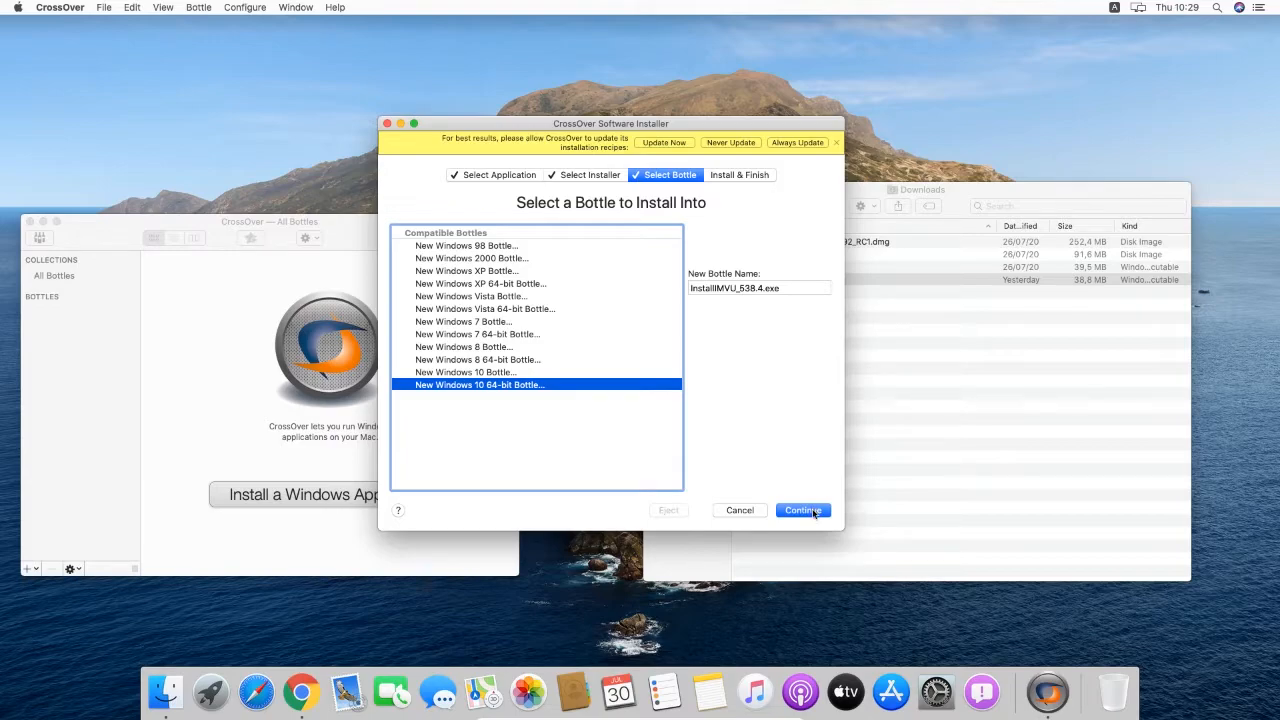
click(802, 510)
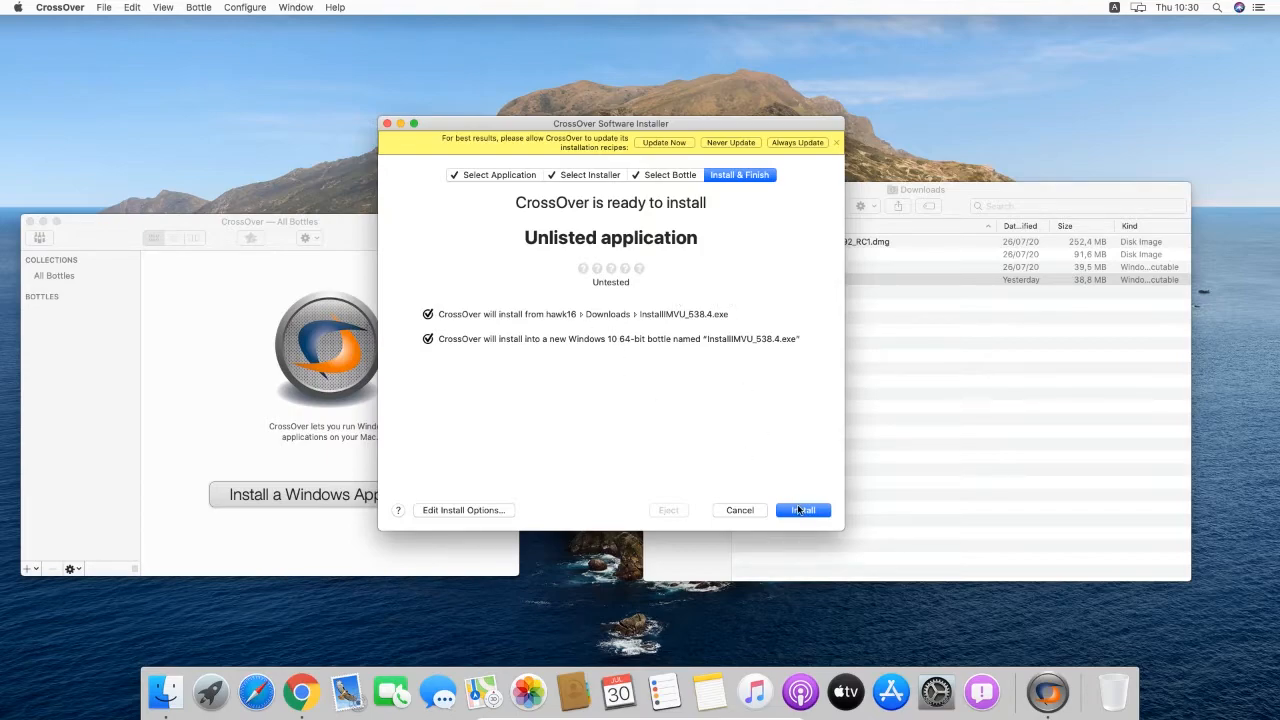
Begin installing the unlisted application into the new InstallIMVU_538.4.exe bottle.
click(802, 510)
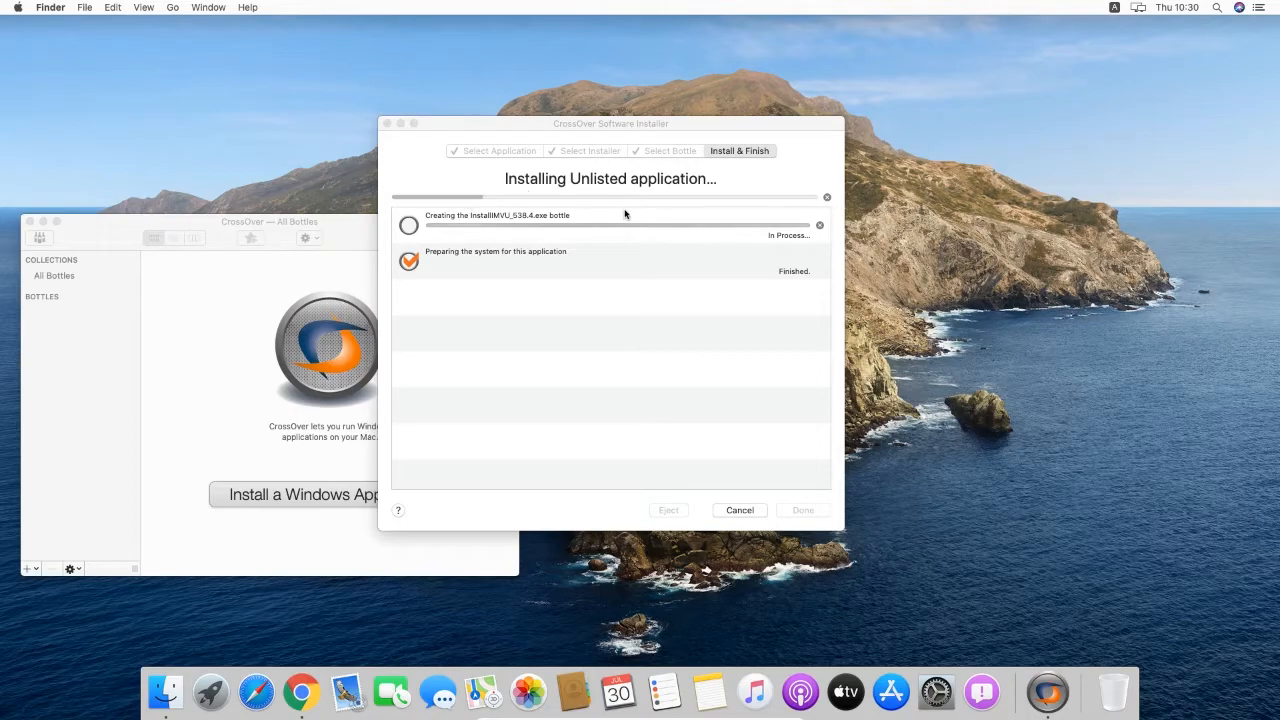
mouse_move(590, 224)
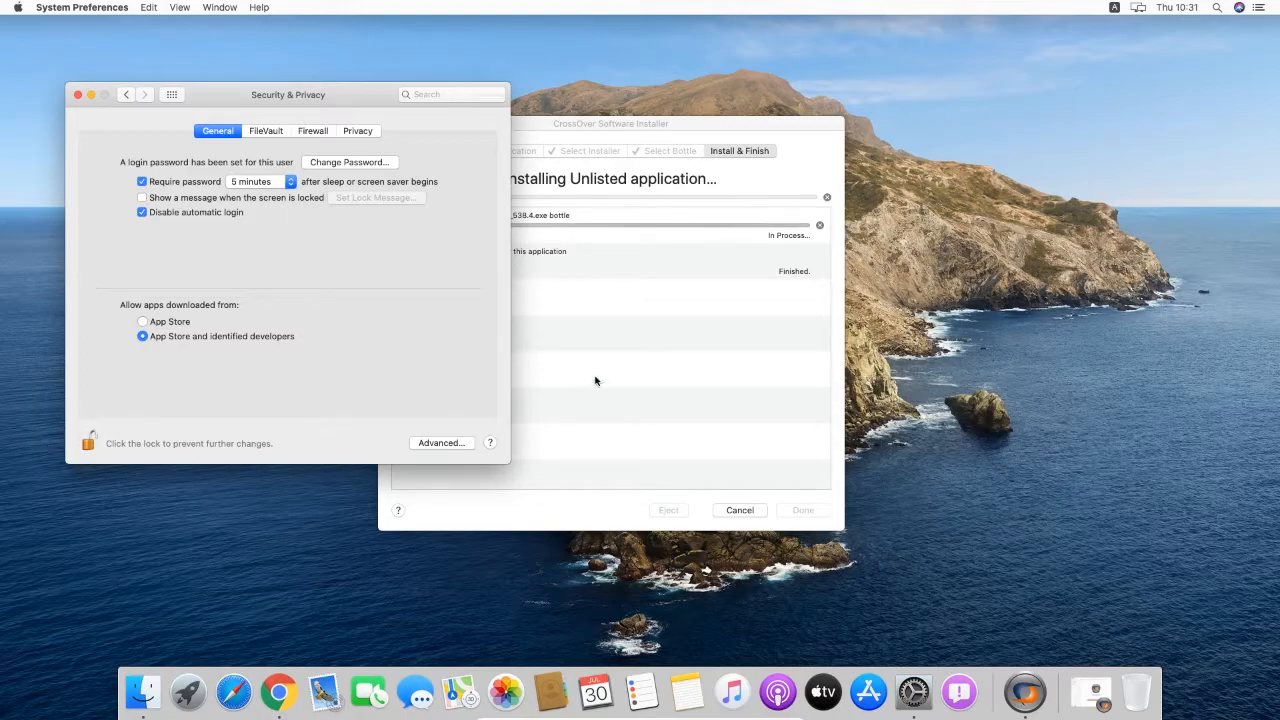
Bring the CrossOver installer forward until the macOS unverified developer warning appears.
click(610, 124)
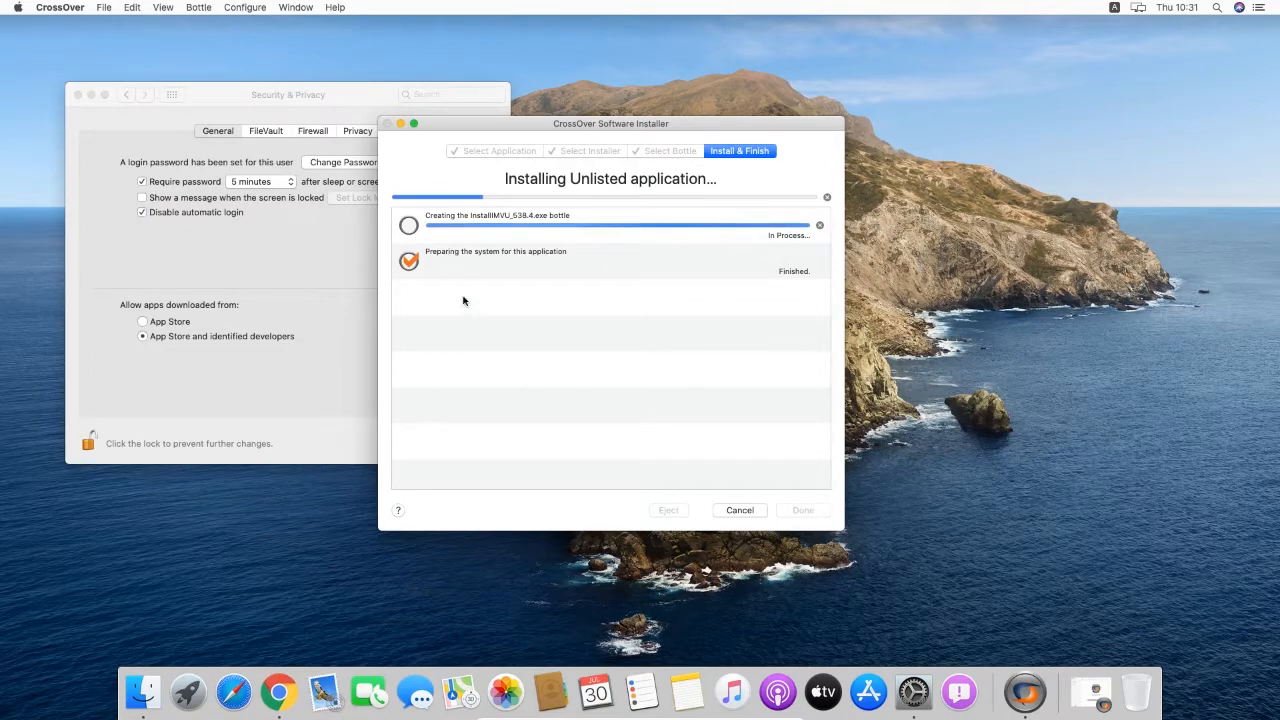
mouse_move(476, 280)
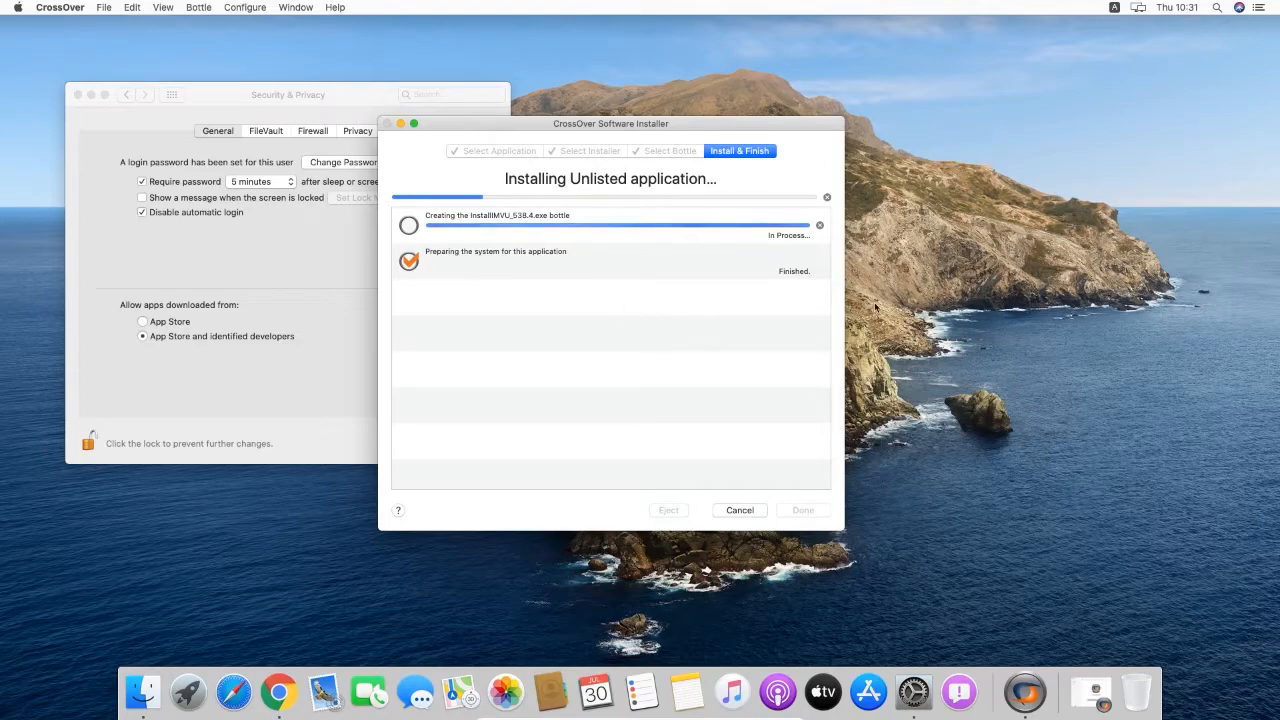
mouse_move(684, 252)
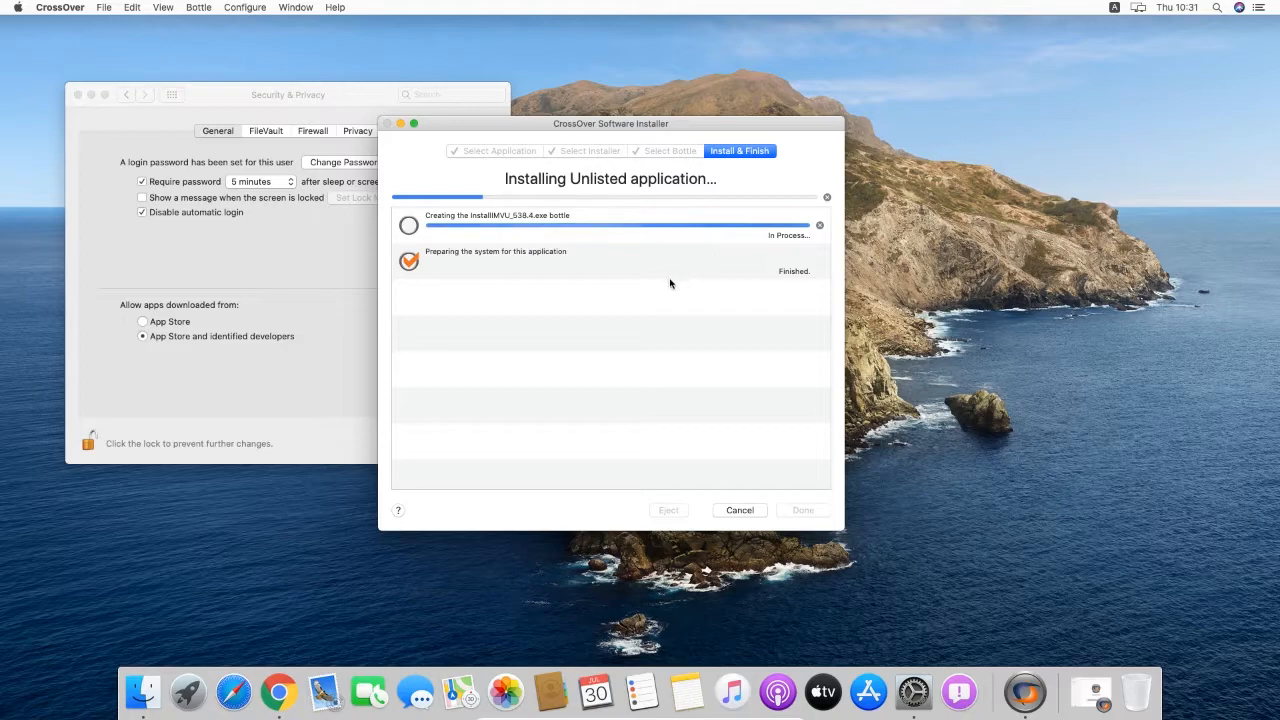
mouse_move(624, 258)
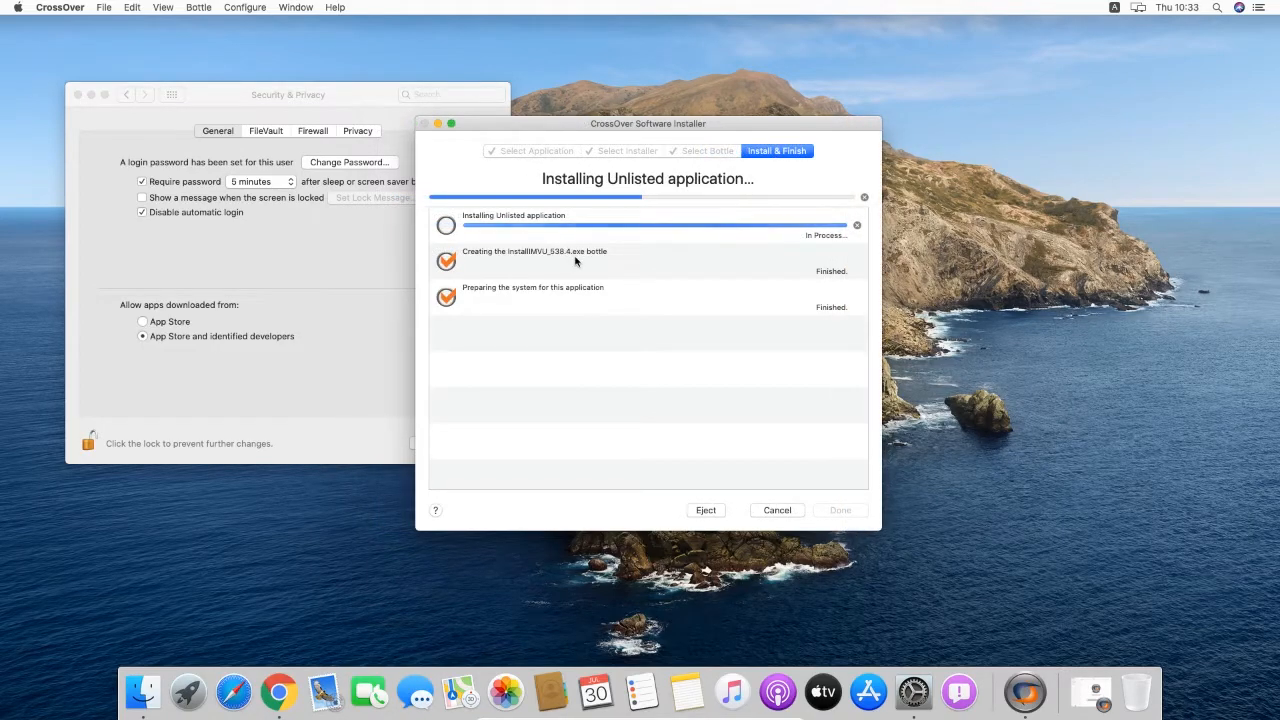
mouse_move(666, 280)
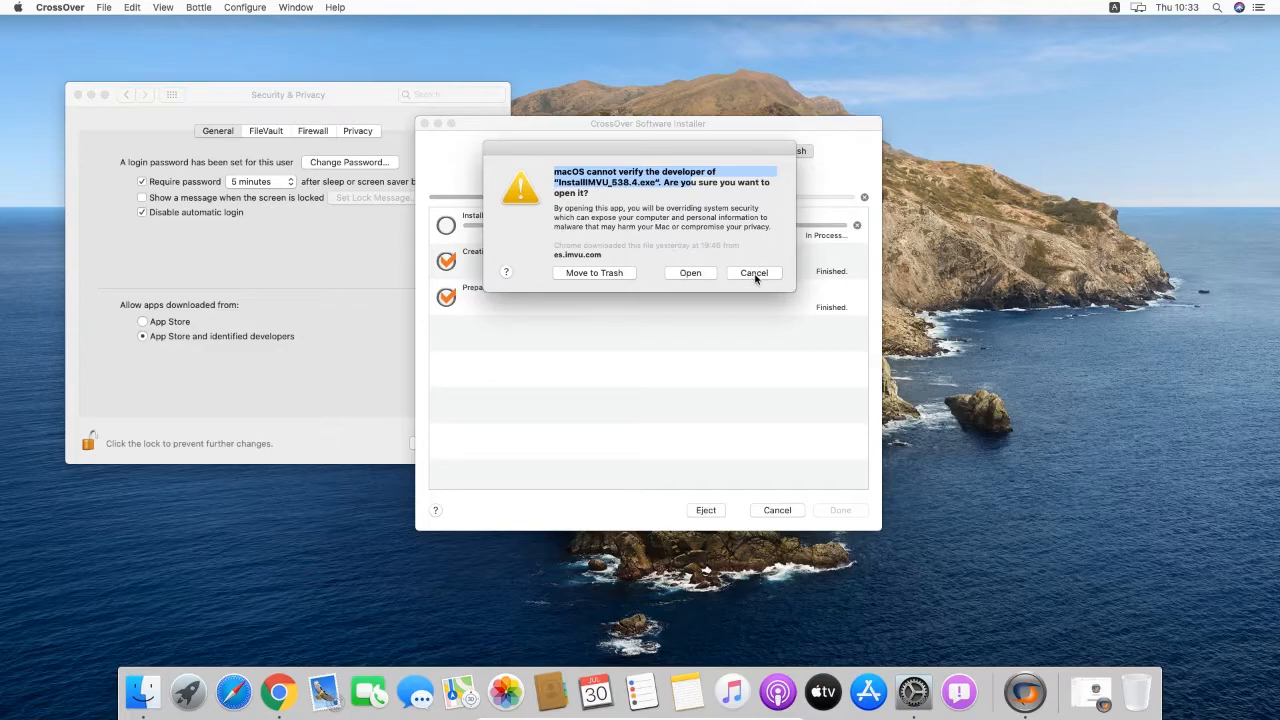
Dismiss the warning, allow InstallIMVU_538.4.exe anyway in Security & Privacy, and return to CrossOver.
click(752, 272)
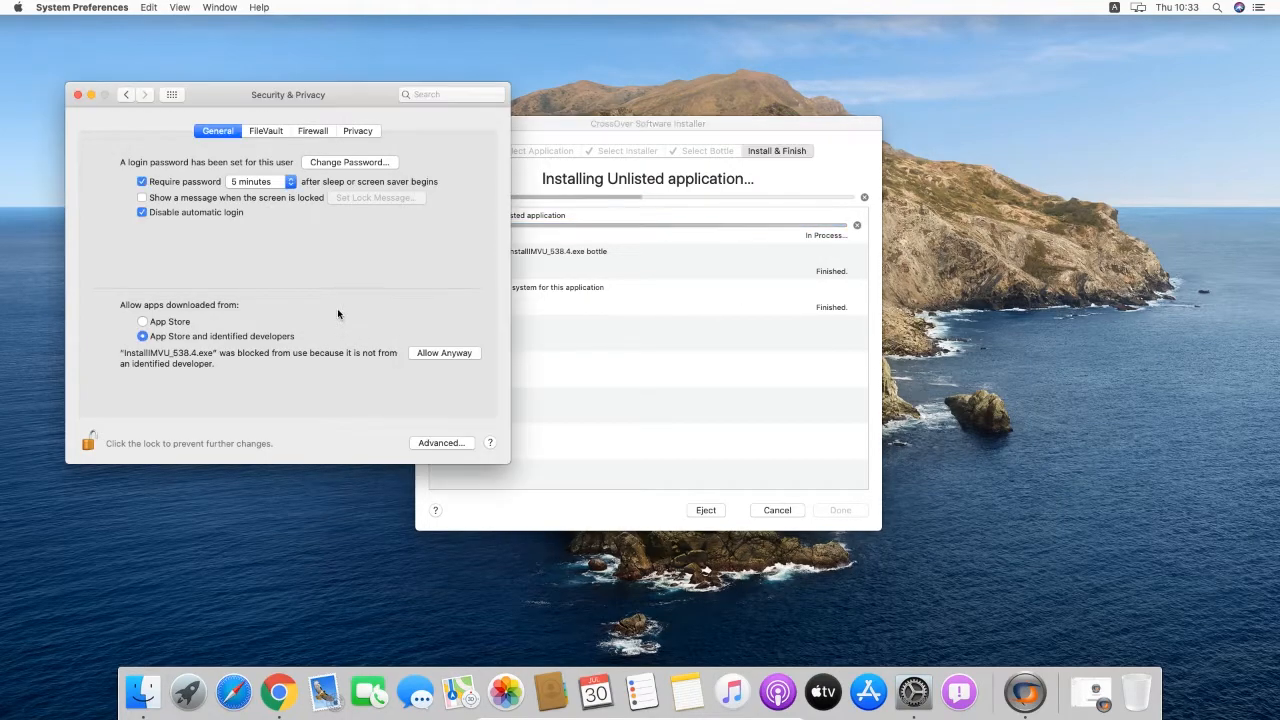
mouse_move(228, 376)
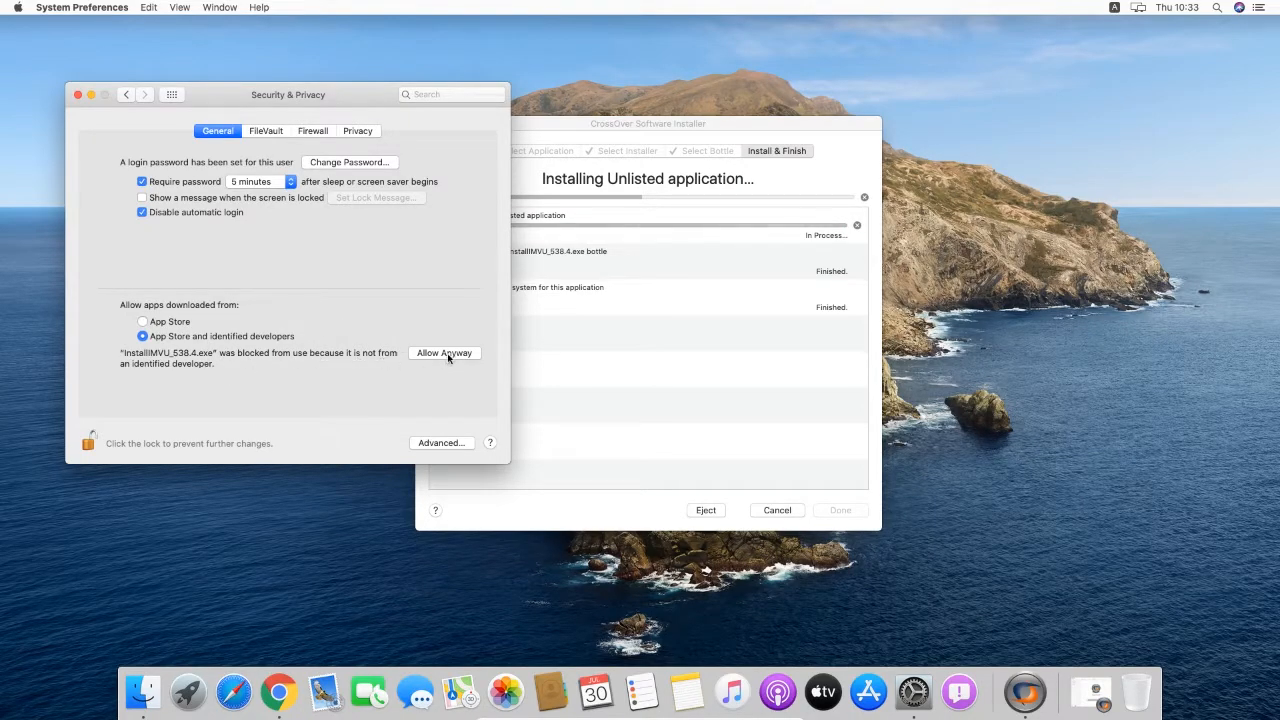
click(444, 352)
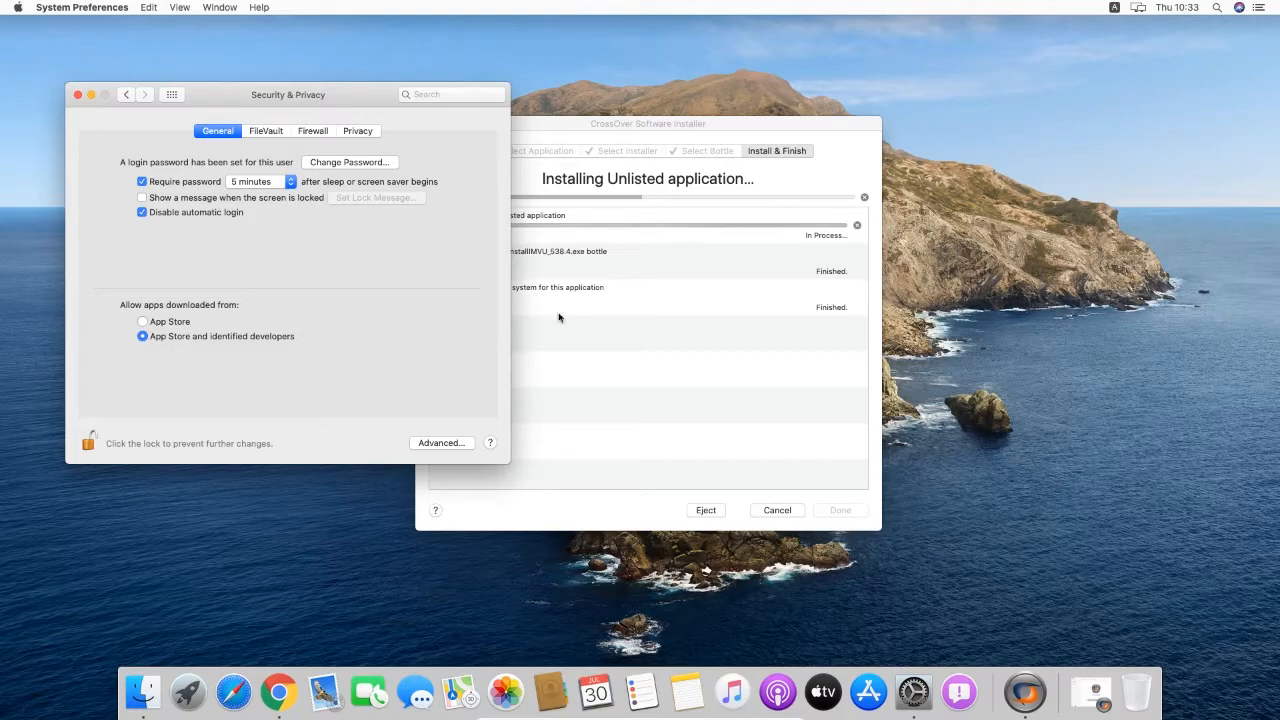
click(648, 124)
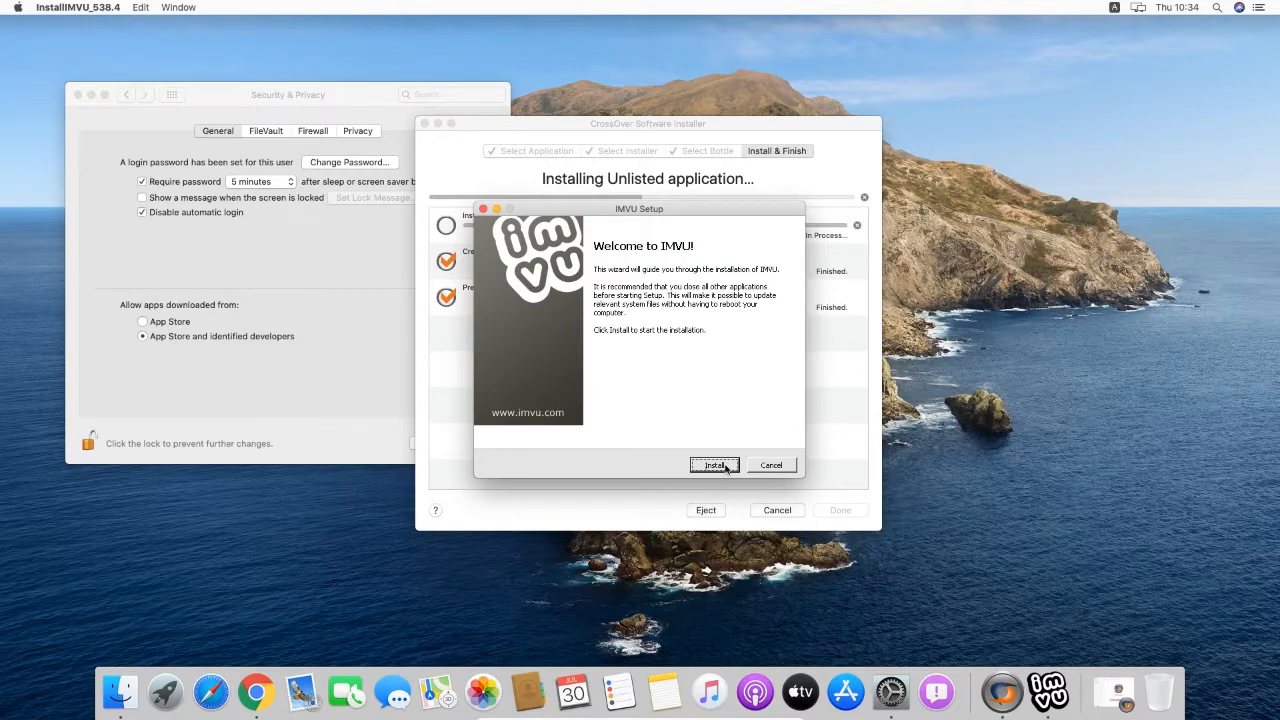
Start the IMVU installation from the IMVU Setup welcome screen.
click(714, 464)
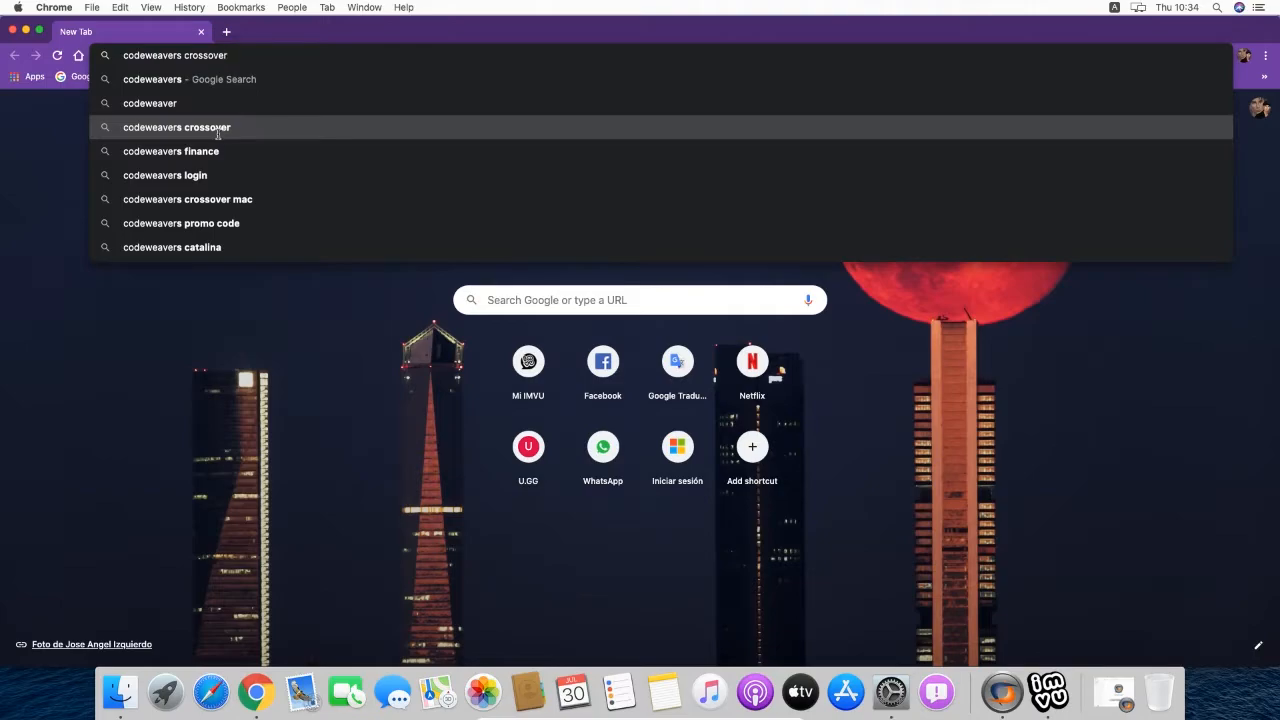
mouse_move(240, 132)
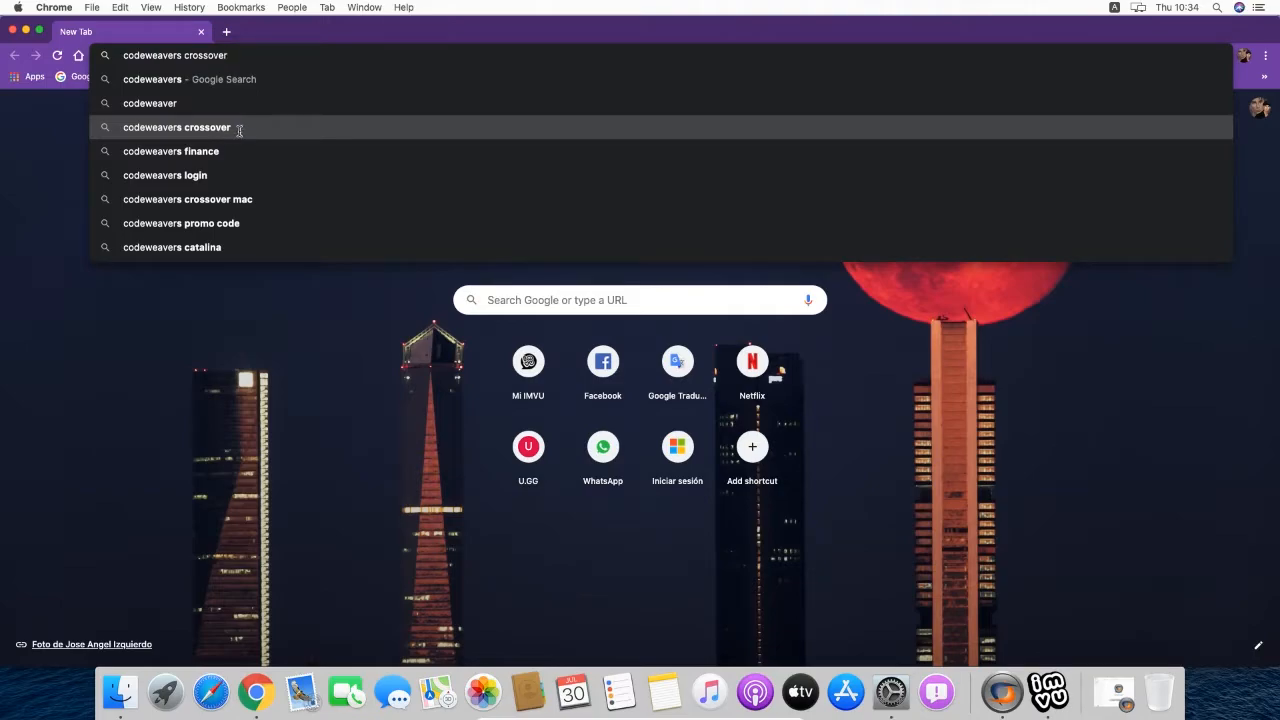
Search 'codeweavers crossover' in Chrome and browse the CrossOver Mac product page.
click(176, 128)
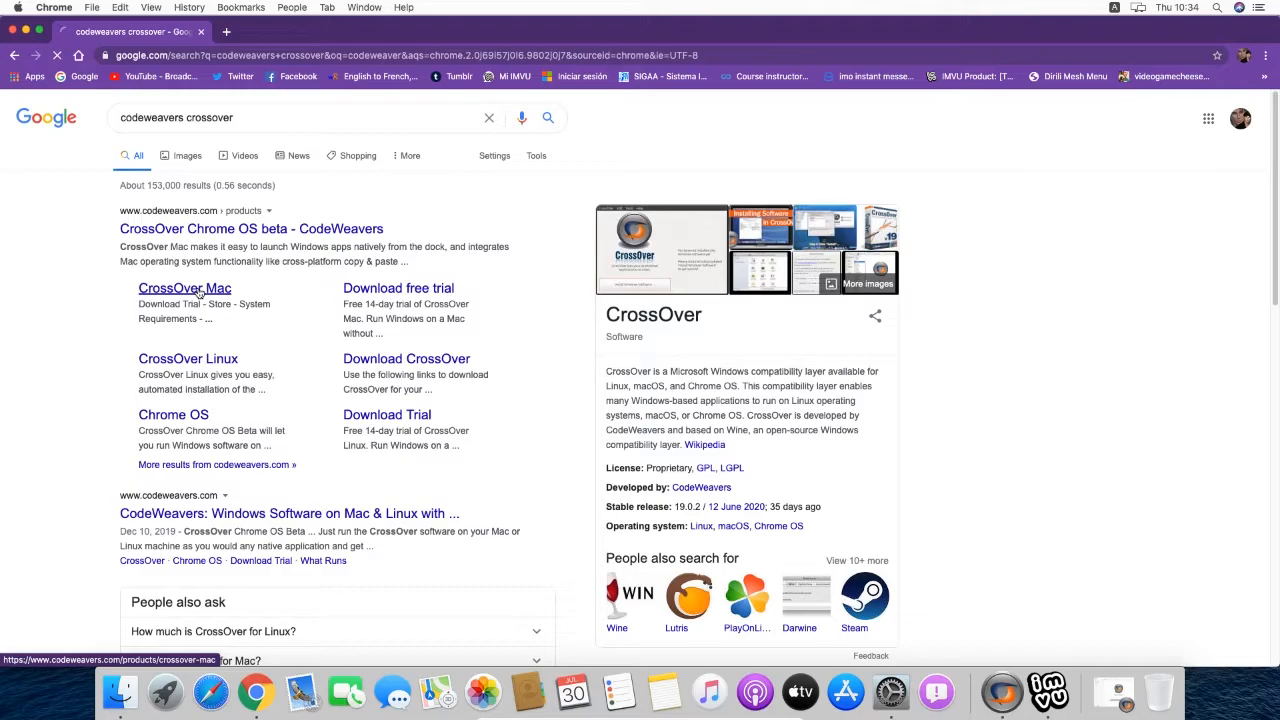
click(184, 288)
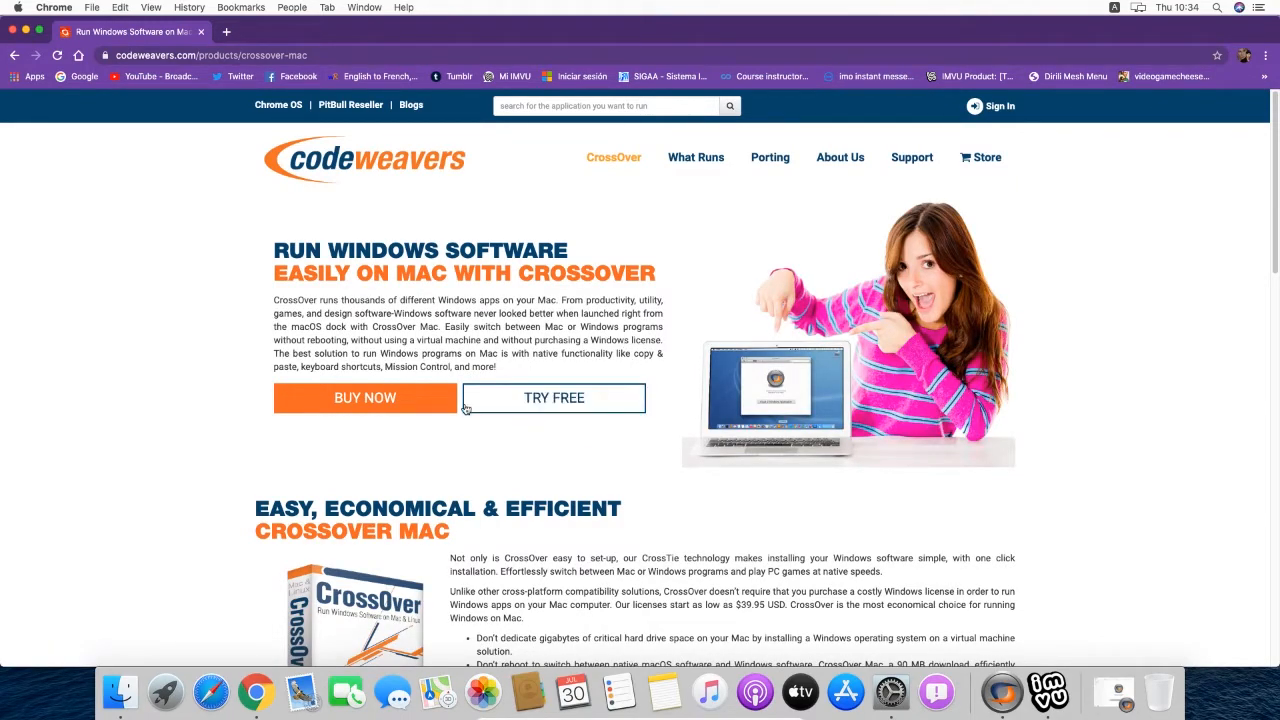
mouse_move(544, 430)
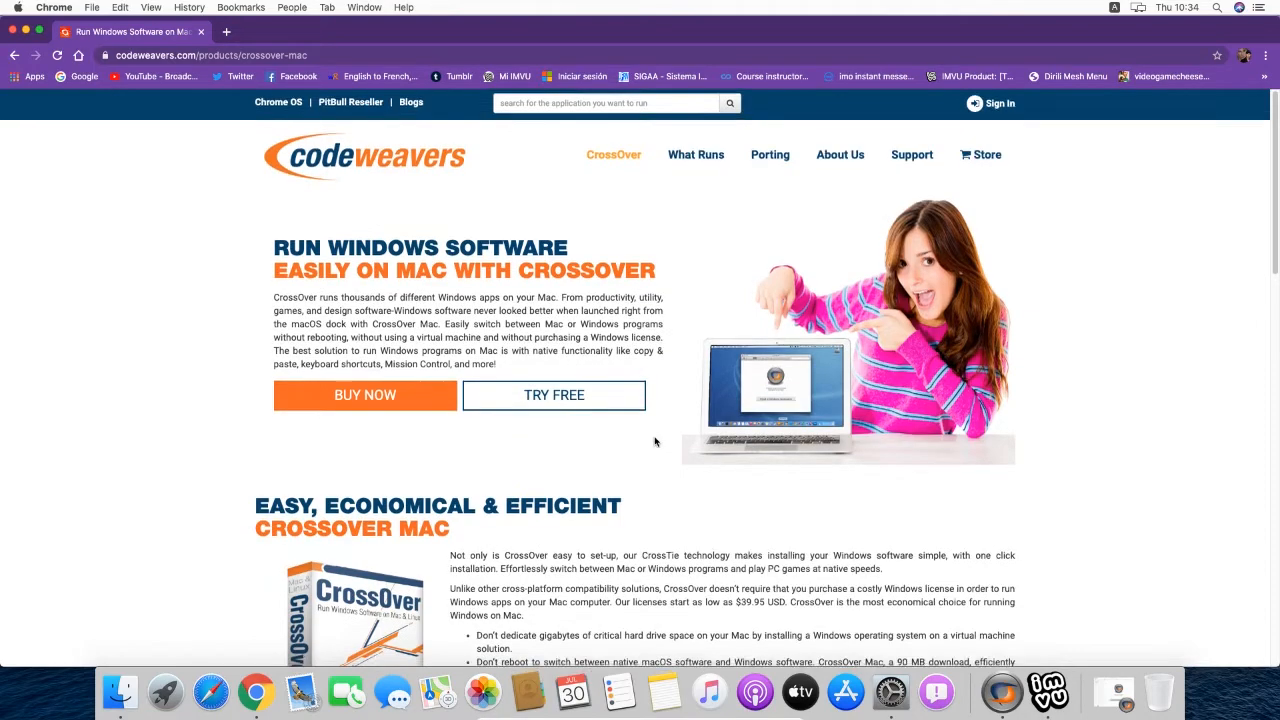
scroll(down, 3)
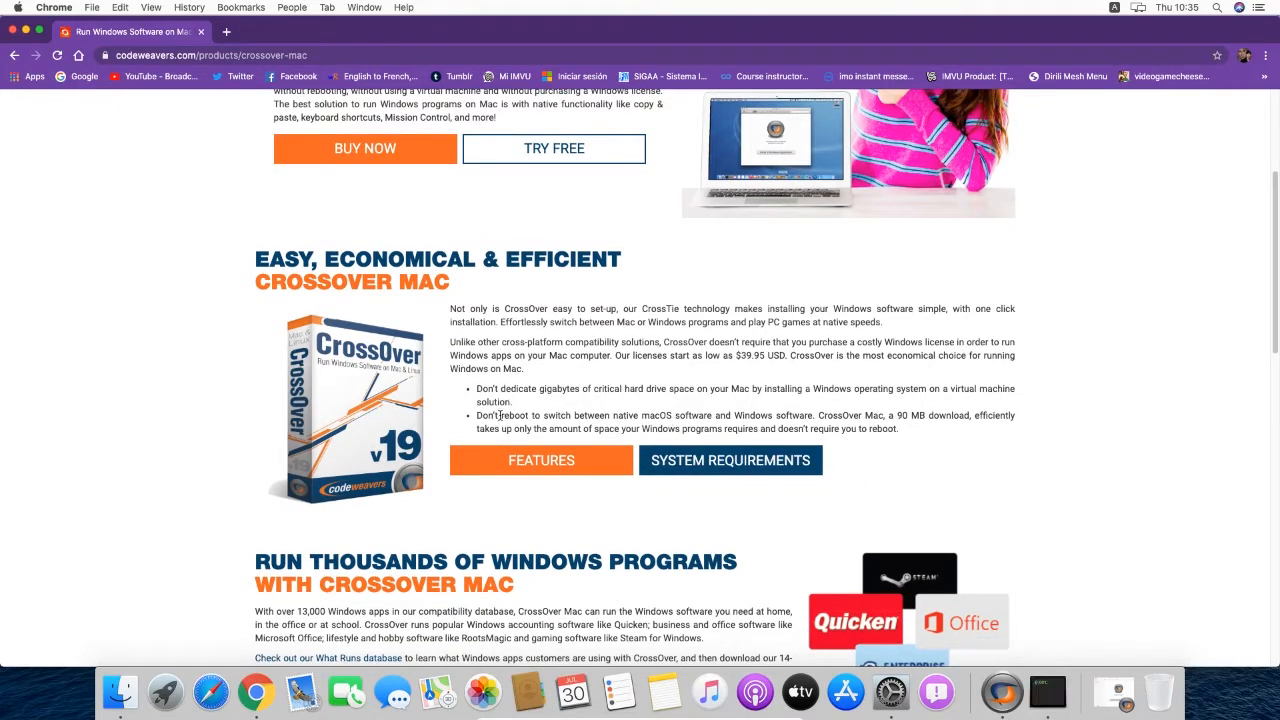
mouse_move(804, 384)
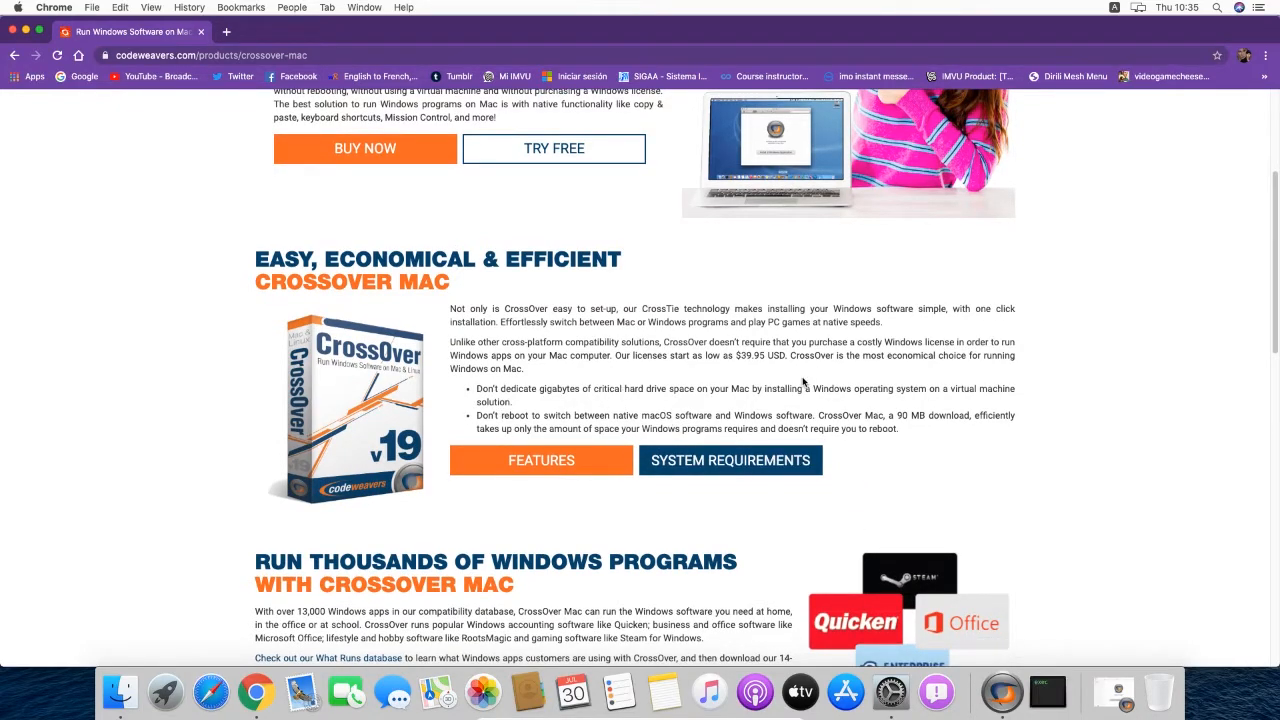
scroll(down, 3)
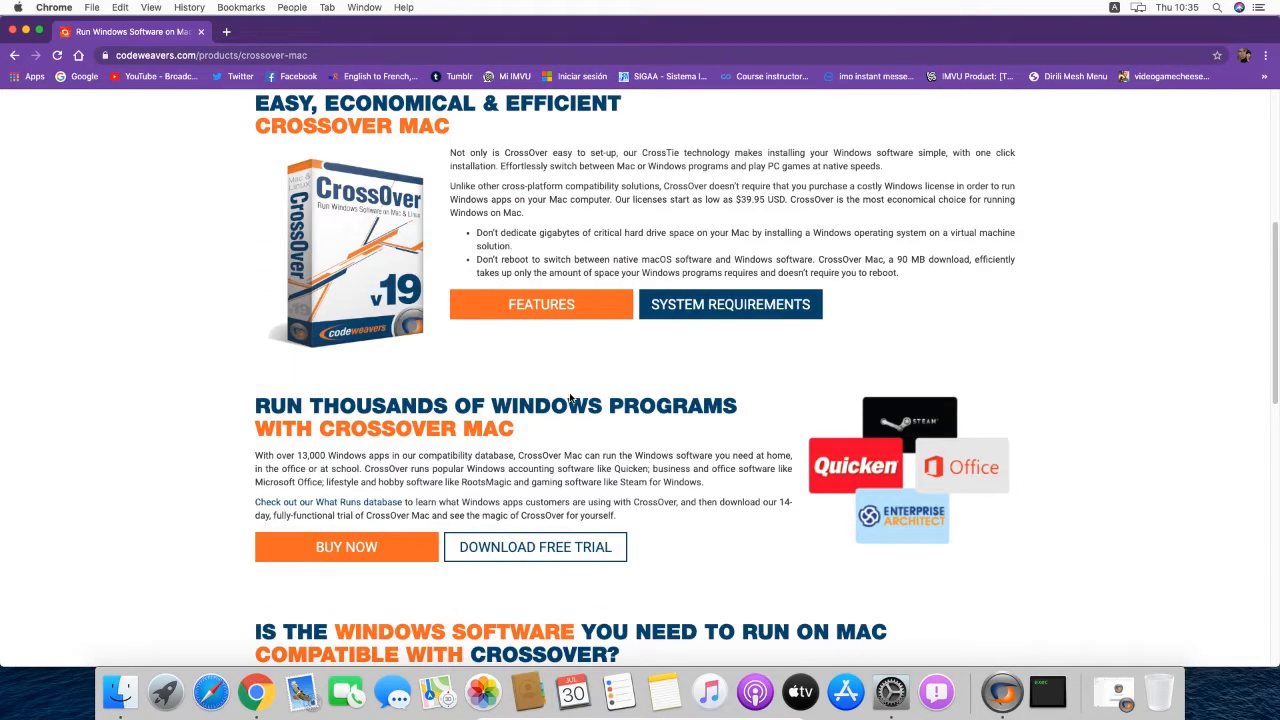
scroll(up, 3)
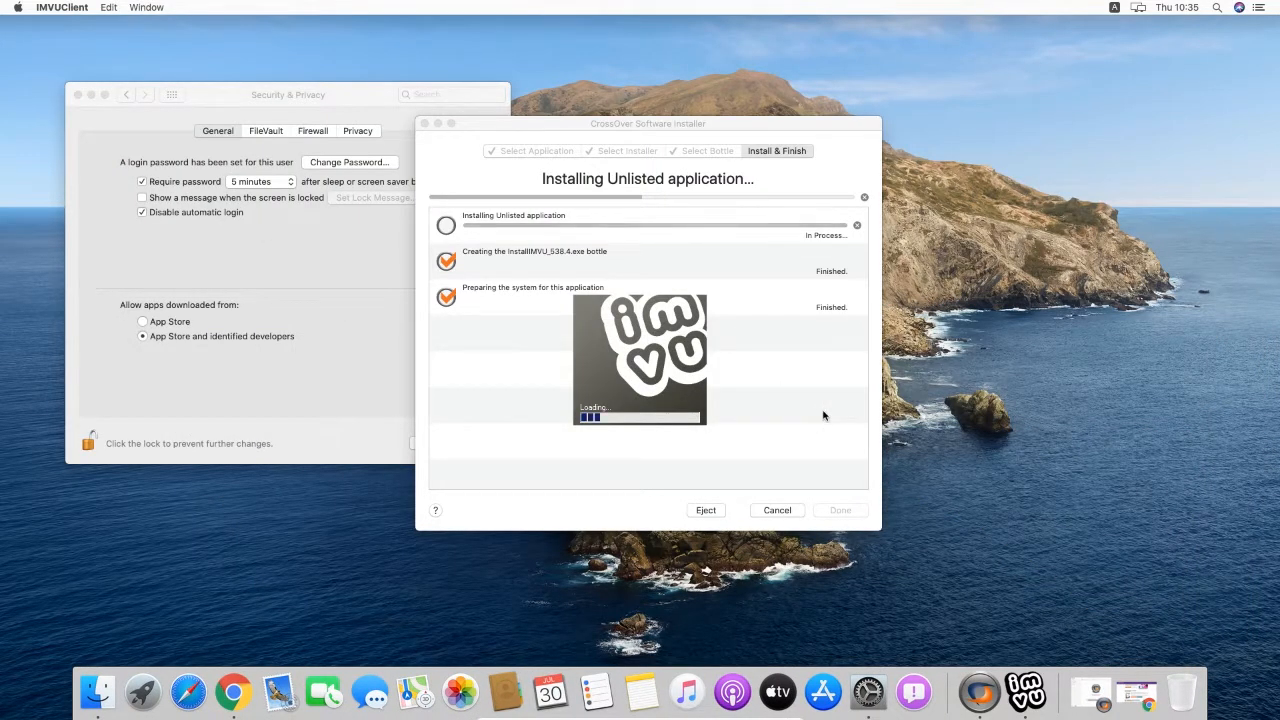
mouse_move(870, 392)
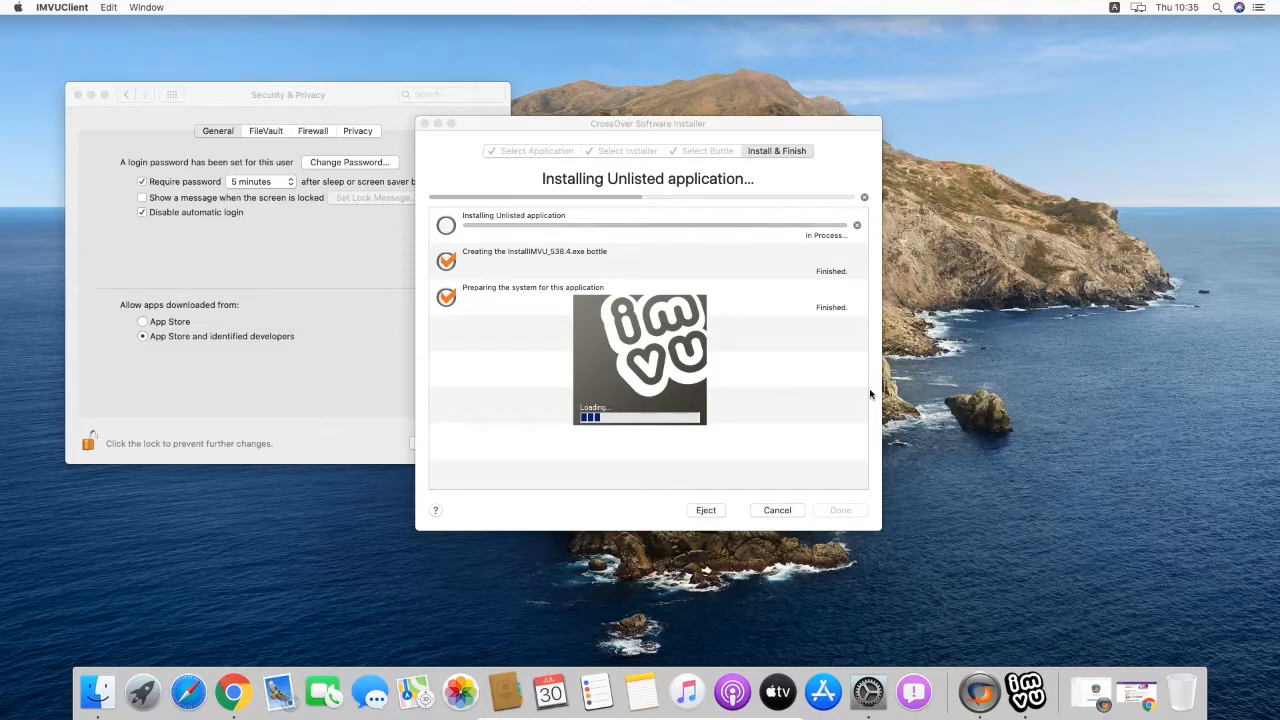
mouse_move(856, 394)
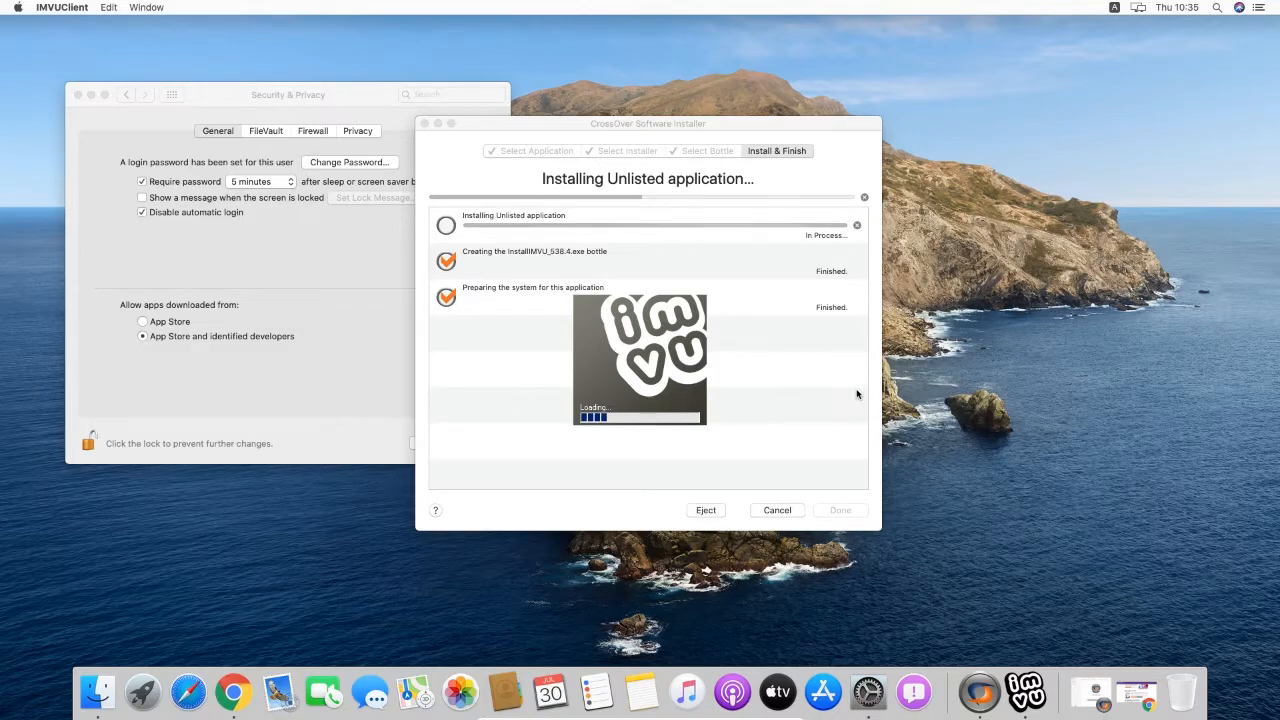
mouse_move(436, 400)
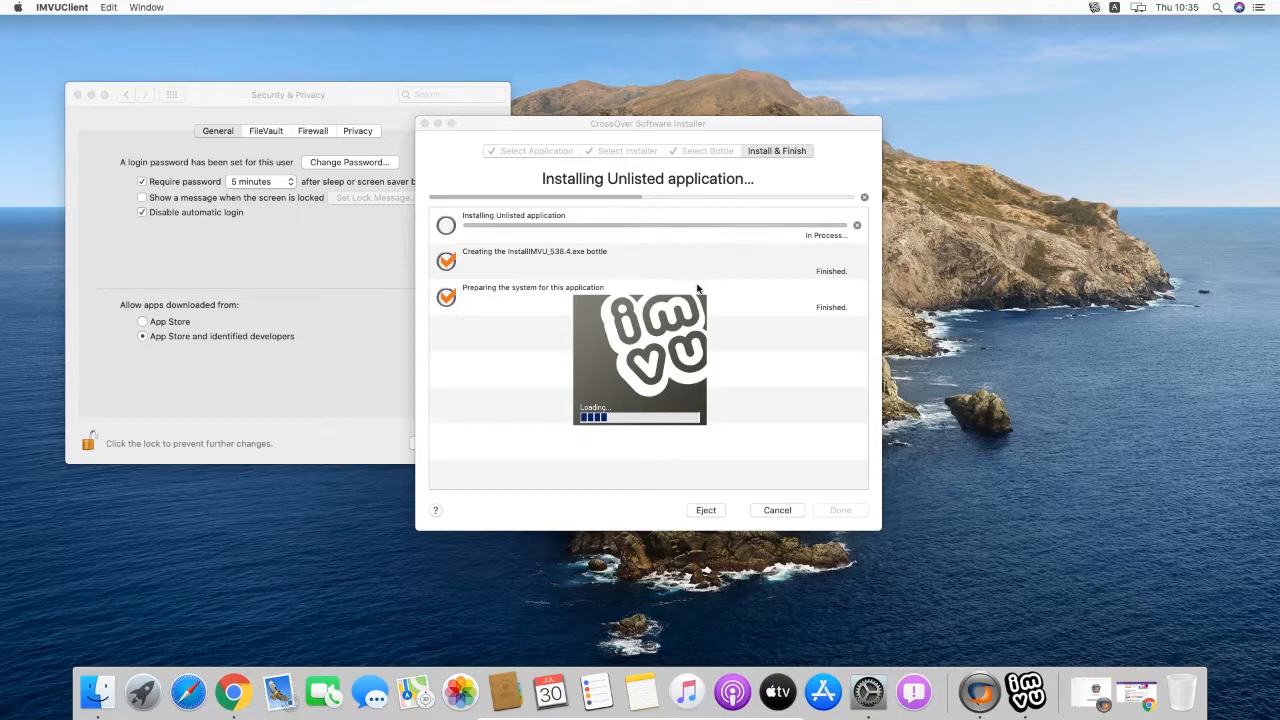
mouse_move(844, 412)
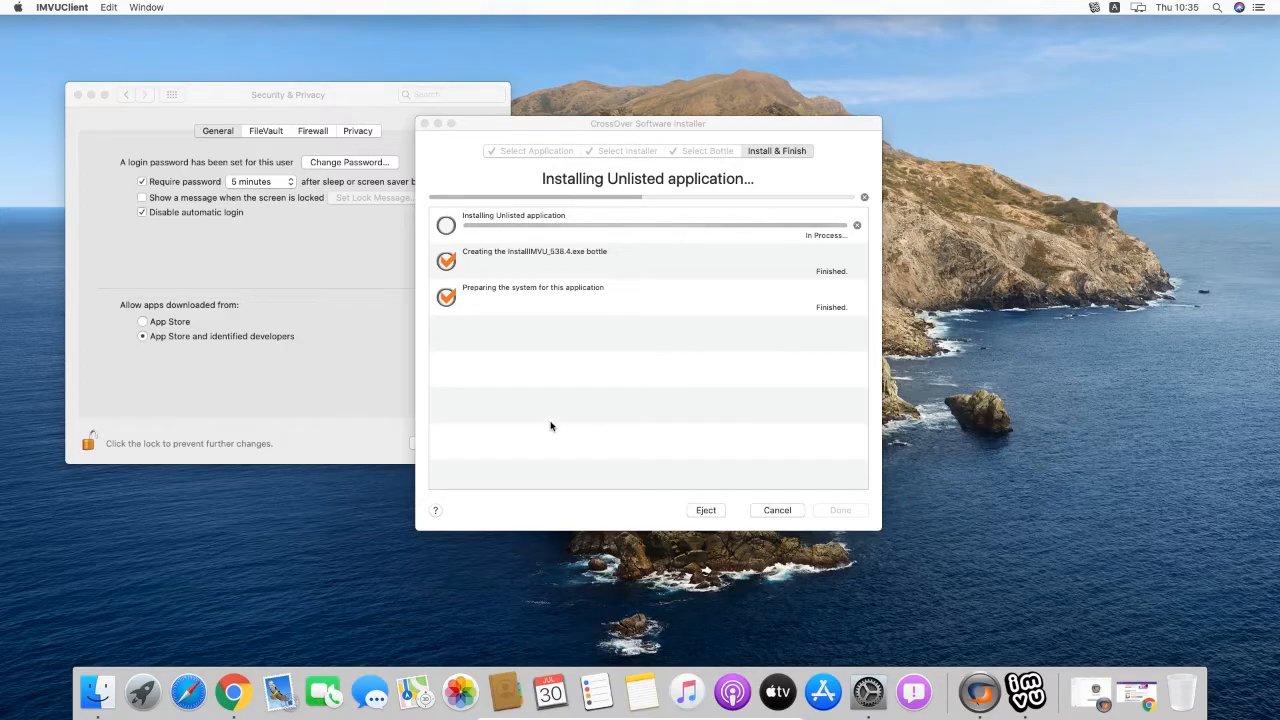
mouse_move(776, 418)
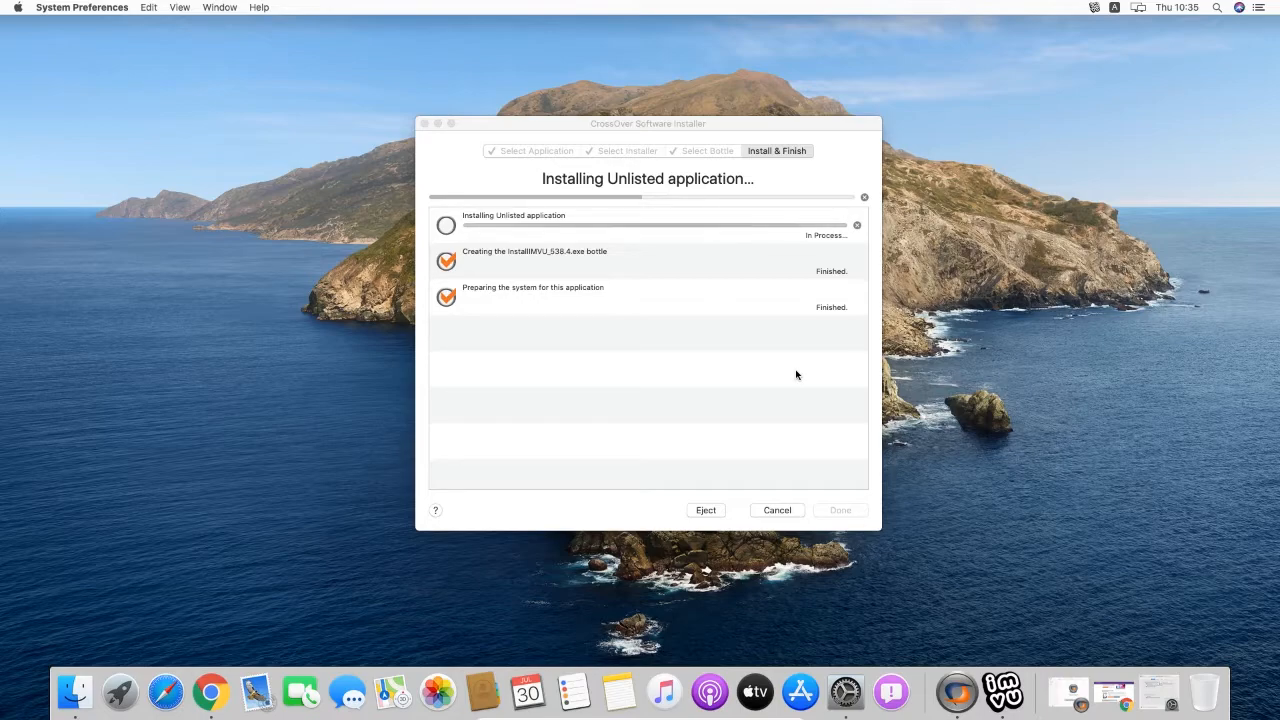
mouse_move(796, 396)
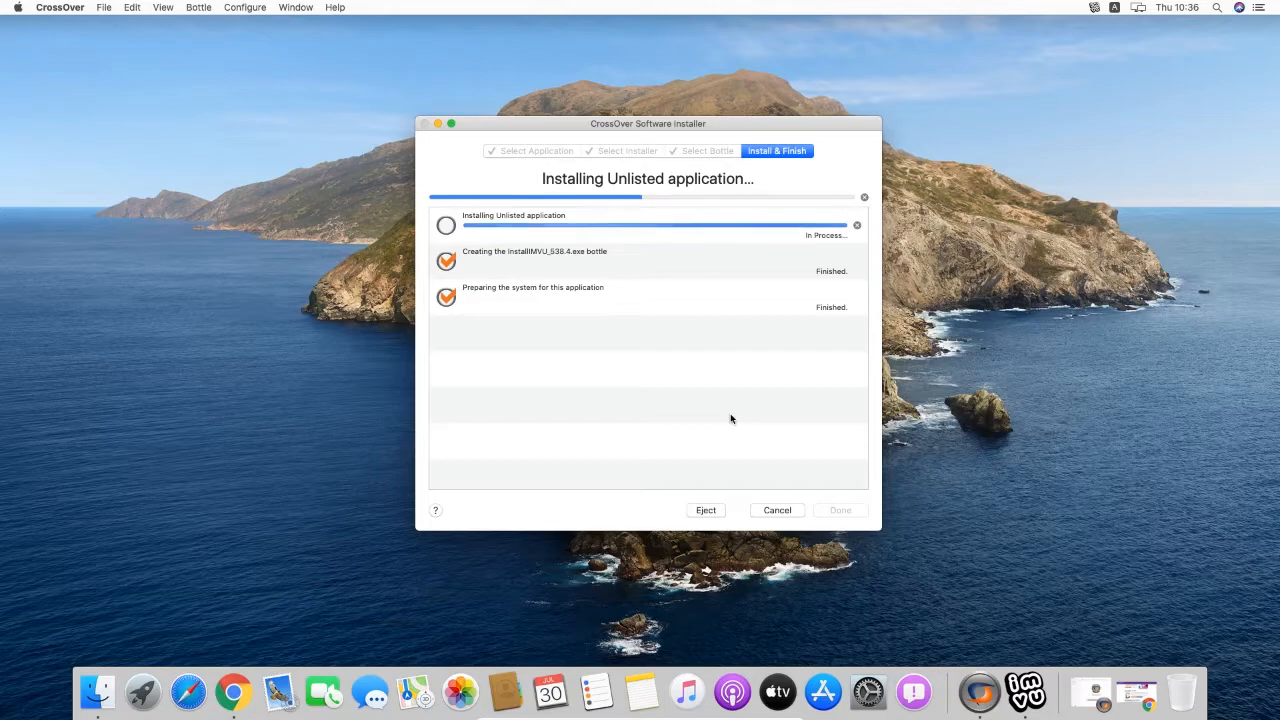
mouse_move(1004, 690)
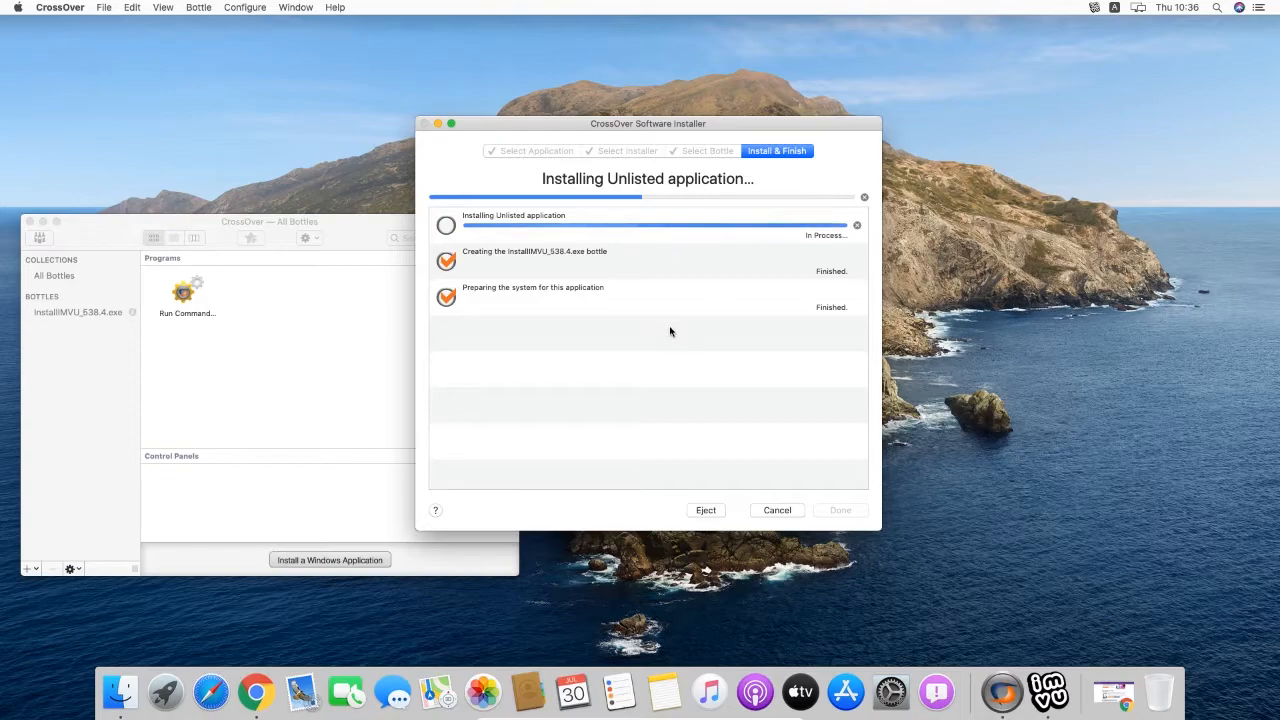
mouse_move(1044, 678)
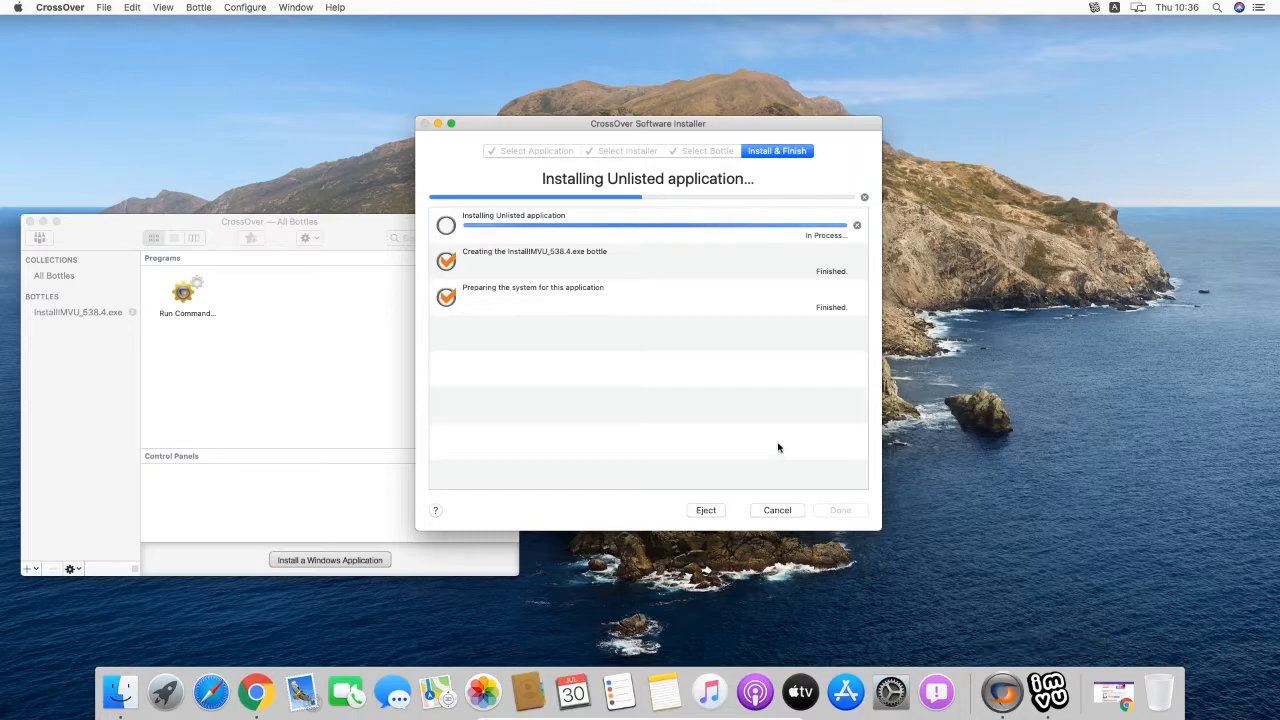
mouse_move(728, 540)
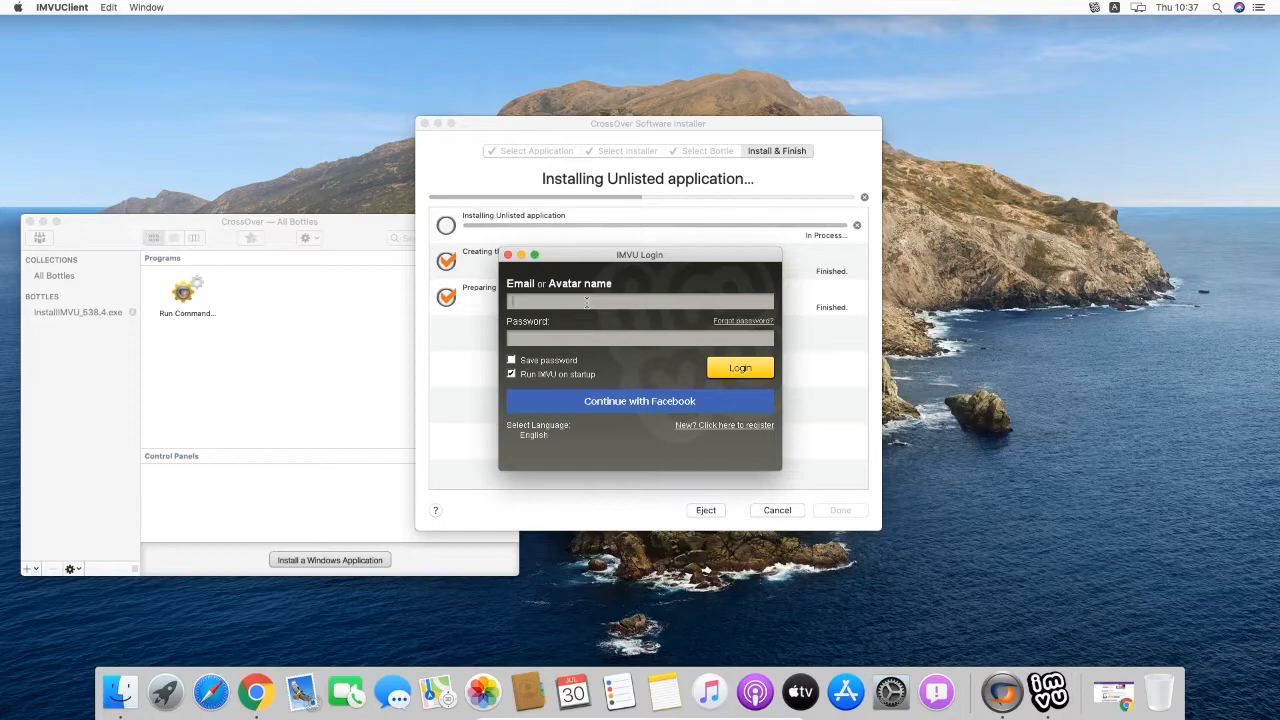
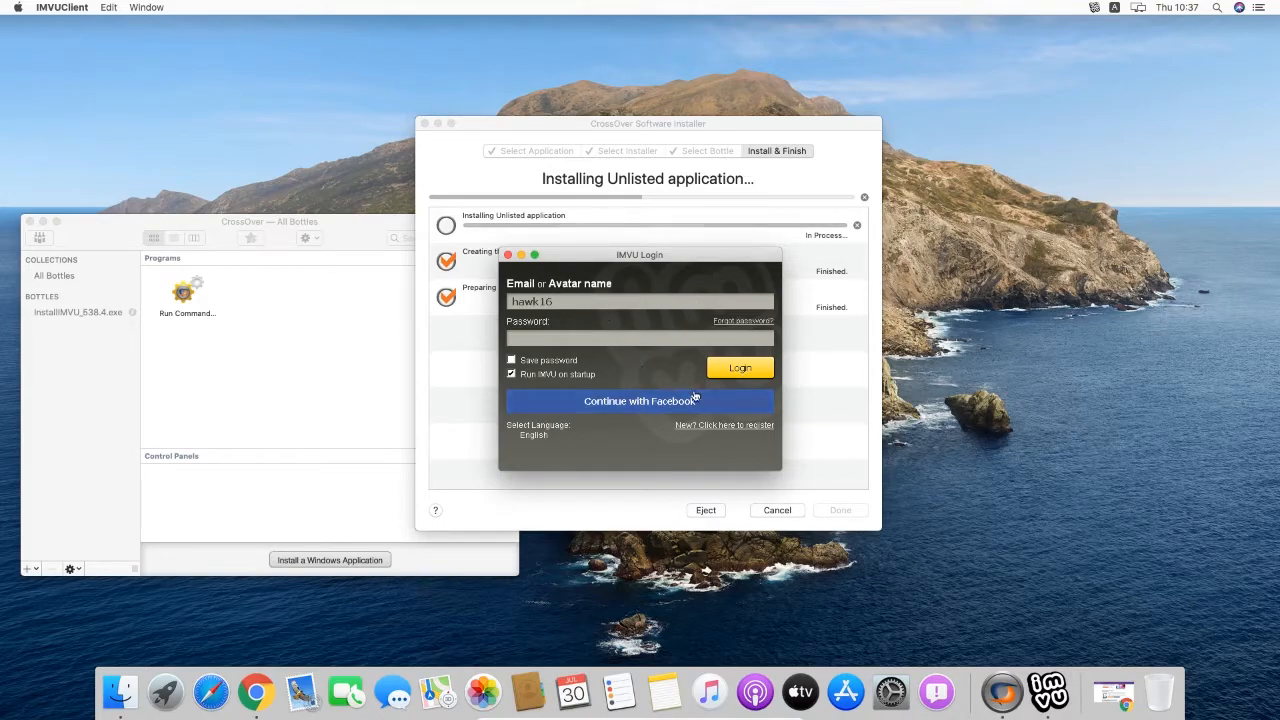
mouse_move(612, 360)
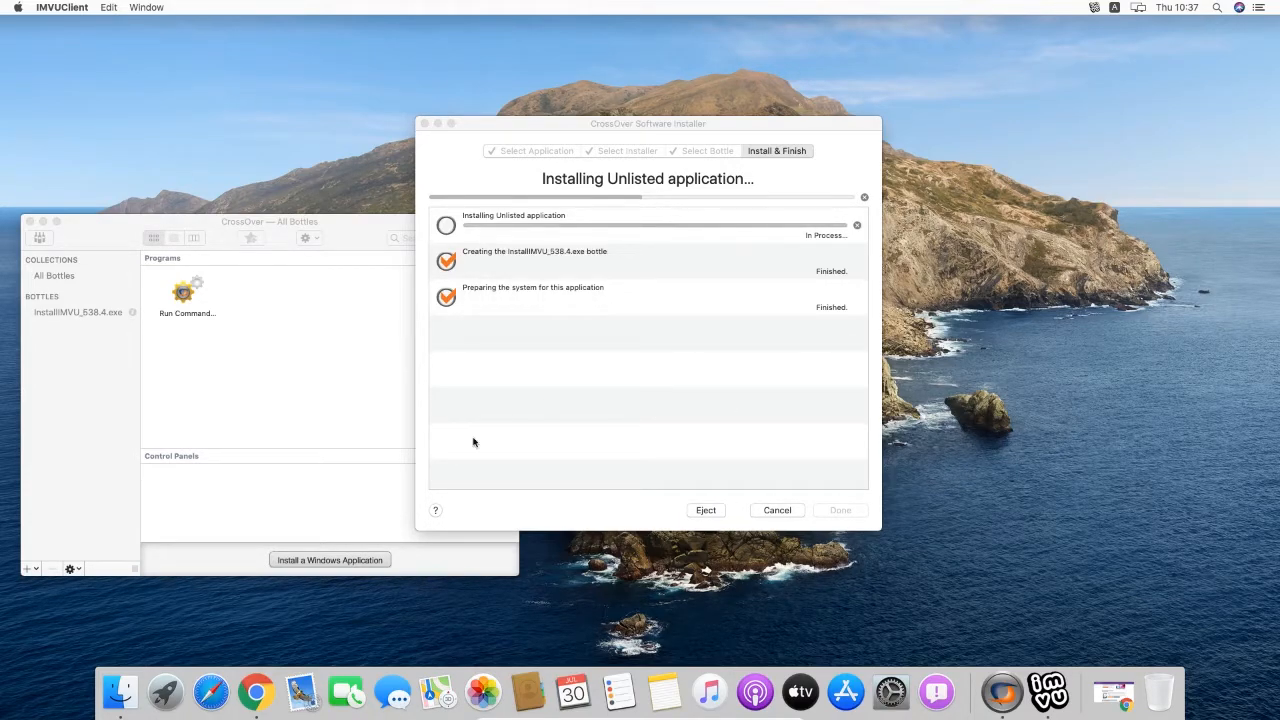
mouse_move(828, 446)
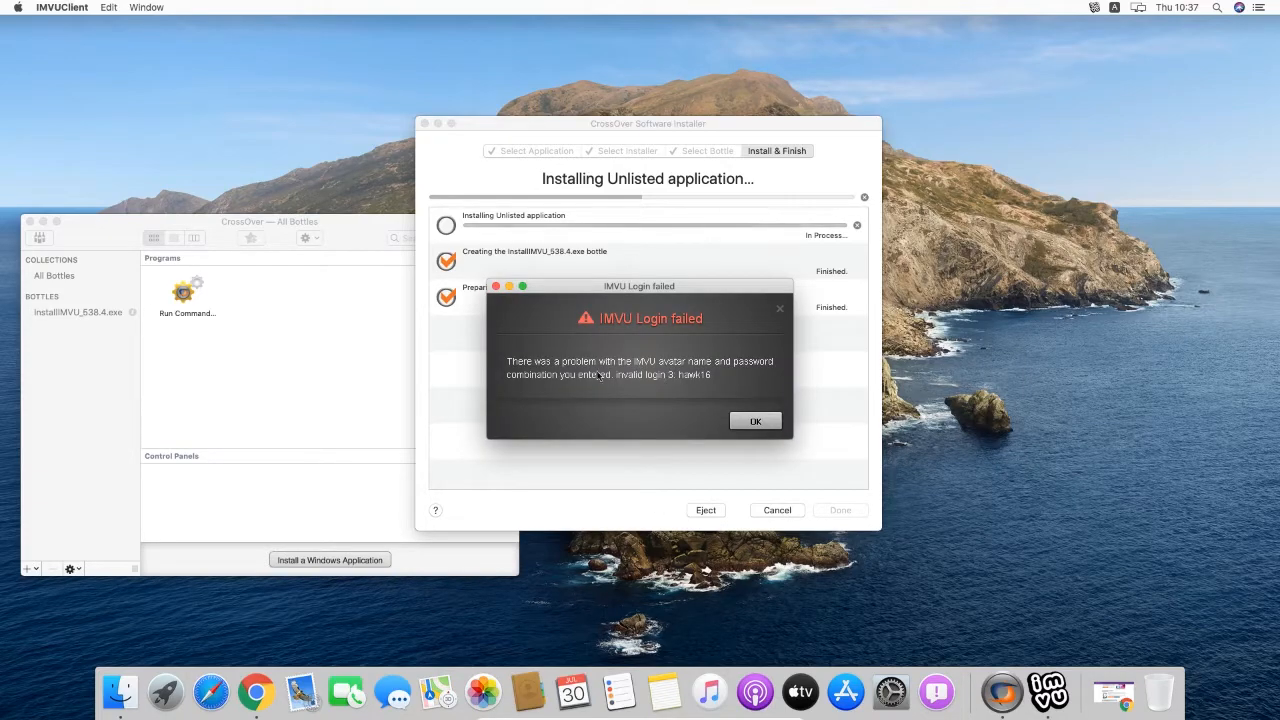
mouse_move(634, 372)
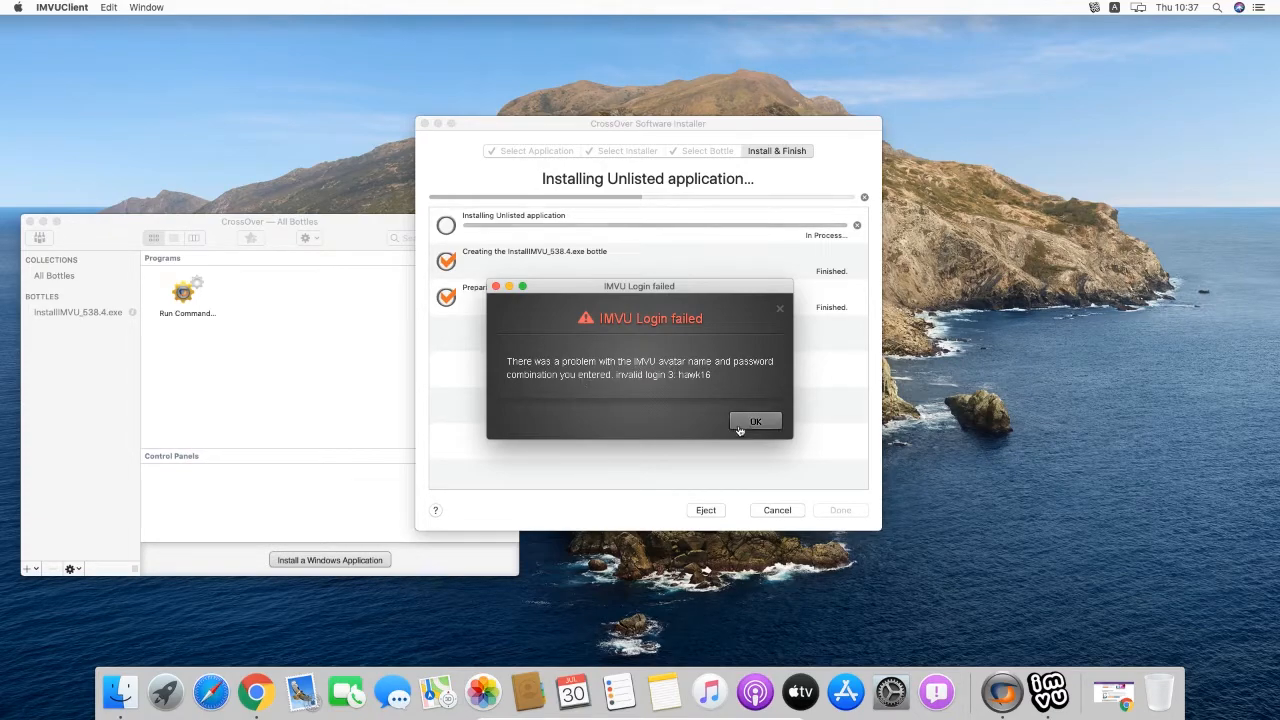
click(756, 420)
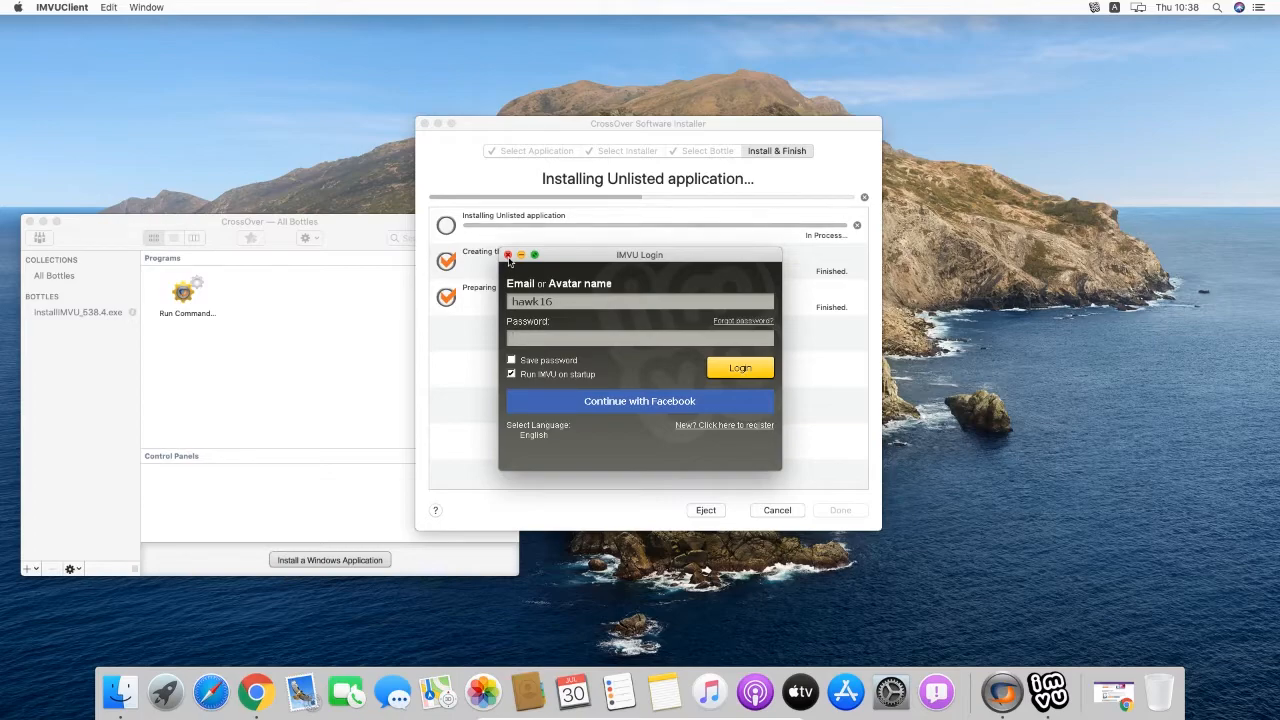
click(508, 254)
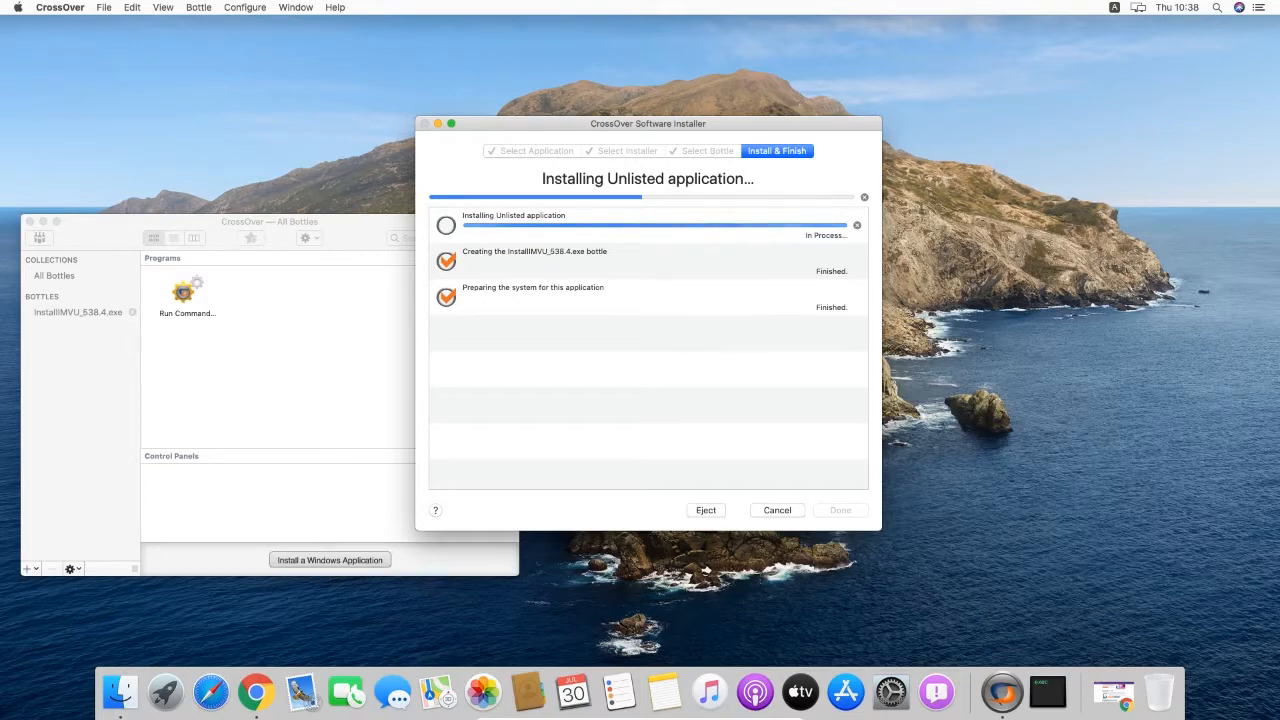
Finish the completed IMVU installer with Done so Run IMVU appears in the bottle and Dock.
right_click(1048, 692)
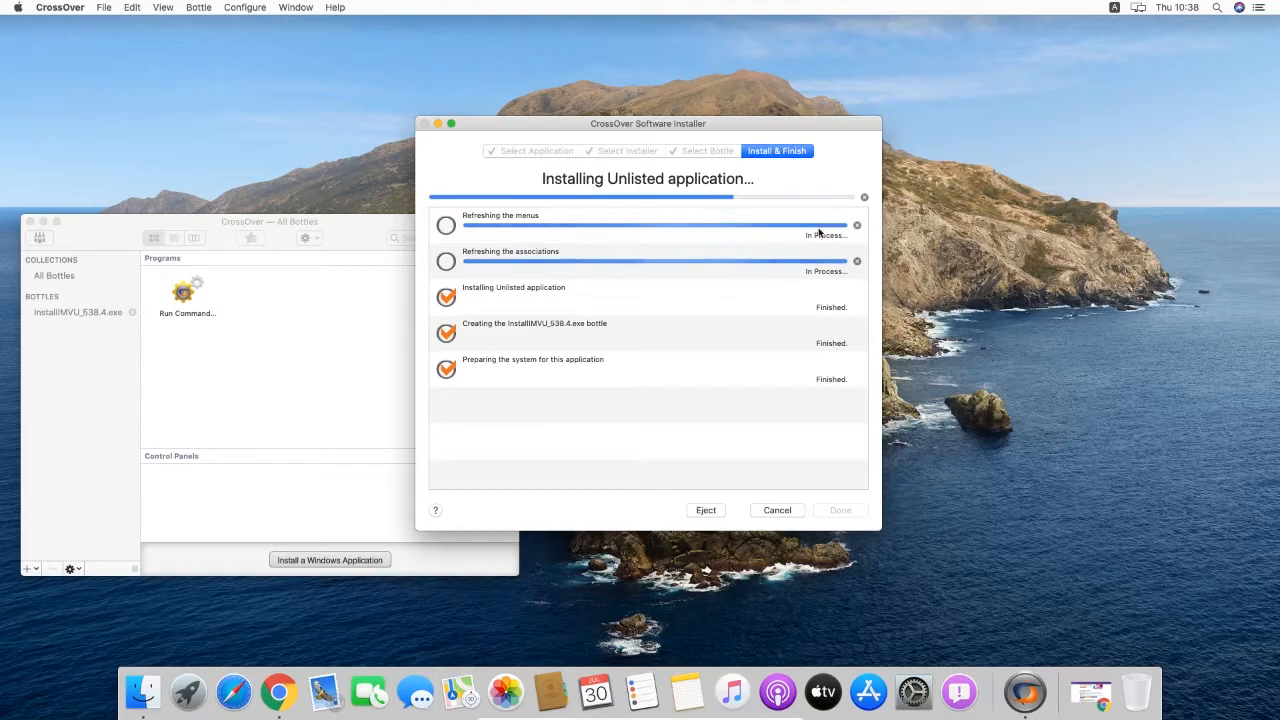
mouse_move(480, 260)
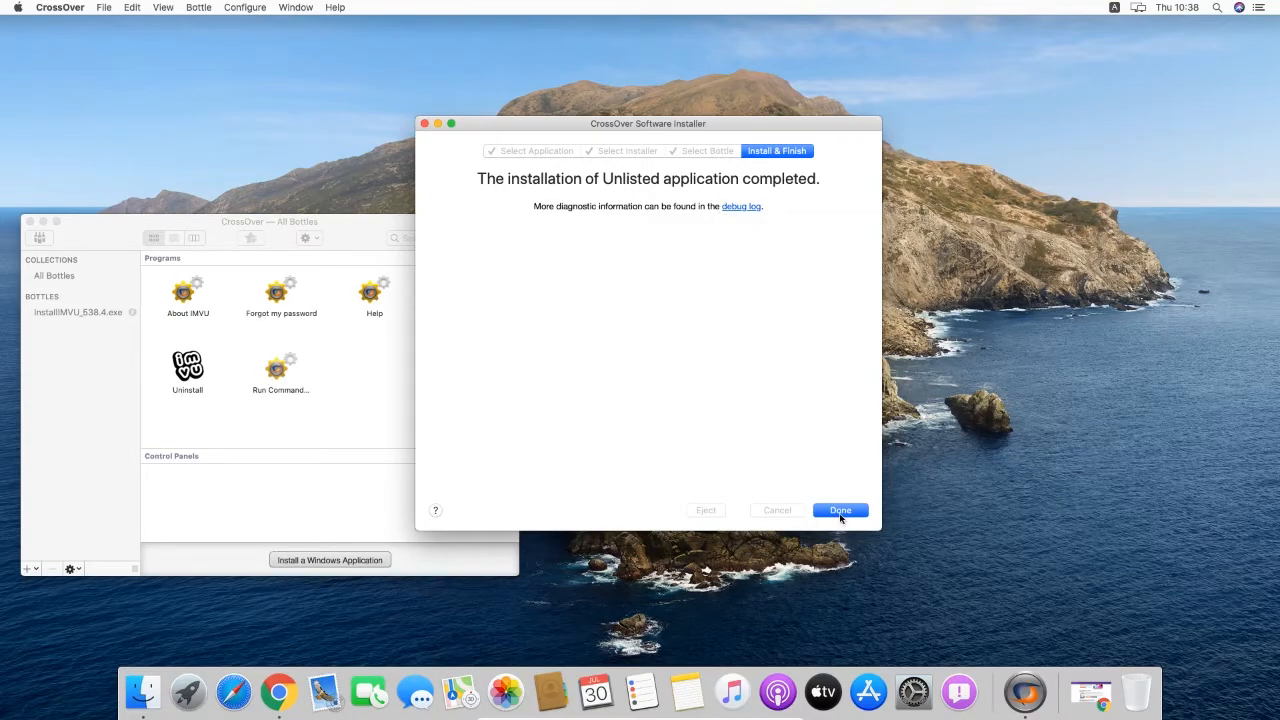
click(840, 510)
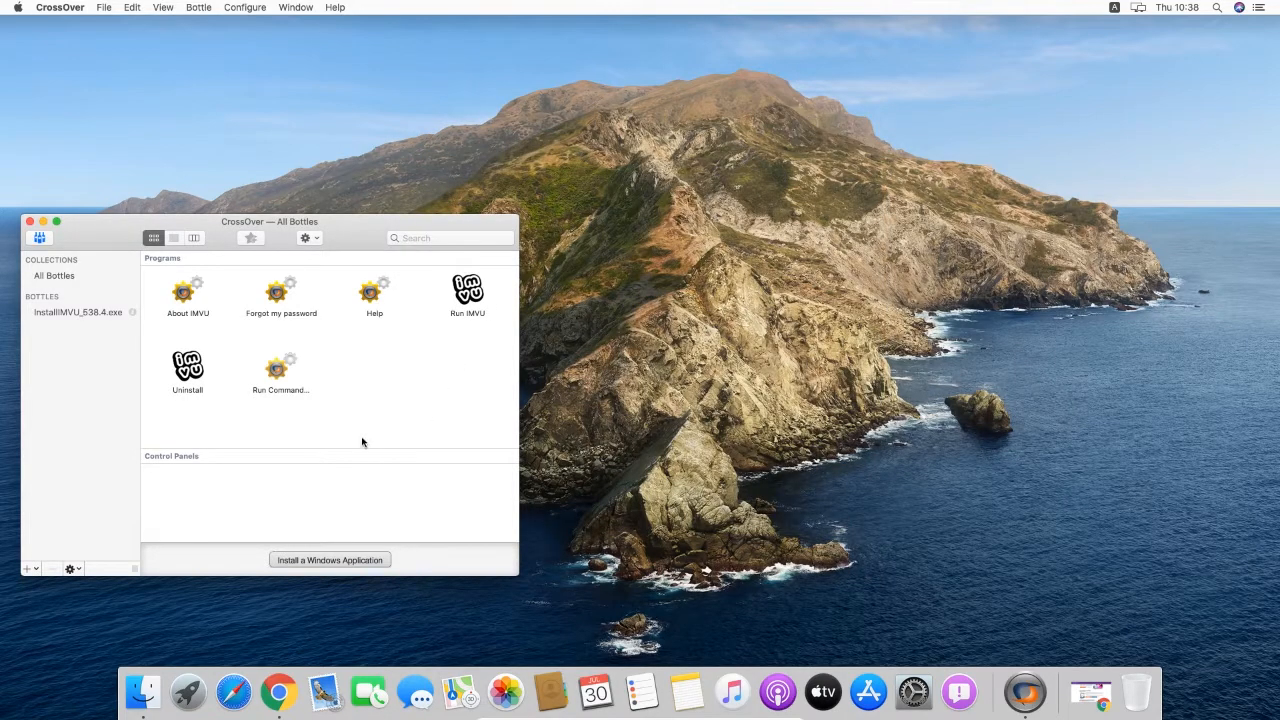
mouse_move(464, 300)
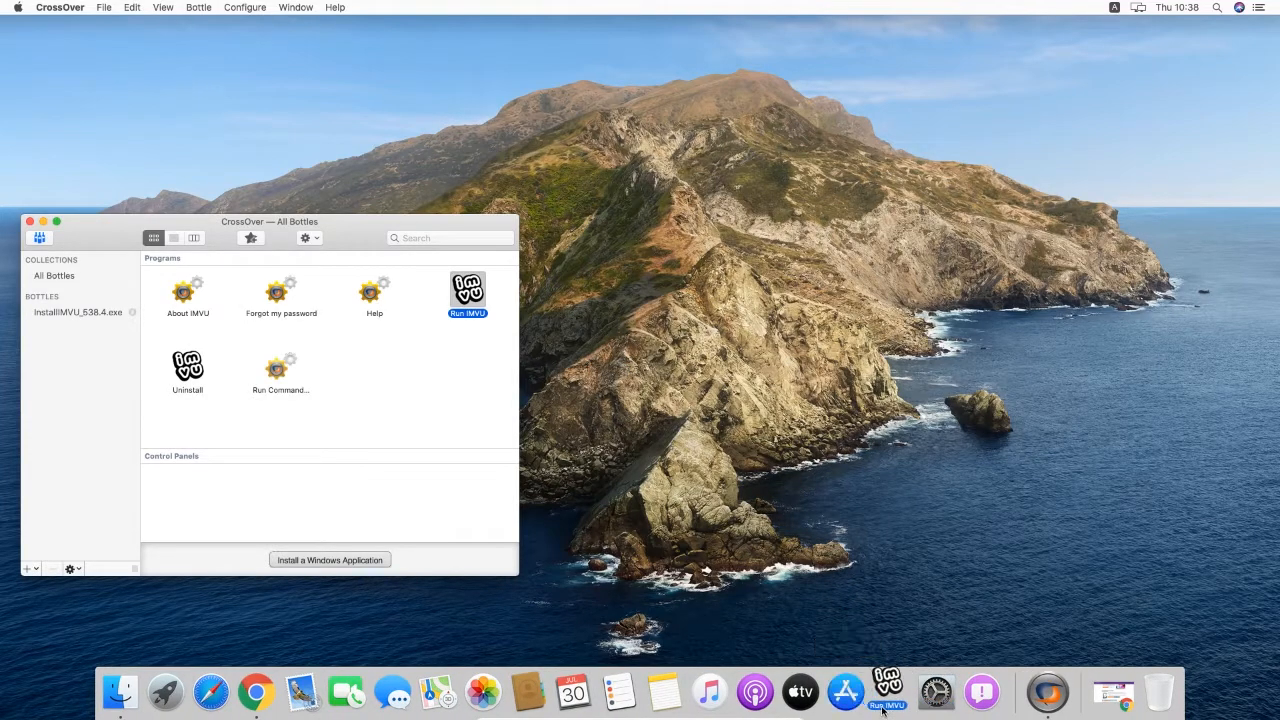
mouse_move(830, 536)
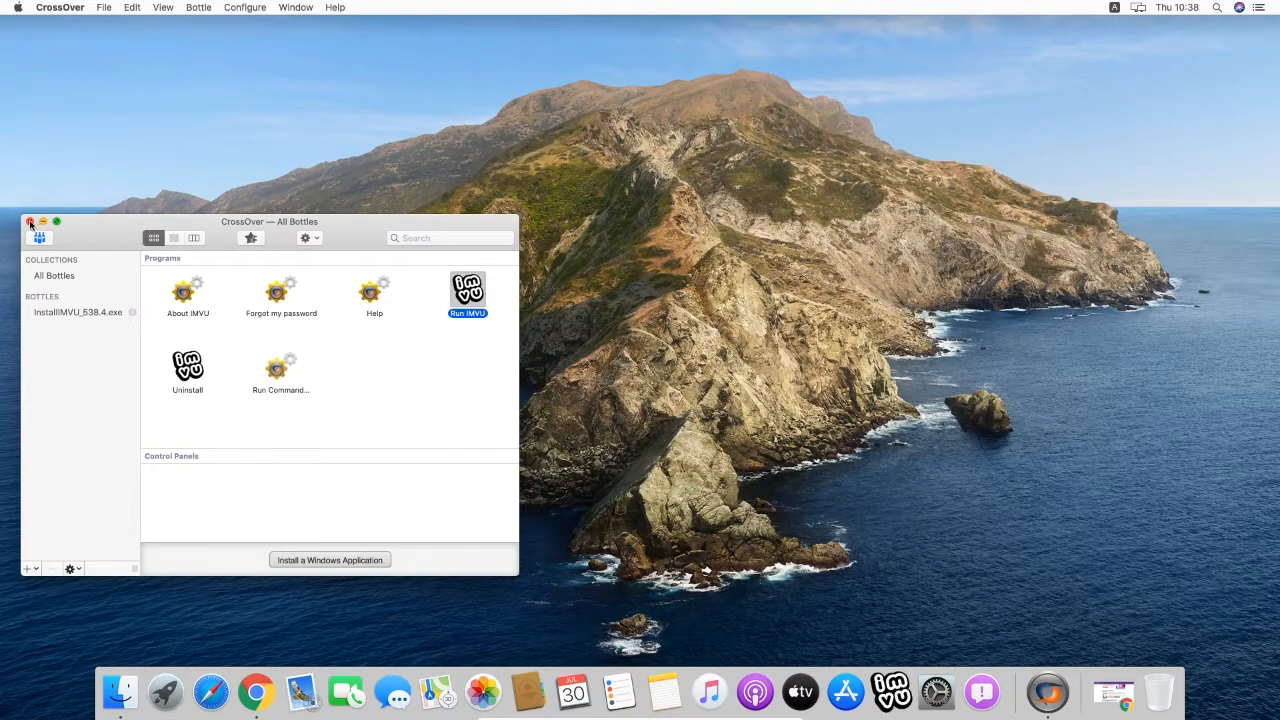
Close the bottles overview and launch Run IMVU from the Dock.
click(30, 220)
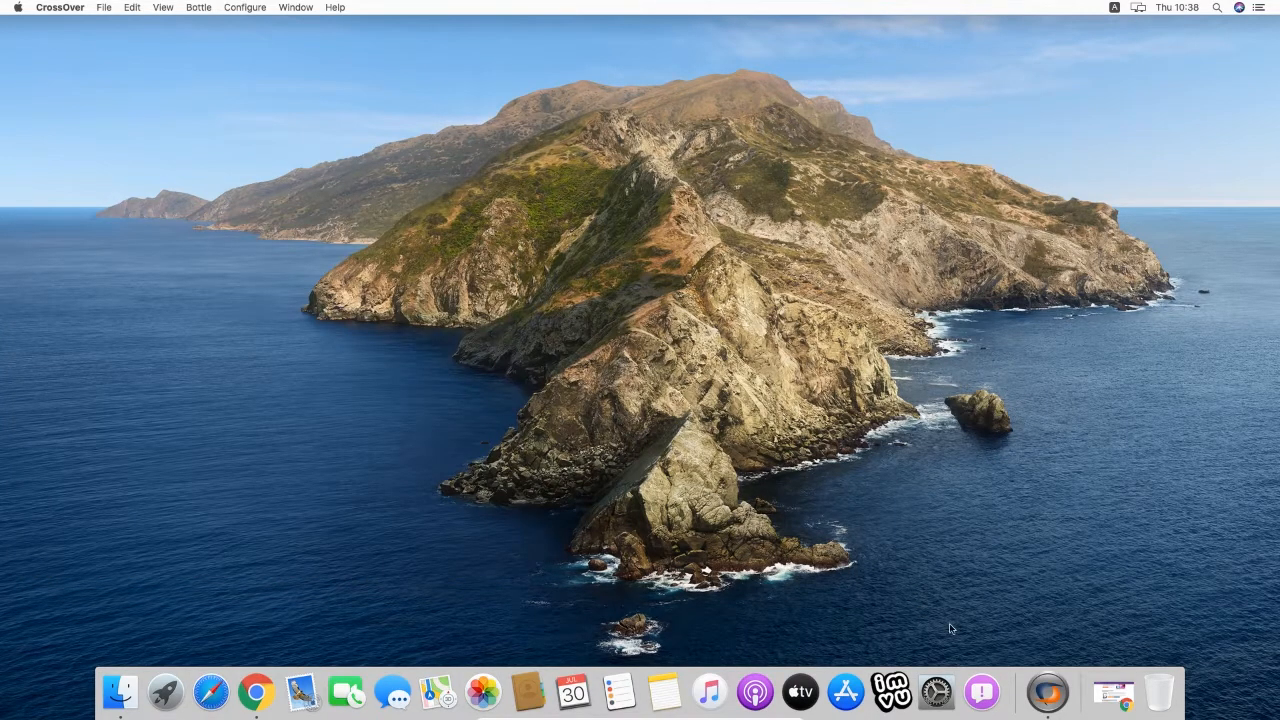
mouse_move(890, 690)
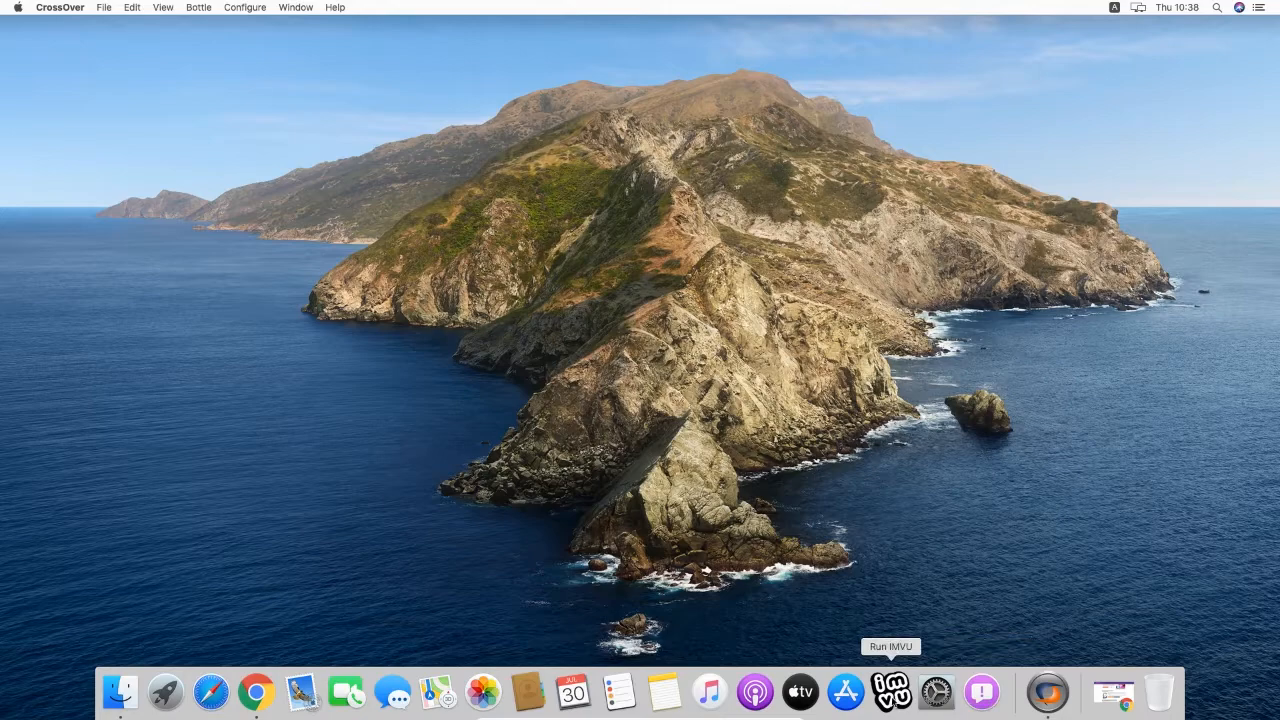
mouse_move(920, 450)
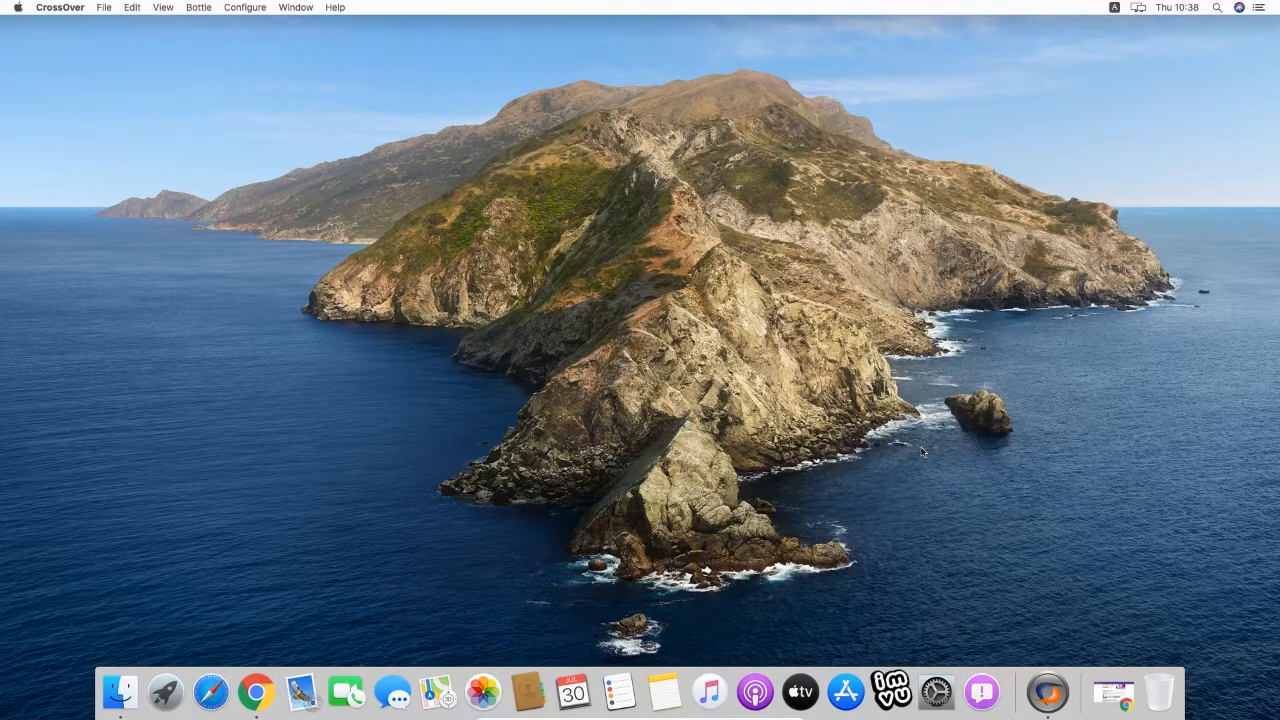
click(890, 692)
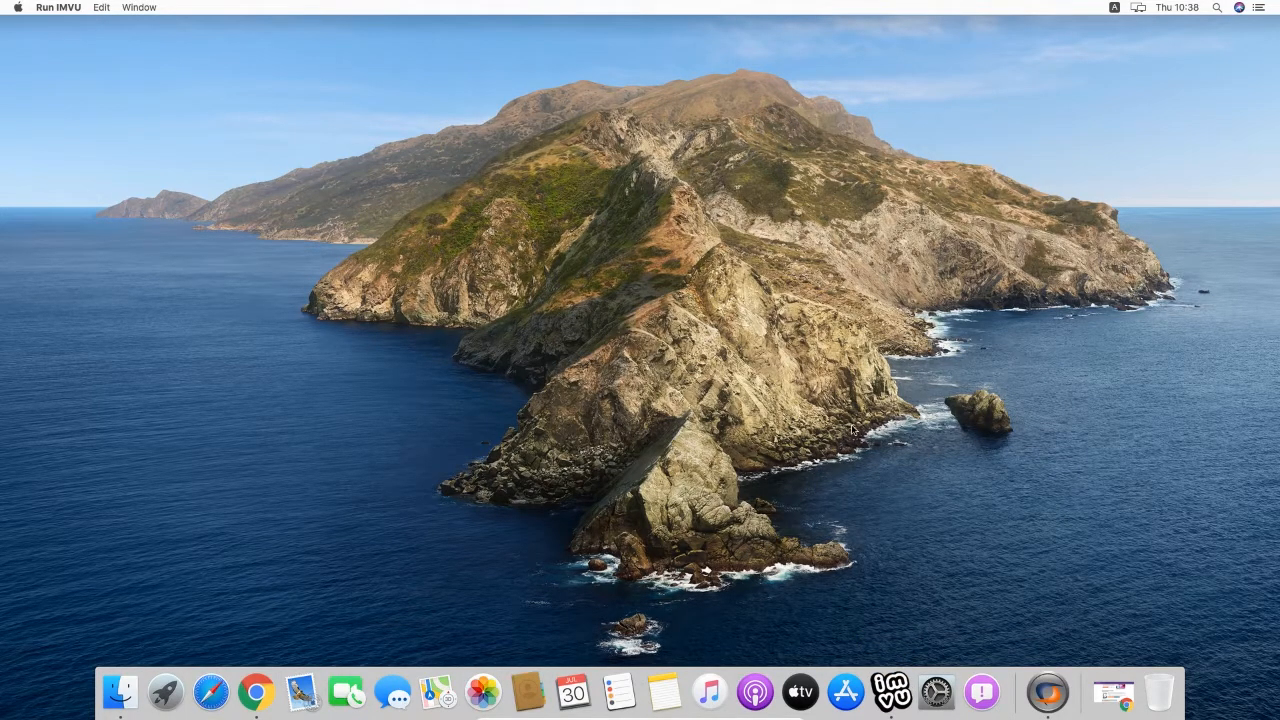
mouse_move(848, 432)
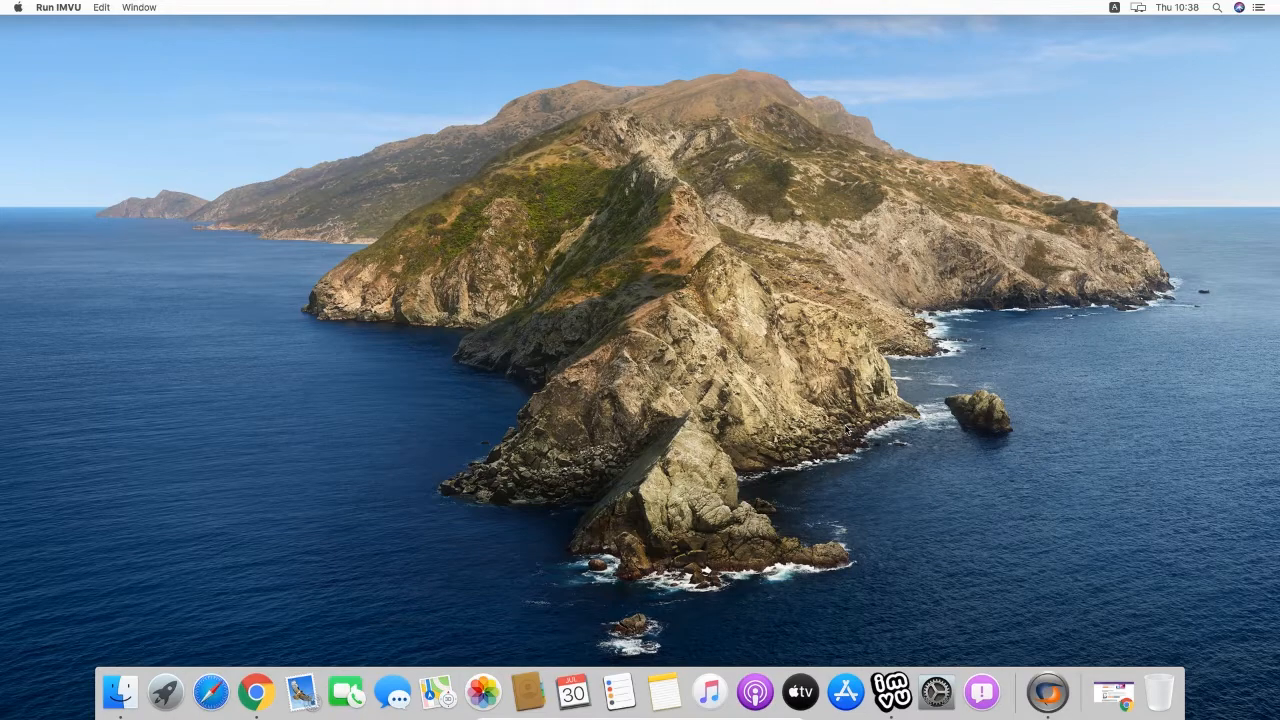
click(890, 690)
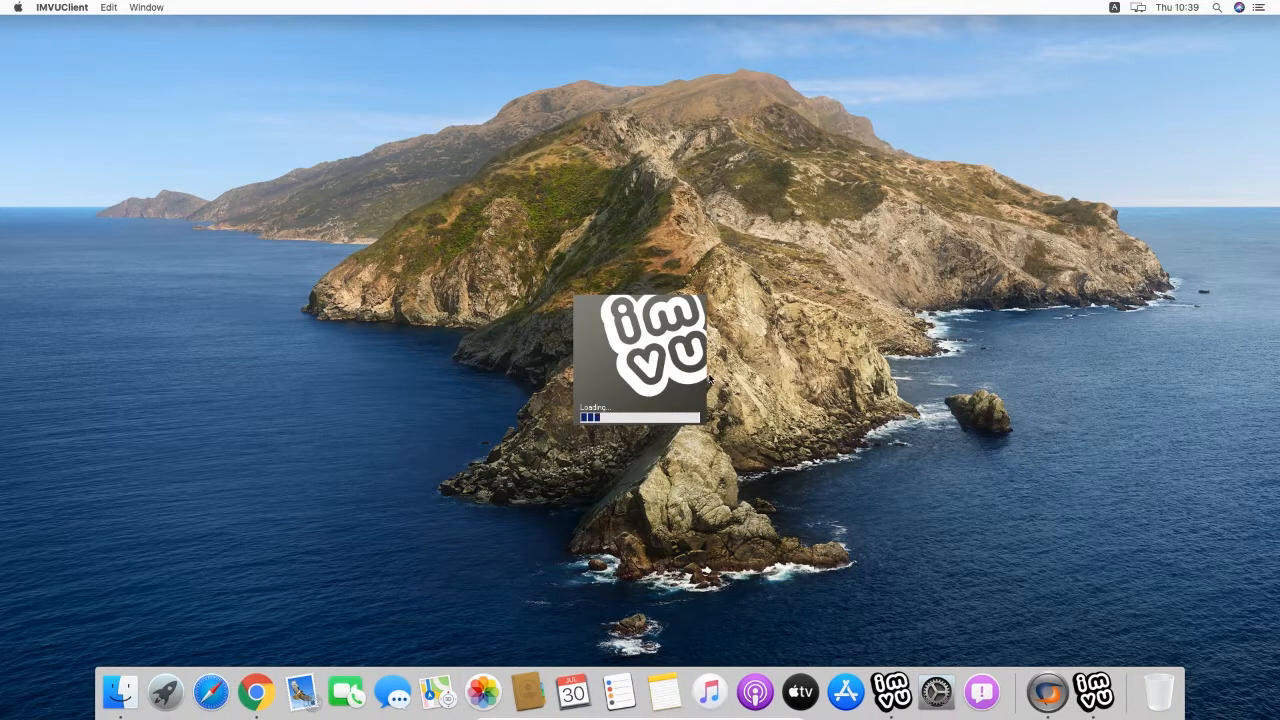
mouse_move(932, 536)
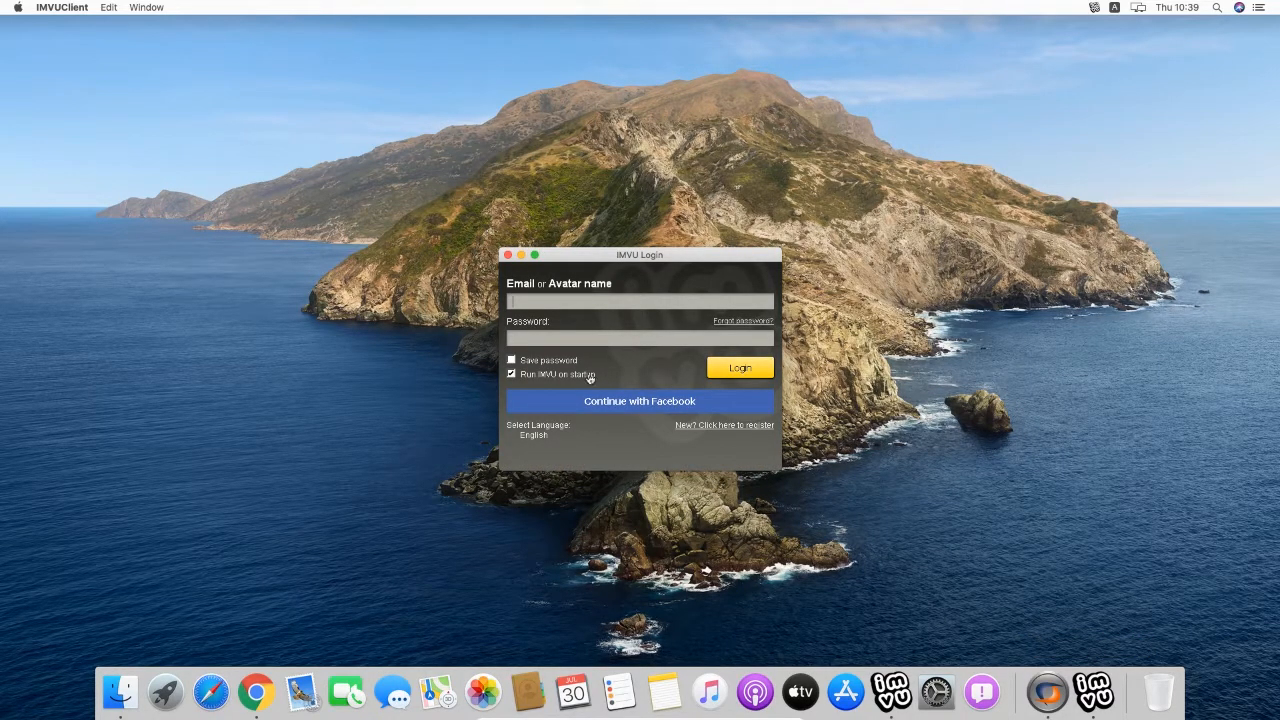
Turn off Run IMVU on startup and enter avatar name 'hawk16' with its password.
click(512, 374)
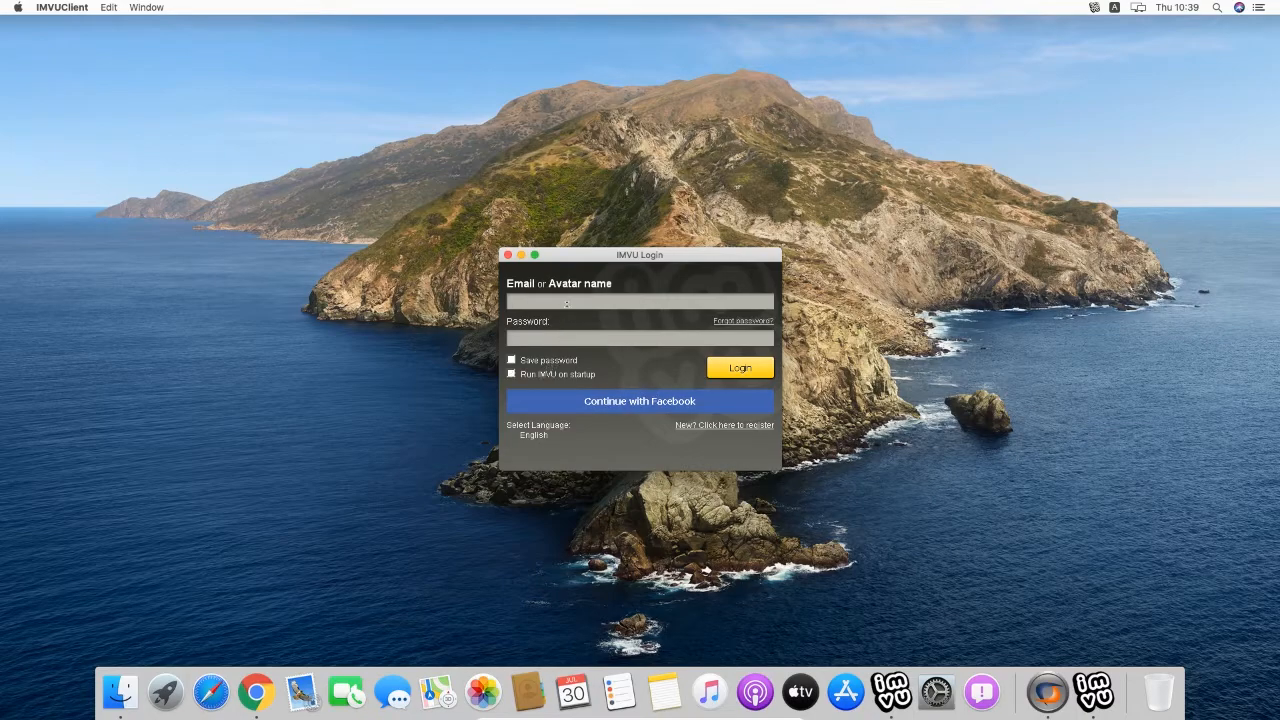
text(hawk16)
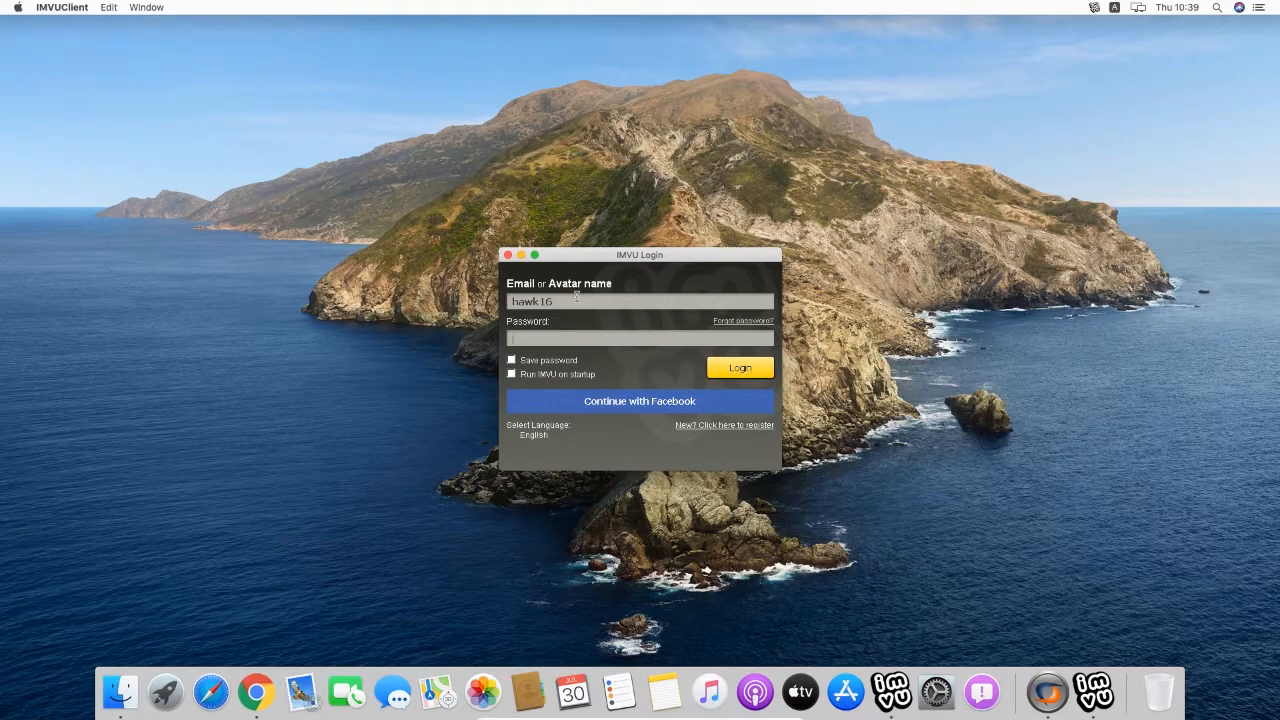
text(•••••)
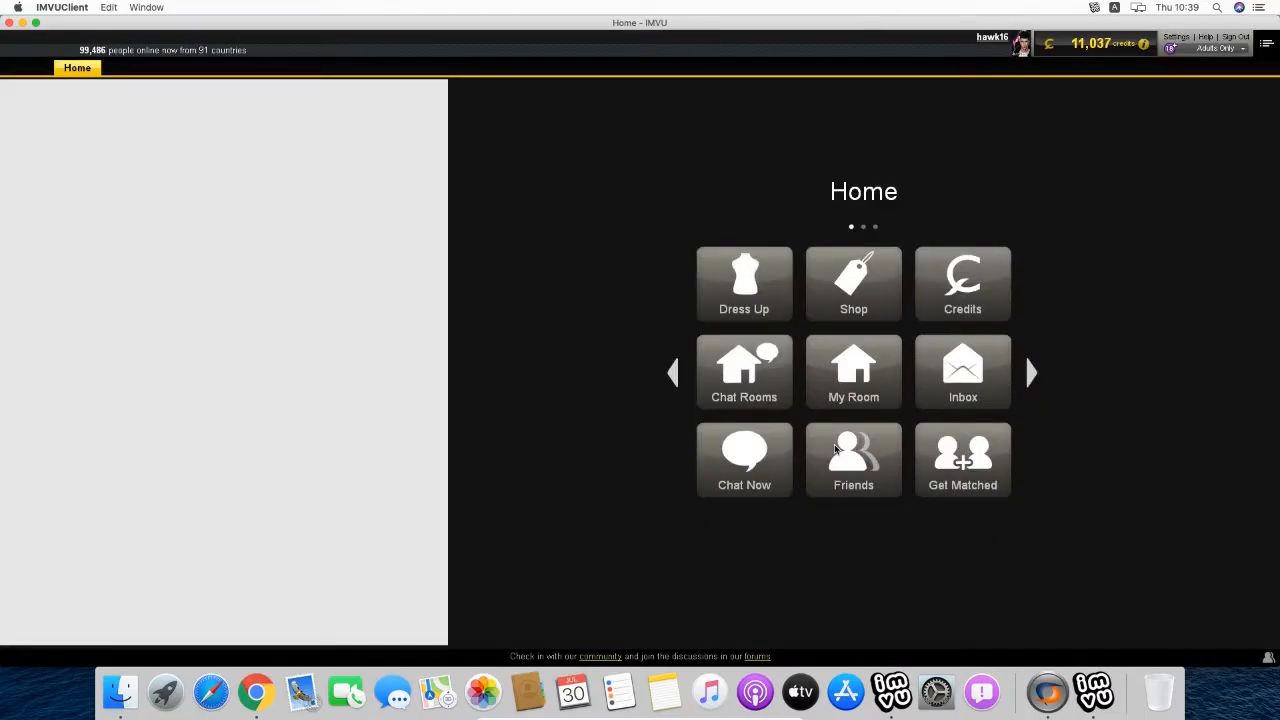
mouse_move(566, 388)
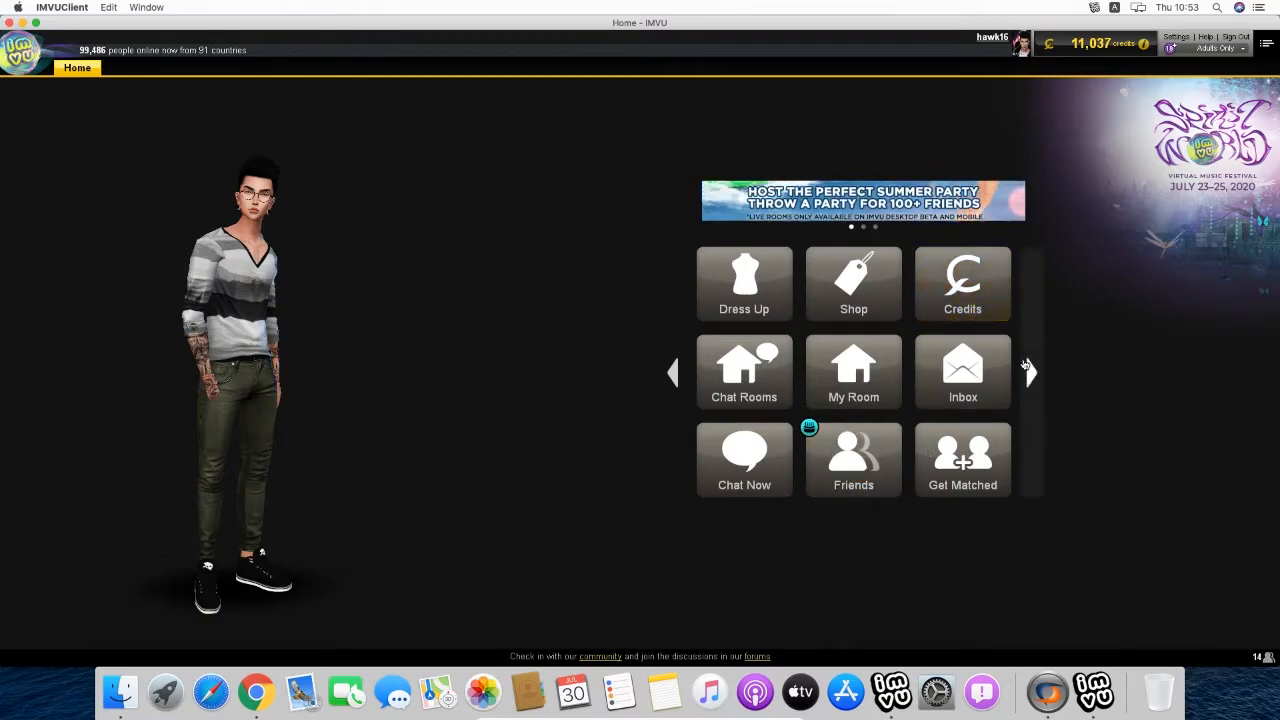
Browse to the second page of Home shortcut tiles and return to the first.
click(1032, 372)
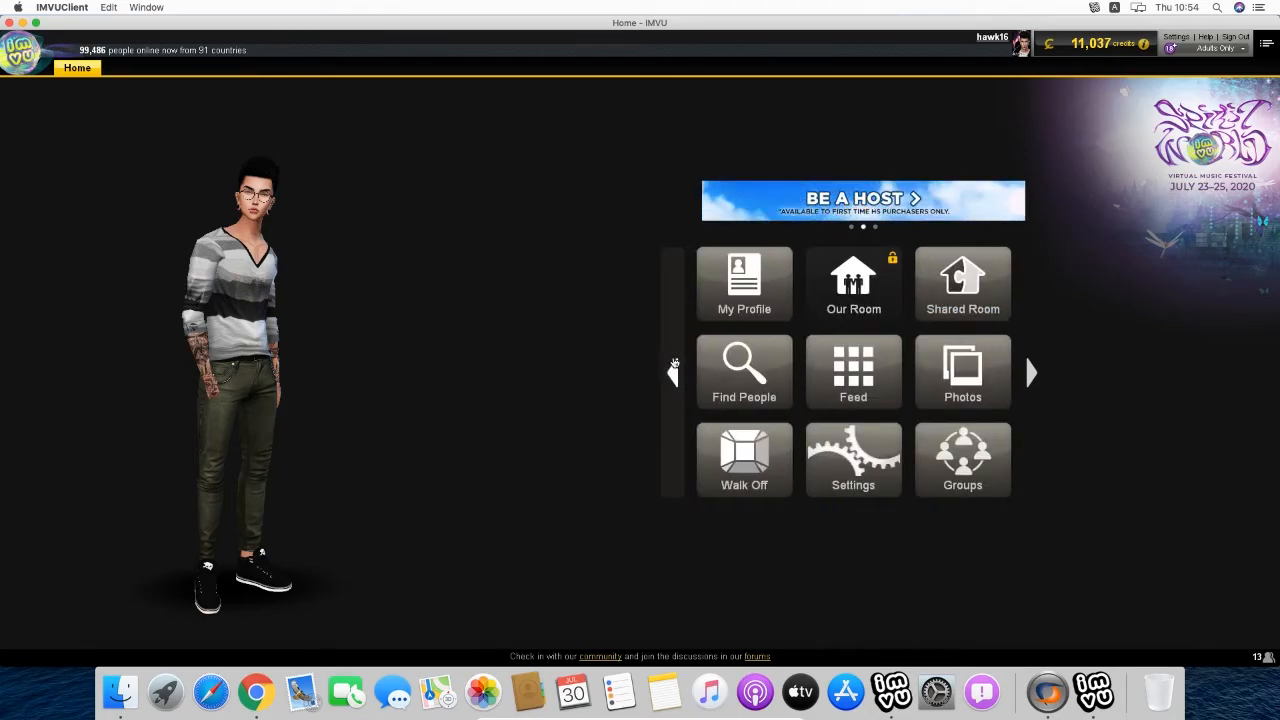
click(1032, 372)
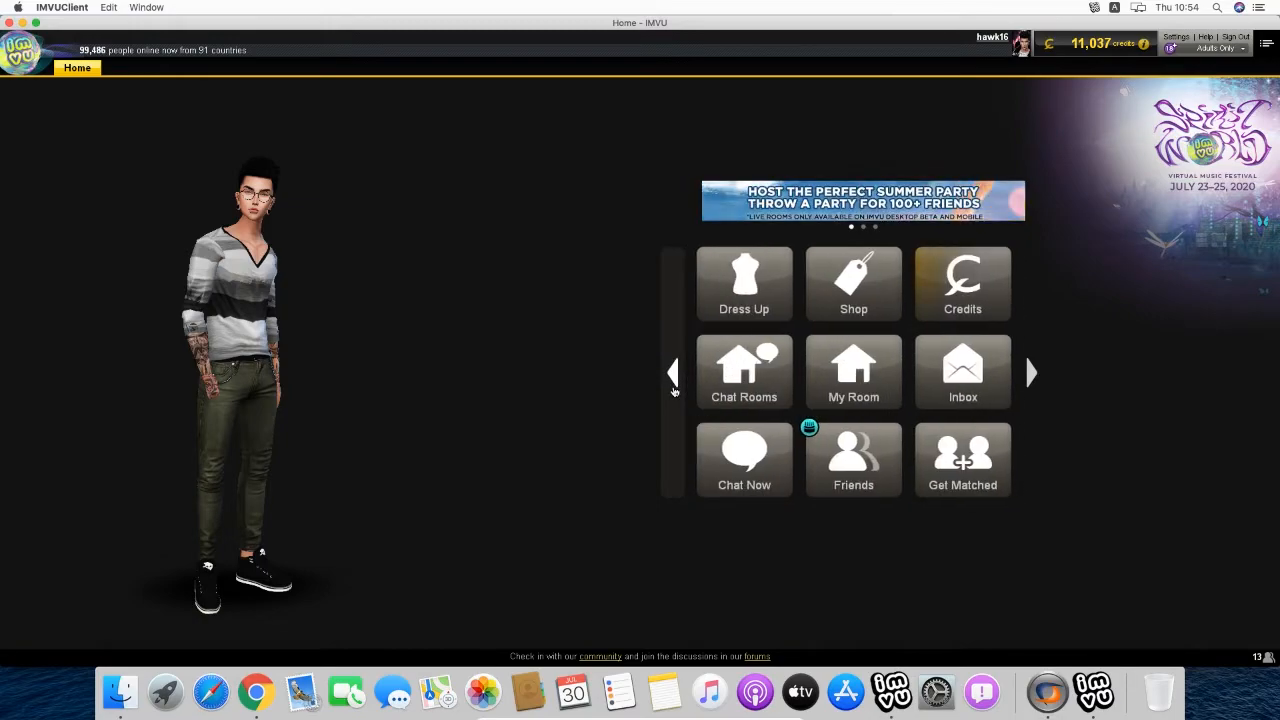